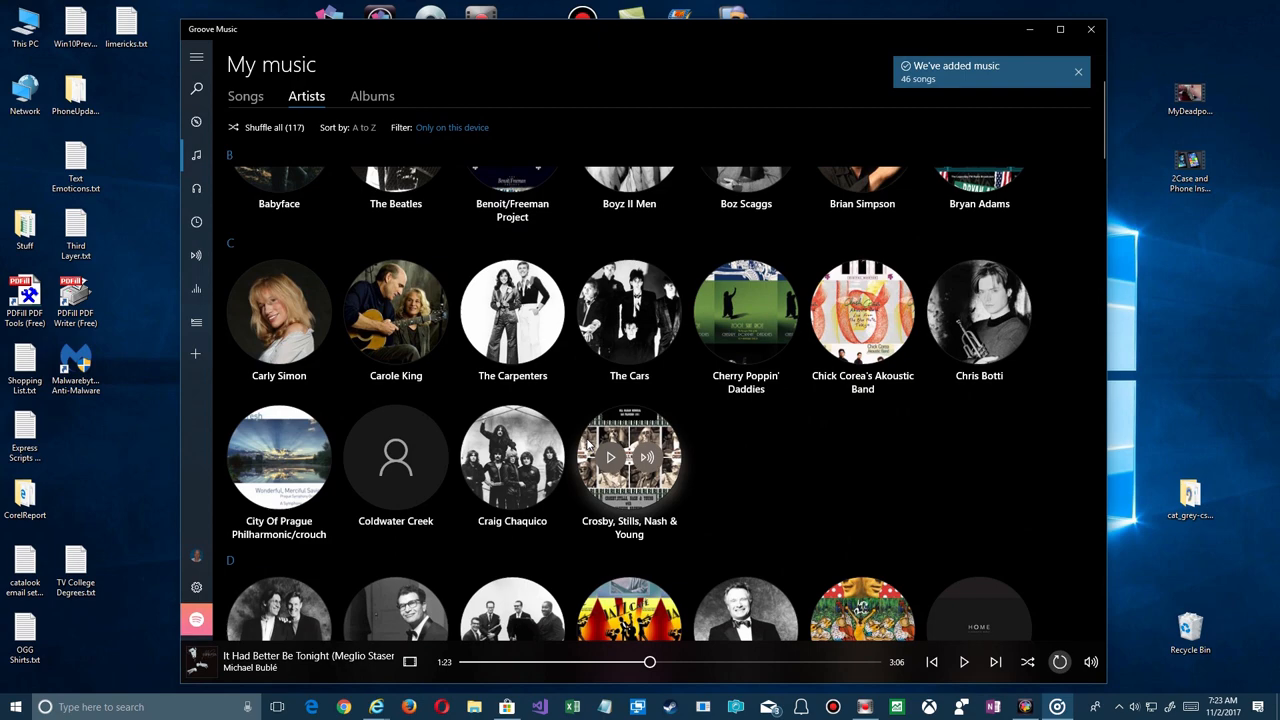
Close the Groove Music window, leaving the desktop showing
click(978, 312)
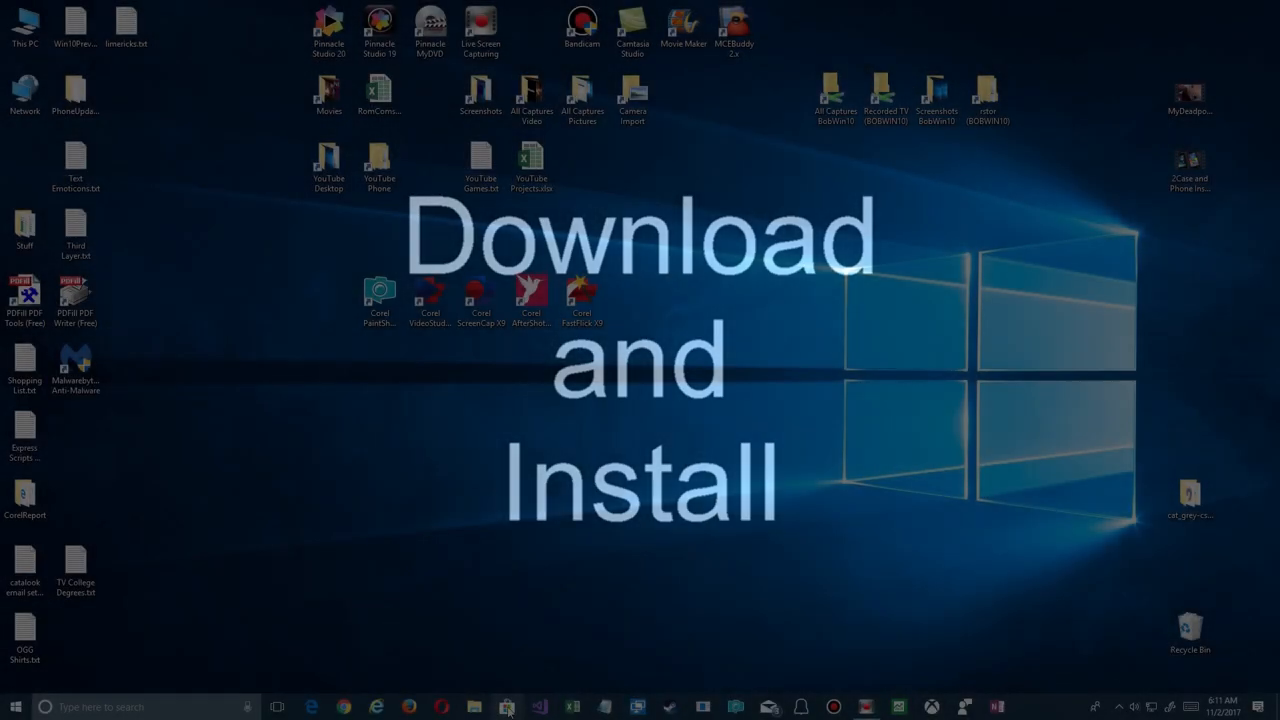
Search the store for 'Mus', open the MusicBee app page and scroll through its description and requirements
click(504, 704)
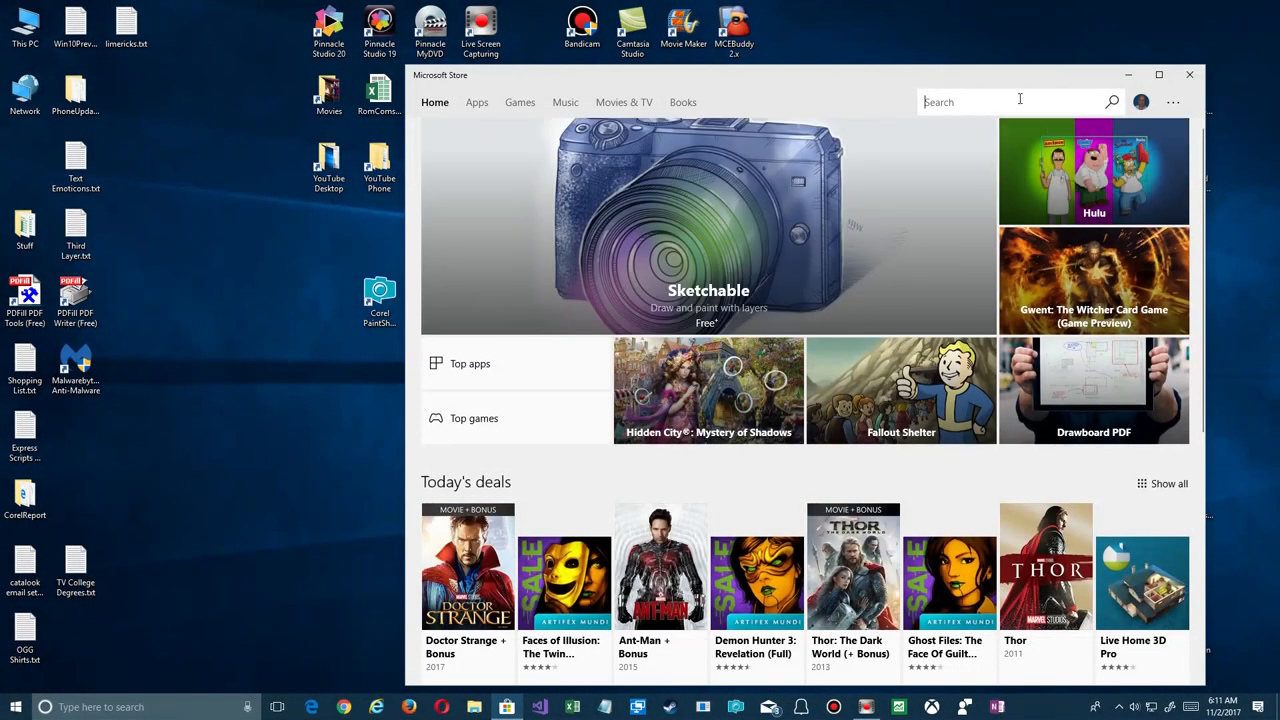
text(MusicBee)
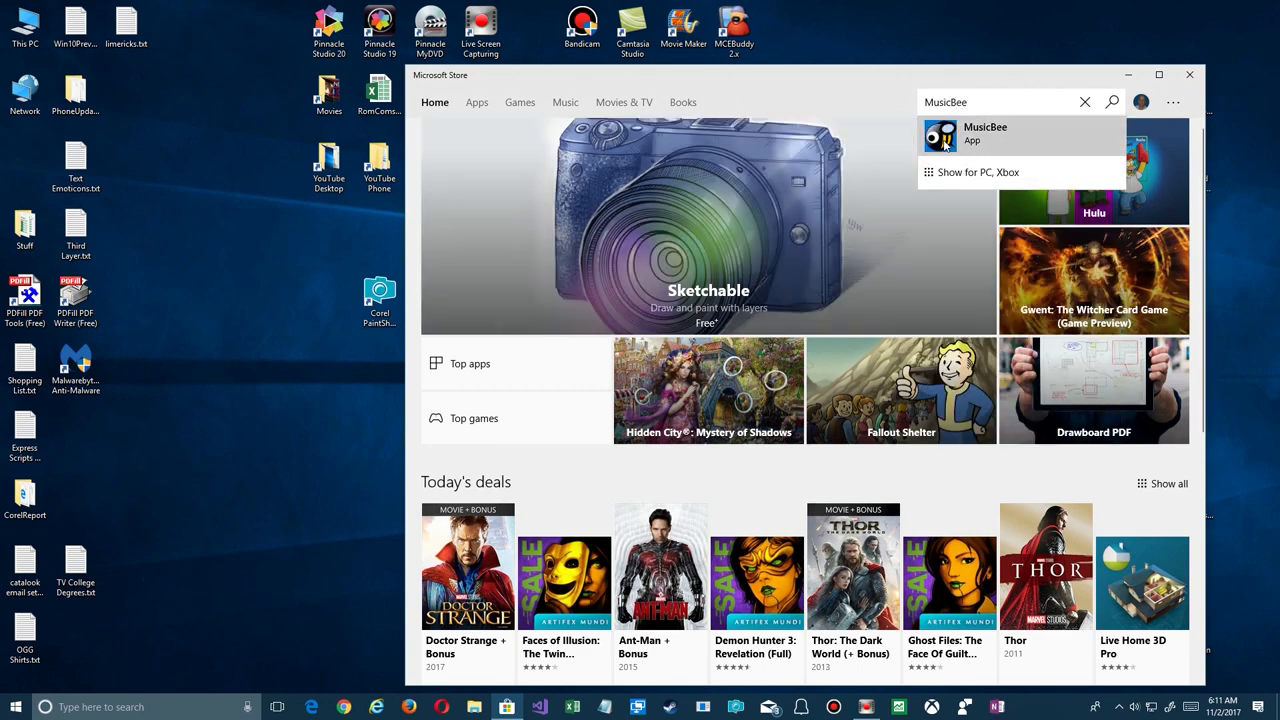
click(984, 132)
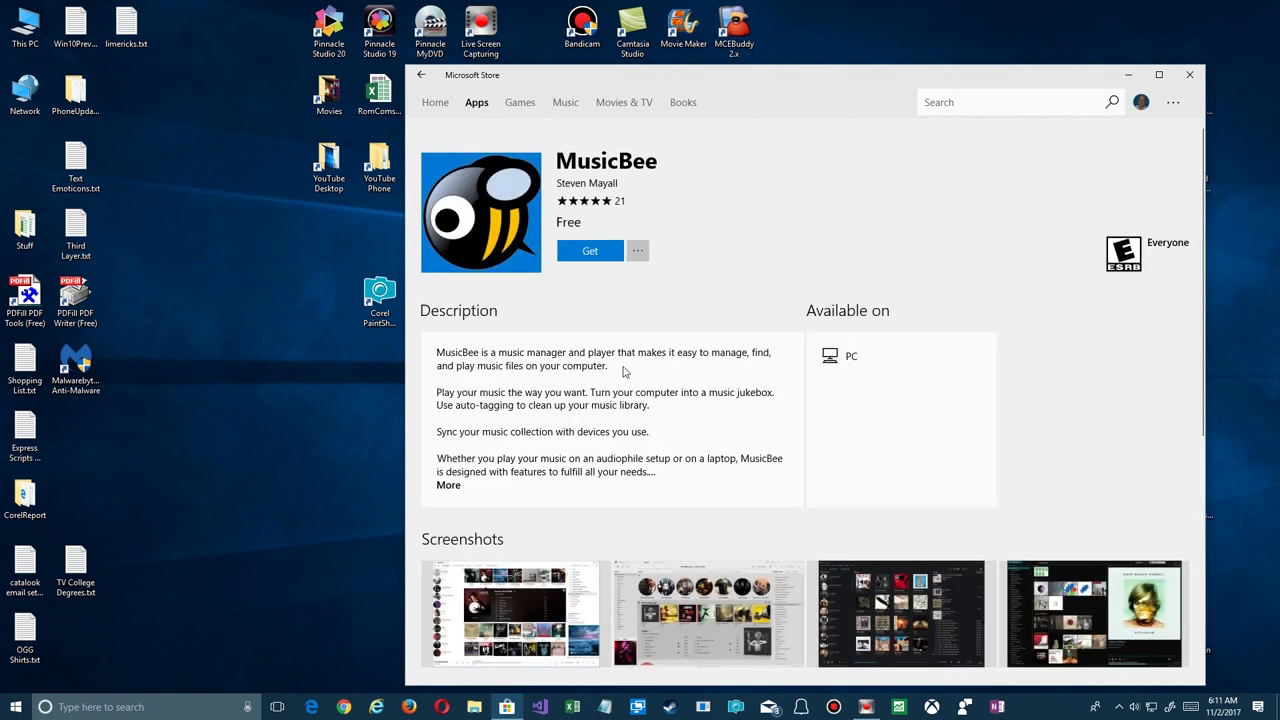
mouse_move(544, 376)
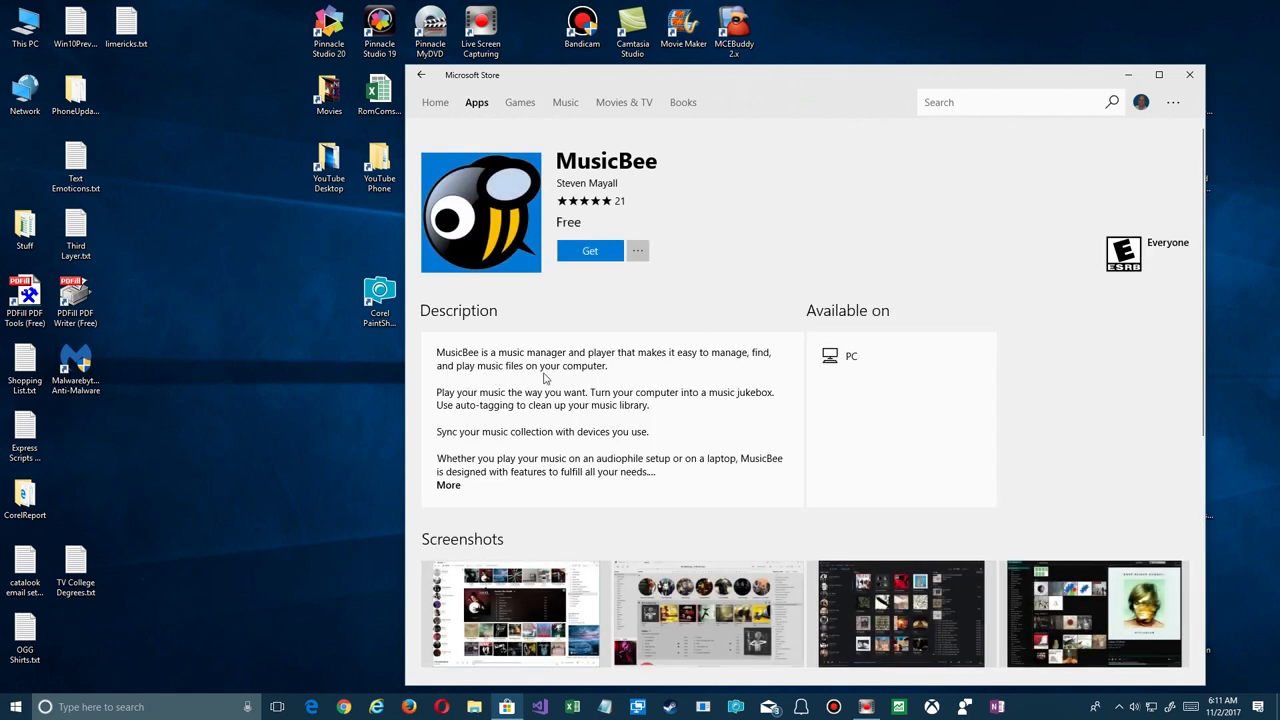
scroll(down, 3)
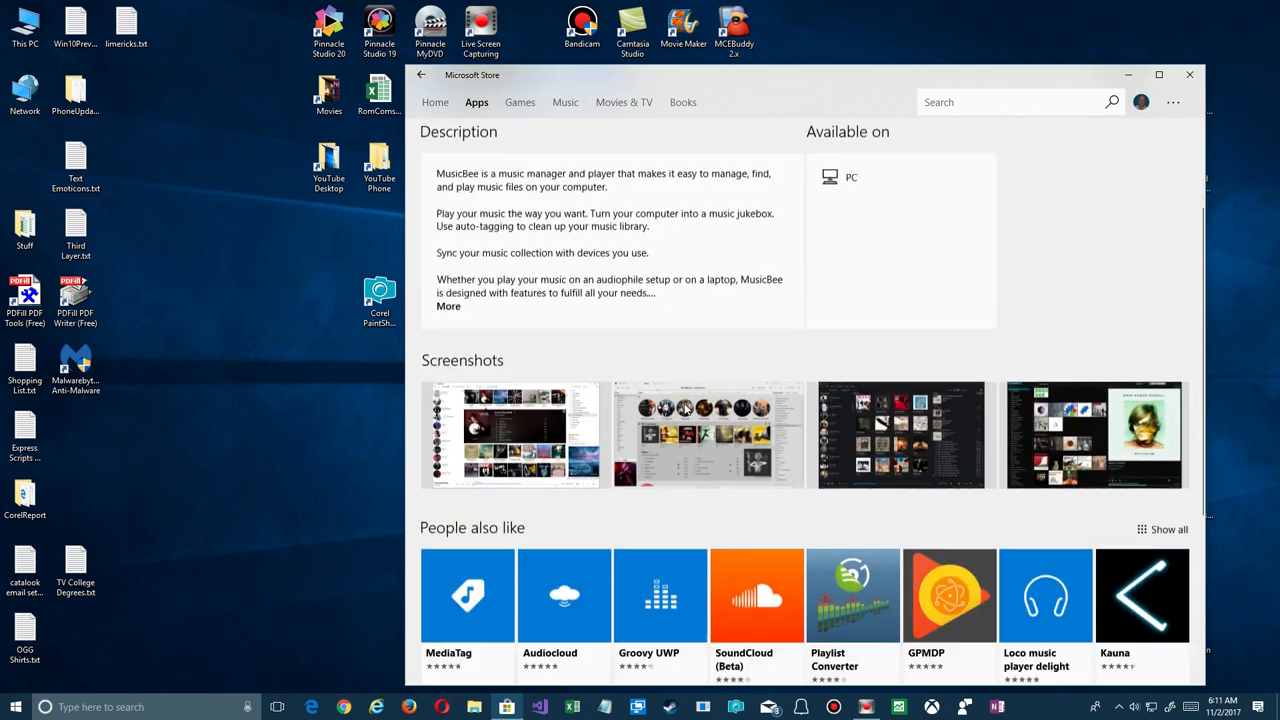
scroll(down, 3)
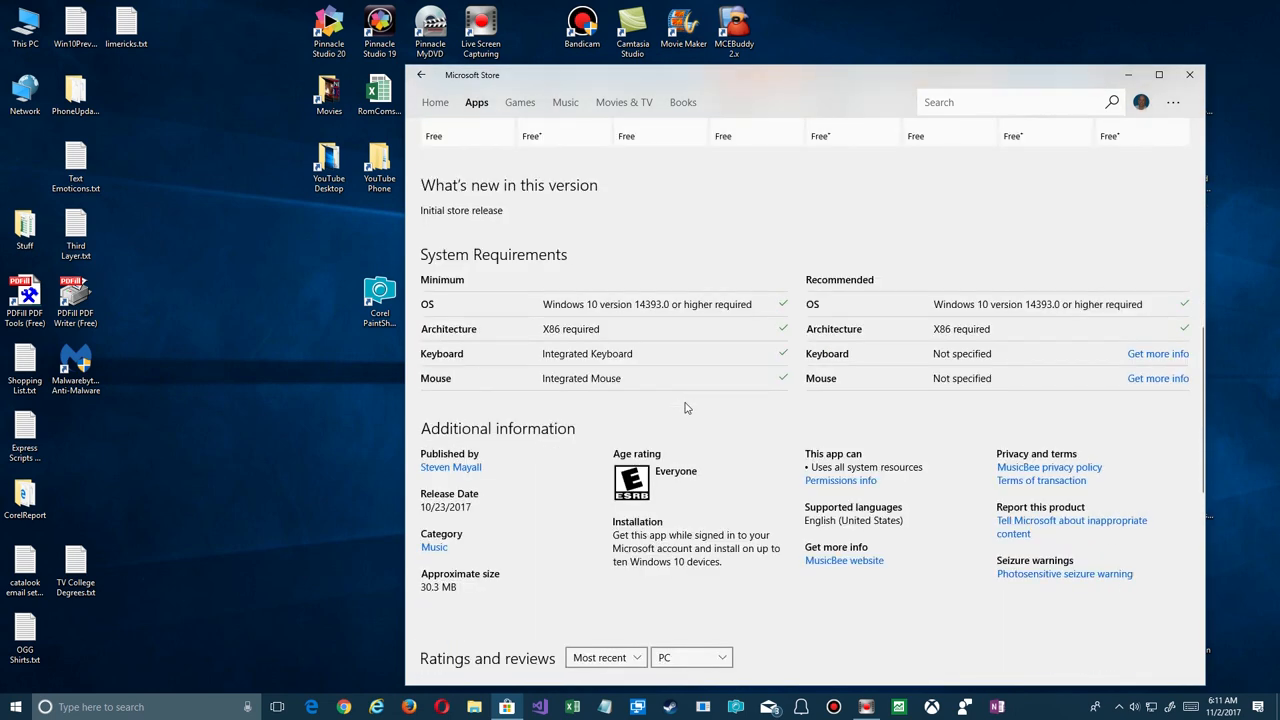
scroll(down, 3)
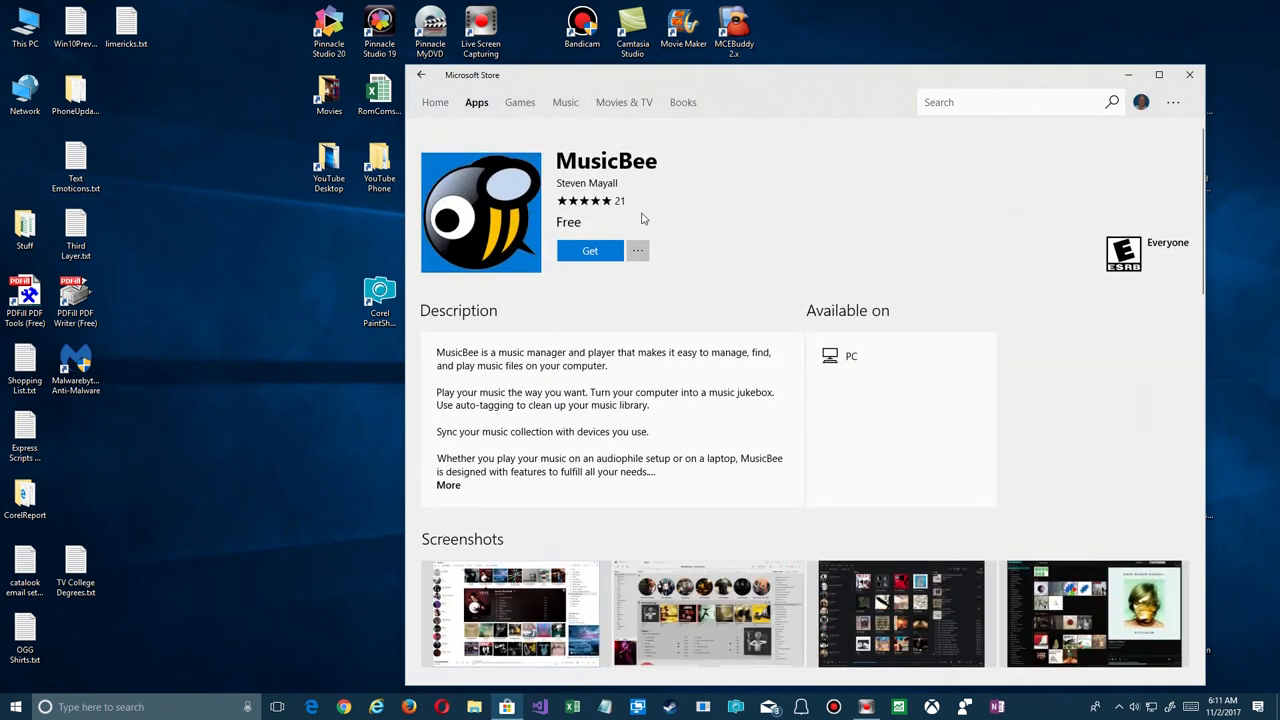
Get MusicBee from its store page and wait until it reports the product installed
click(590, 250)
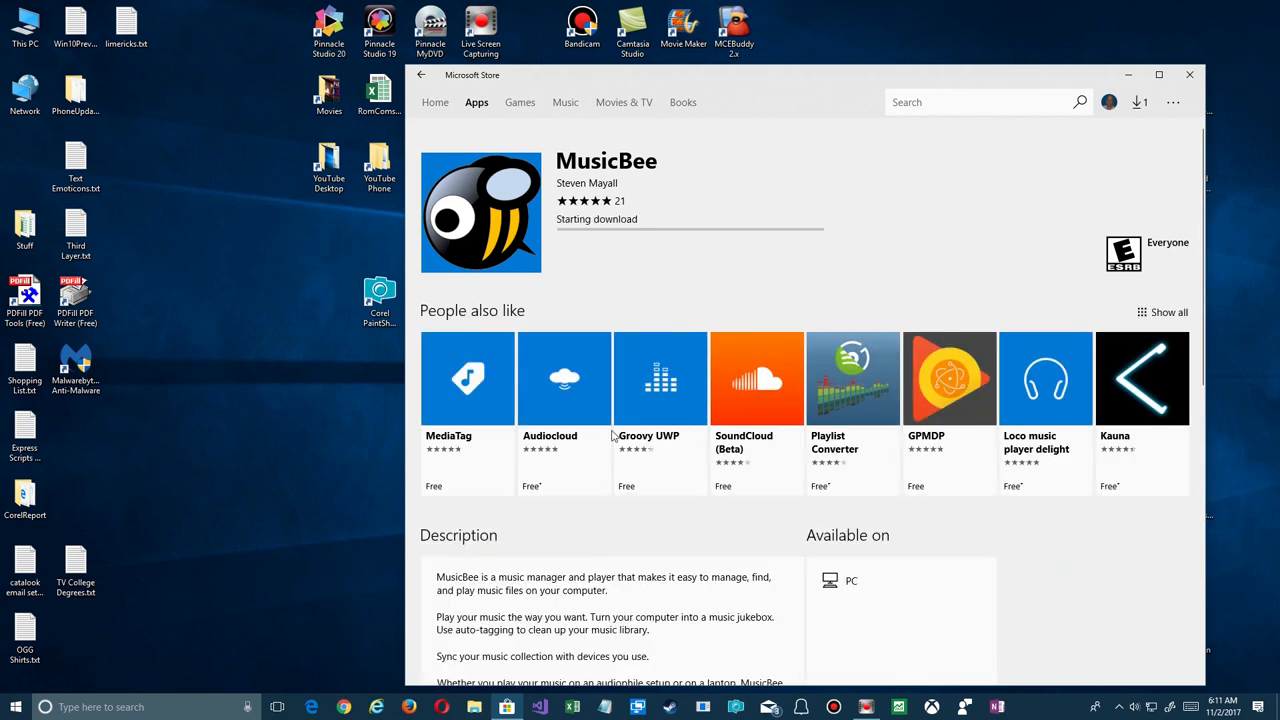
mouse_move(652, 302)
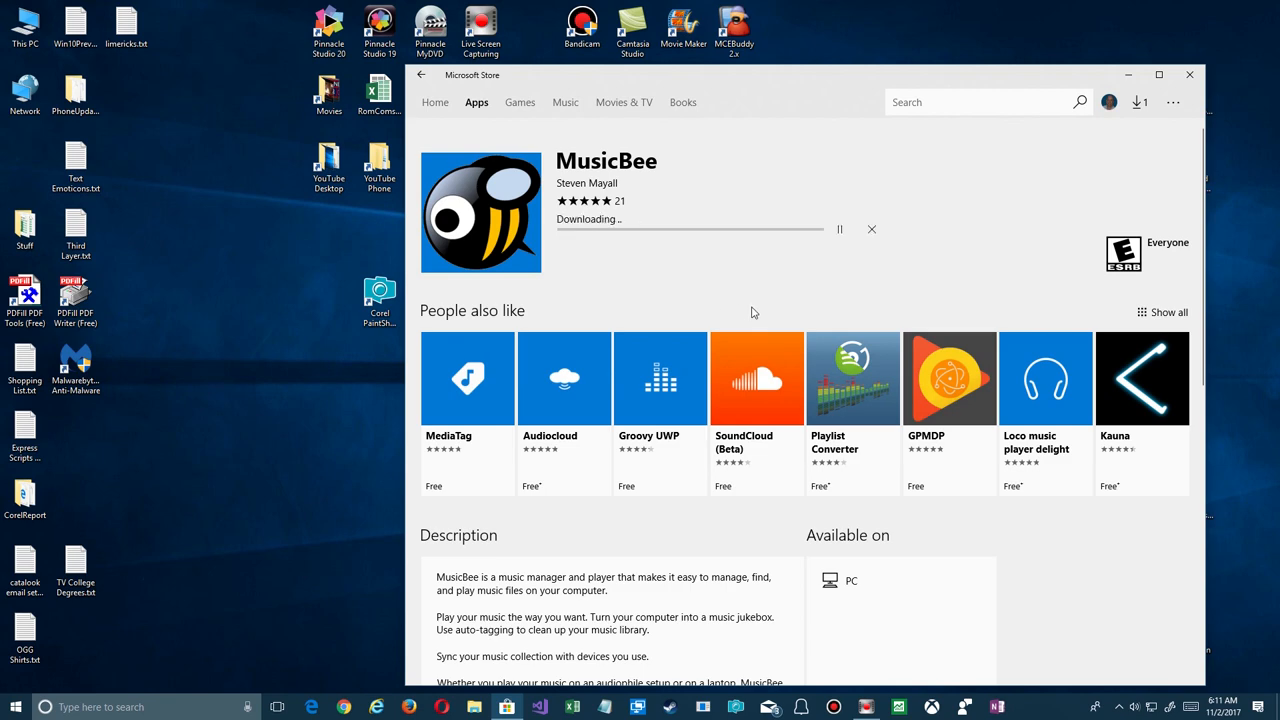
mouse_move(688, 312)
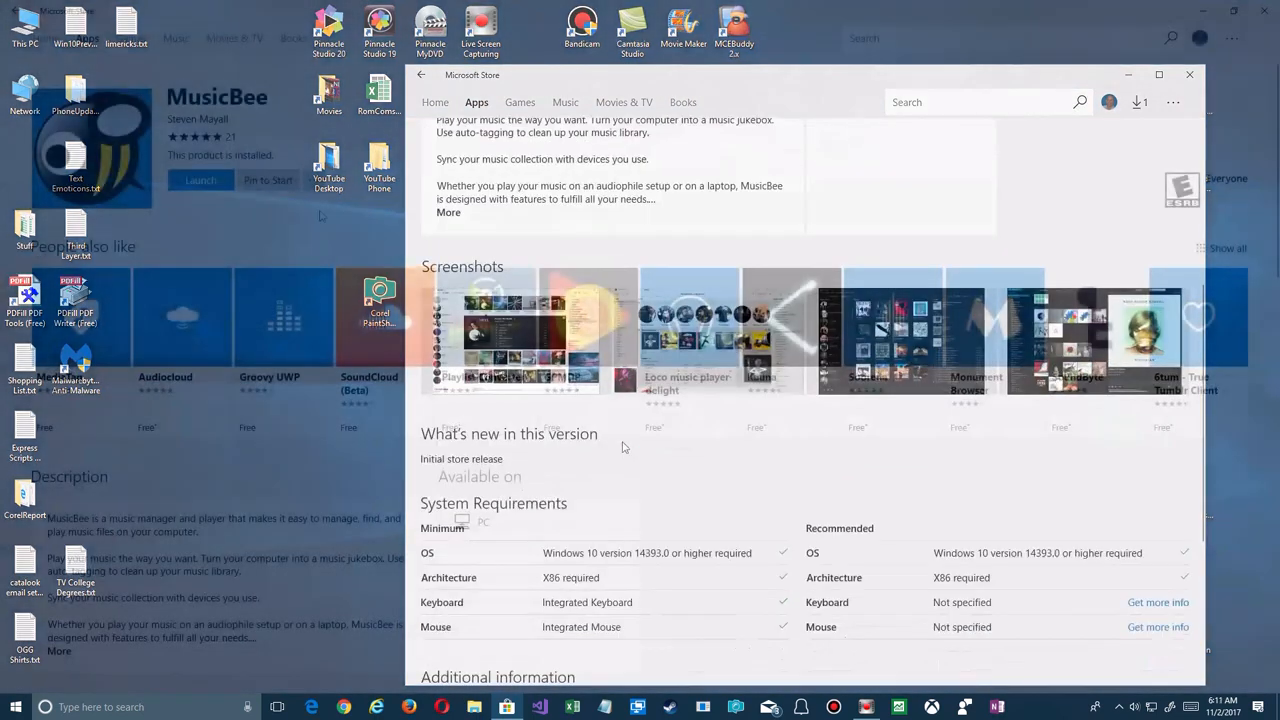
click(1156, 74)
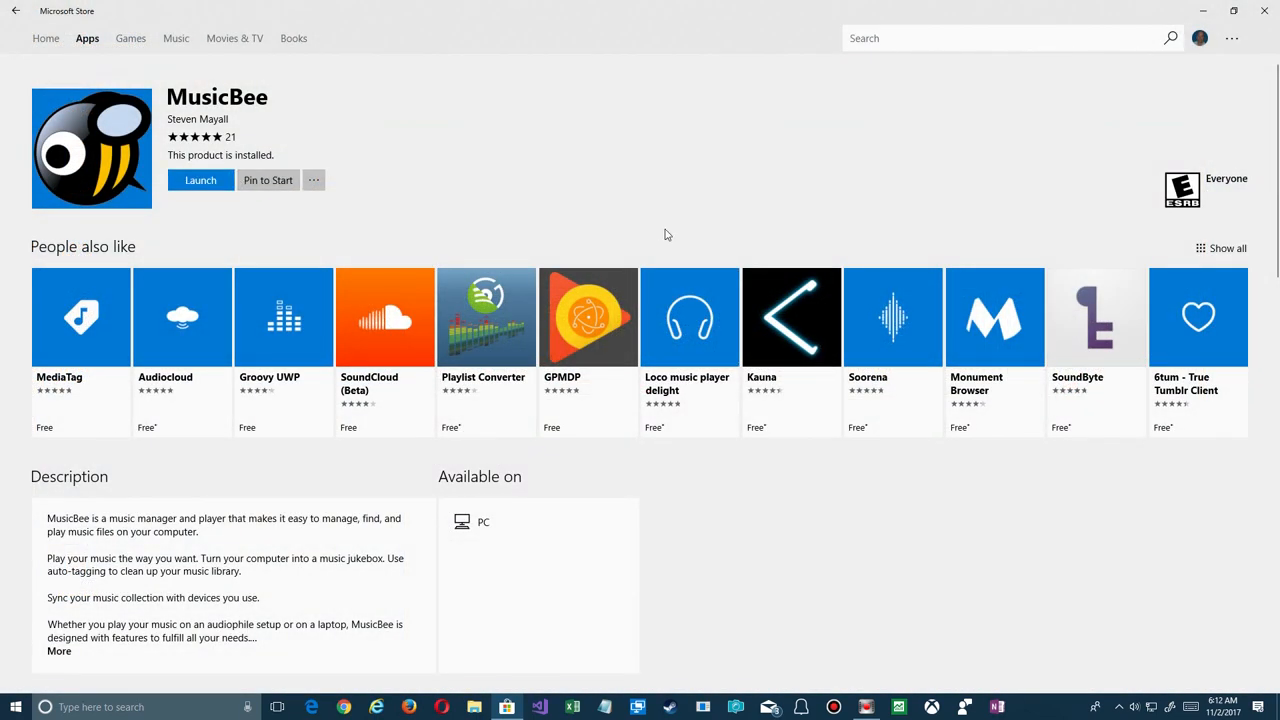
click(200, 180)
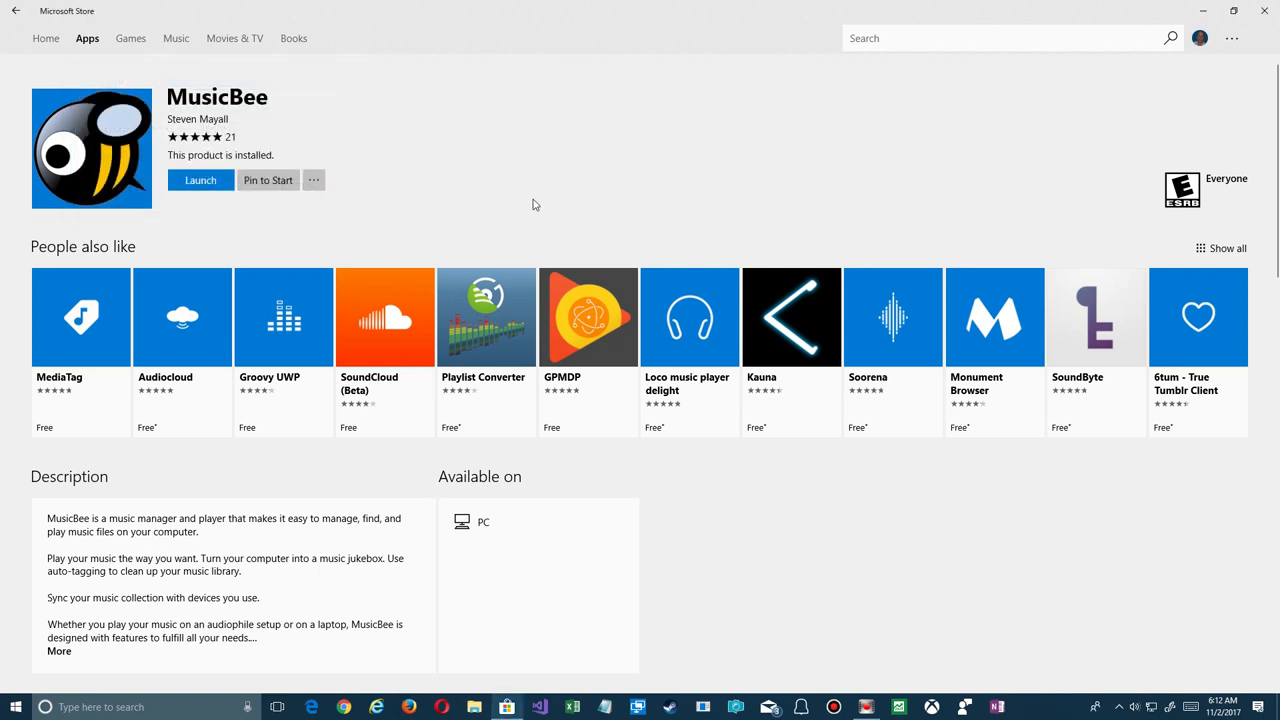
Launch MusicBee, exclude the default music folders and go to choose a different scan folder
click(200, 180)
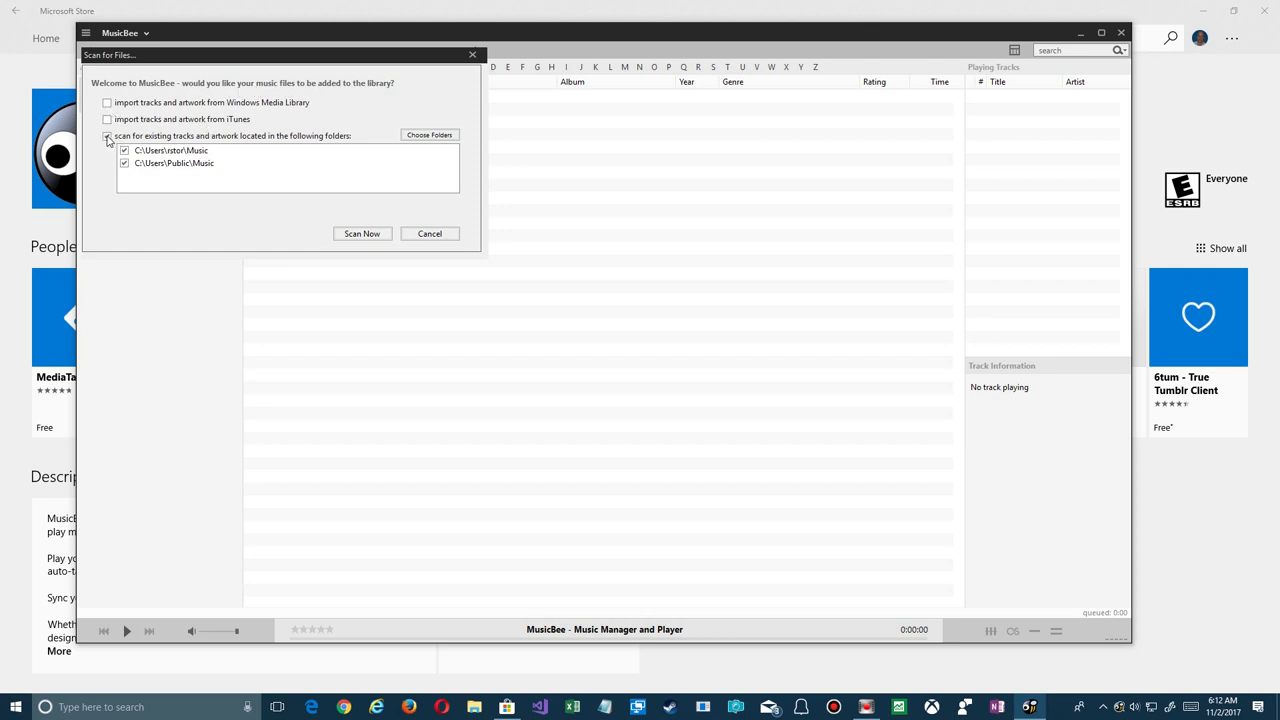
click(112, 136)
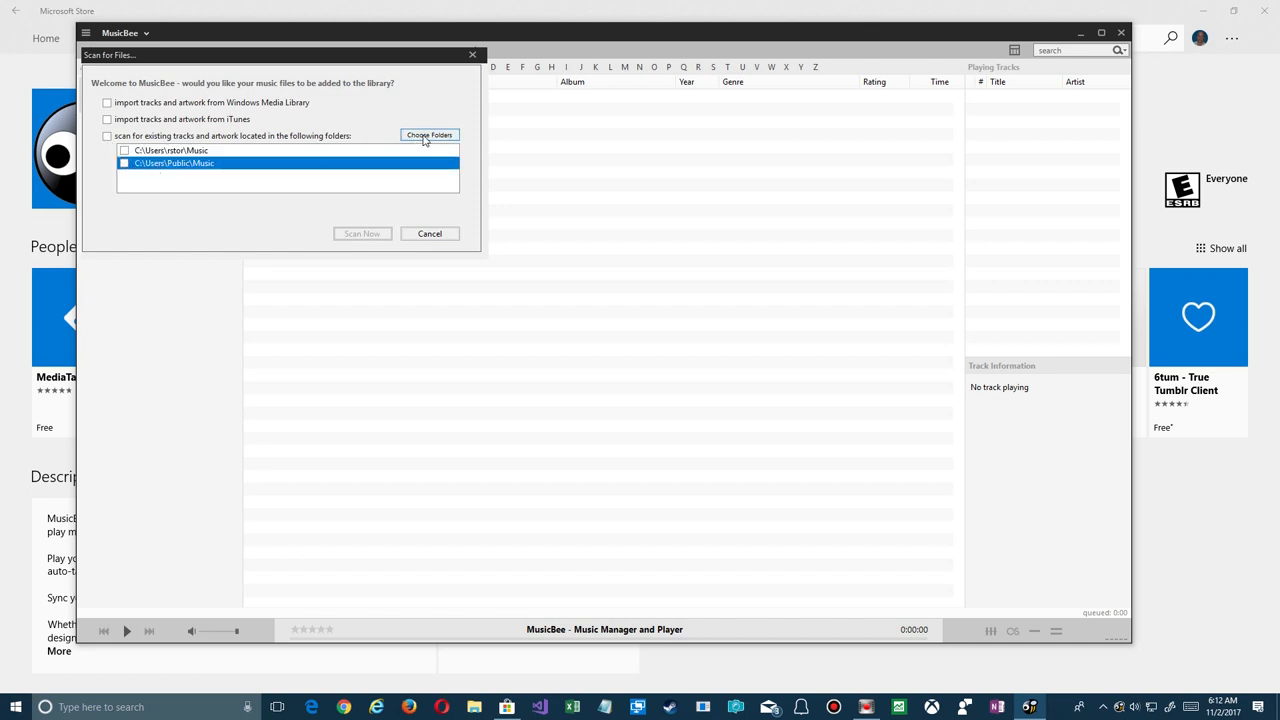
click(428, 134)
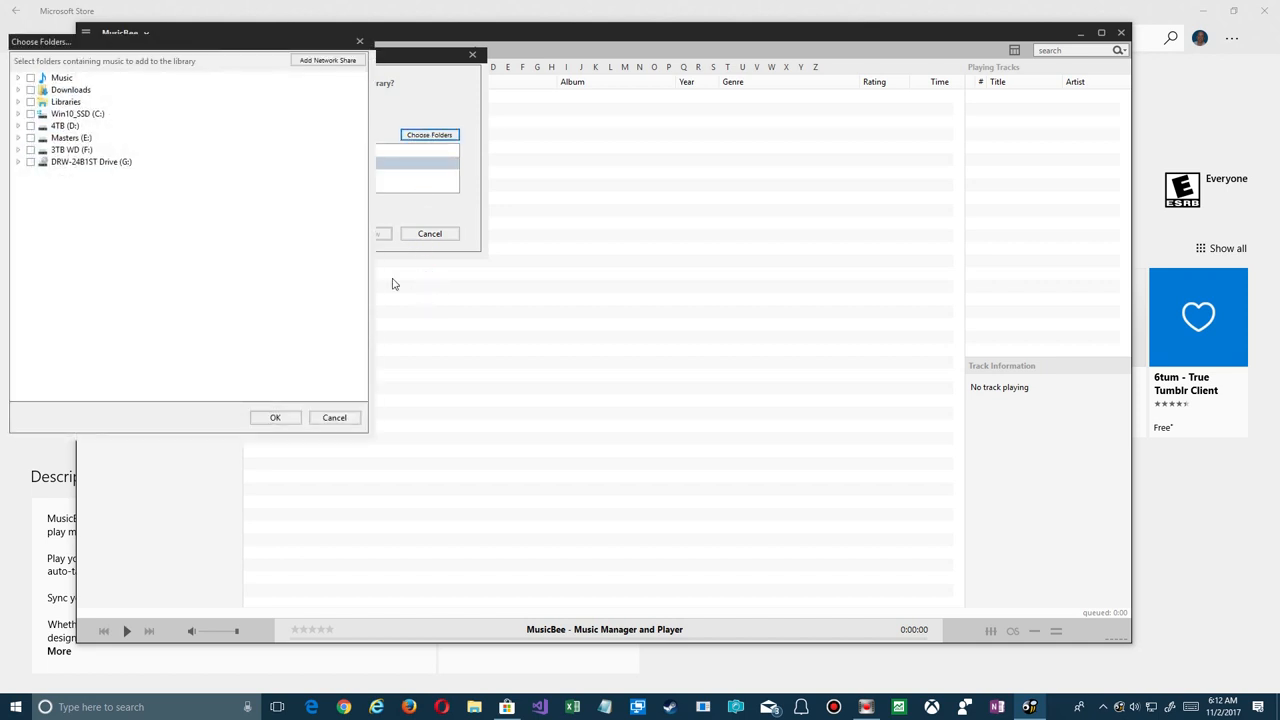
Select only the Music folder on Masters (E:) and start scanning it into the library
click(16, 138)
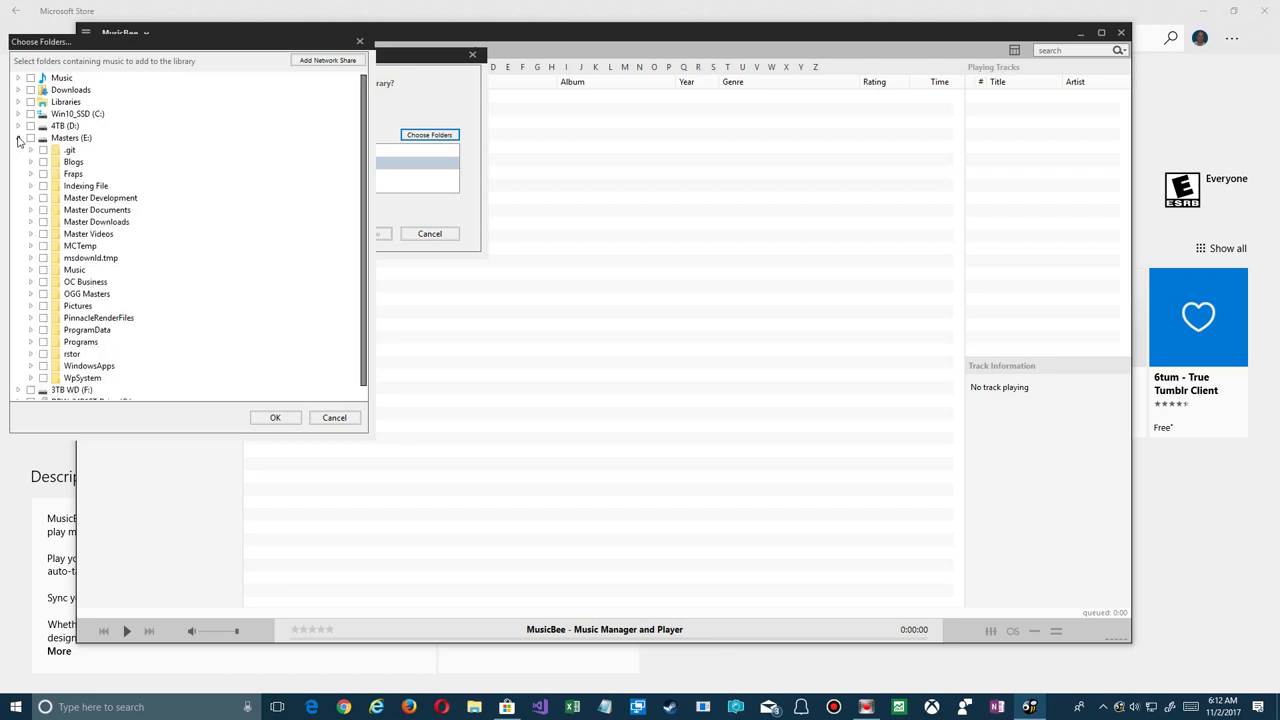
click(74, 268)
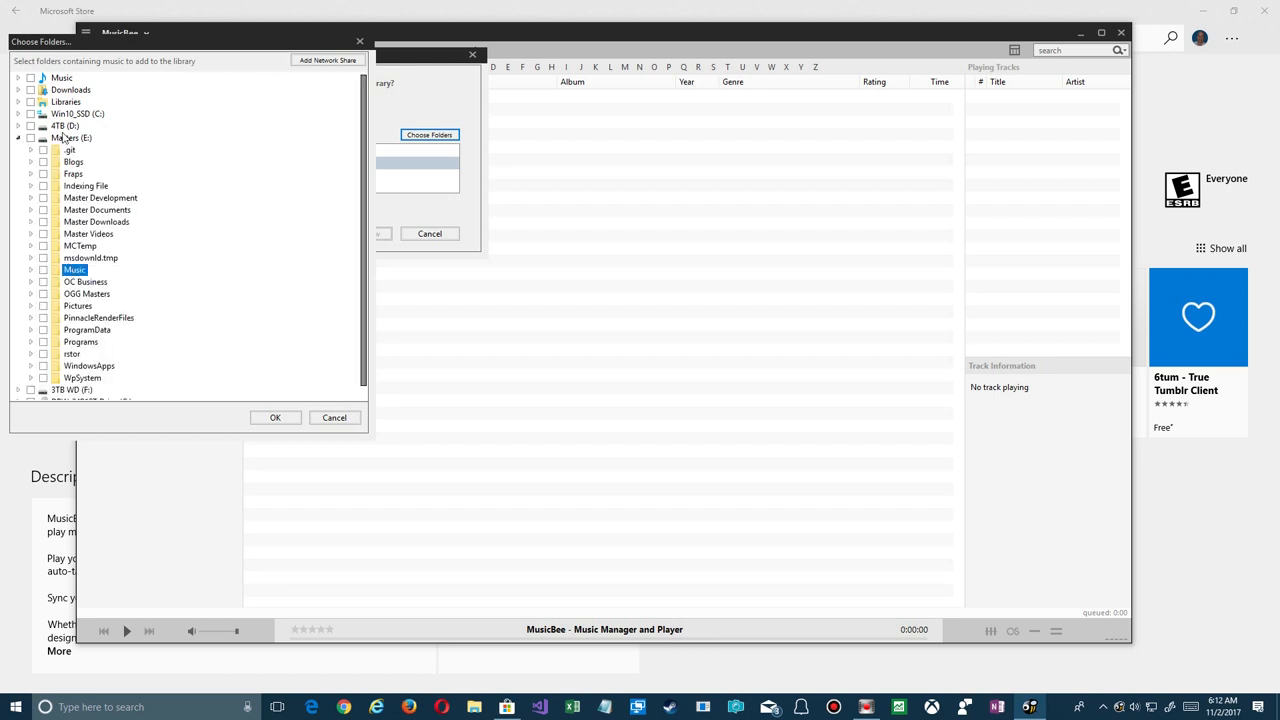
click(44, 270)
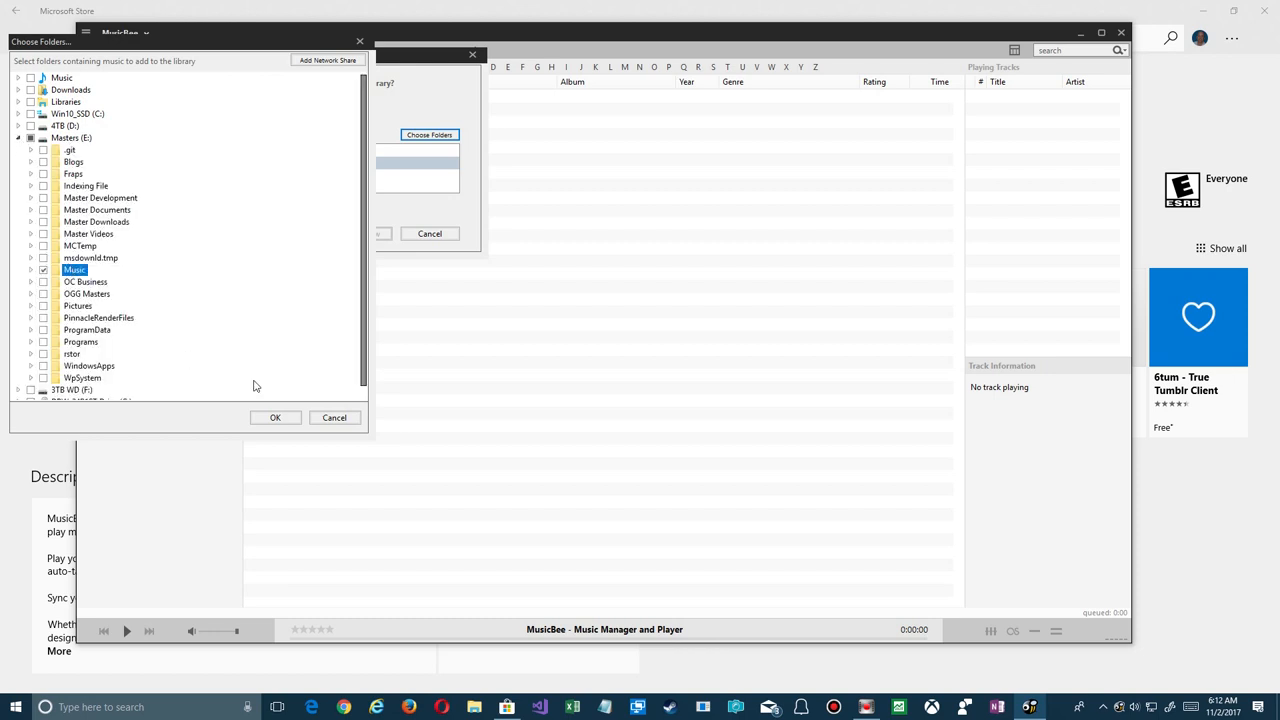
click(276, 418)
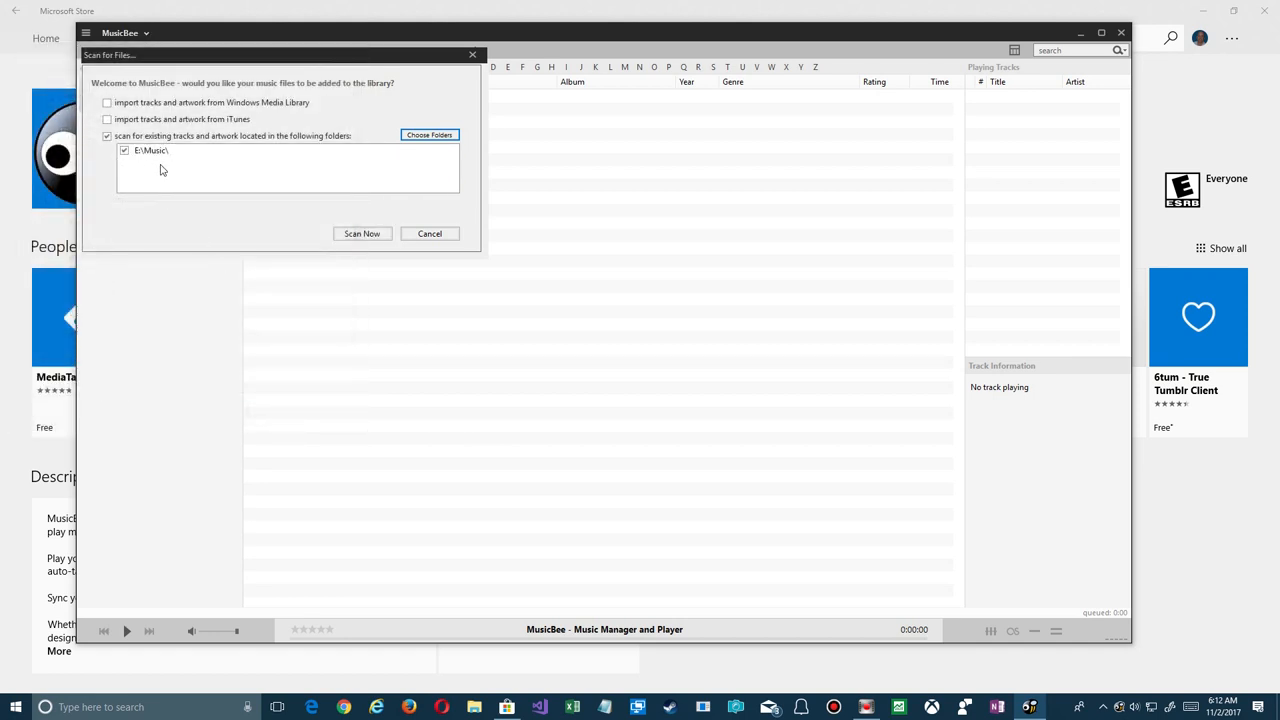
click(362, 232)
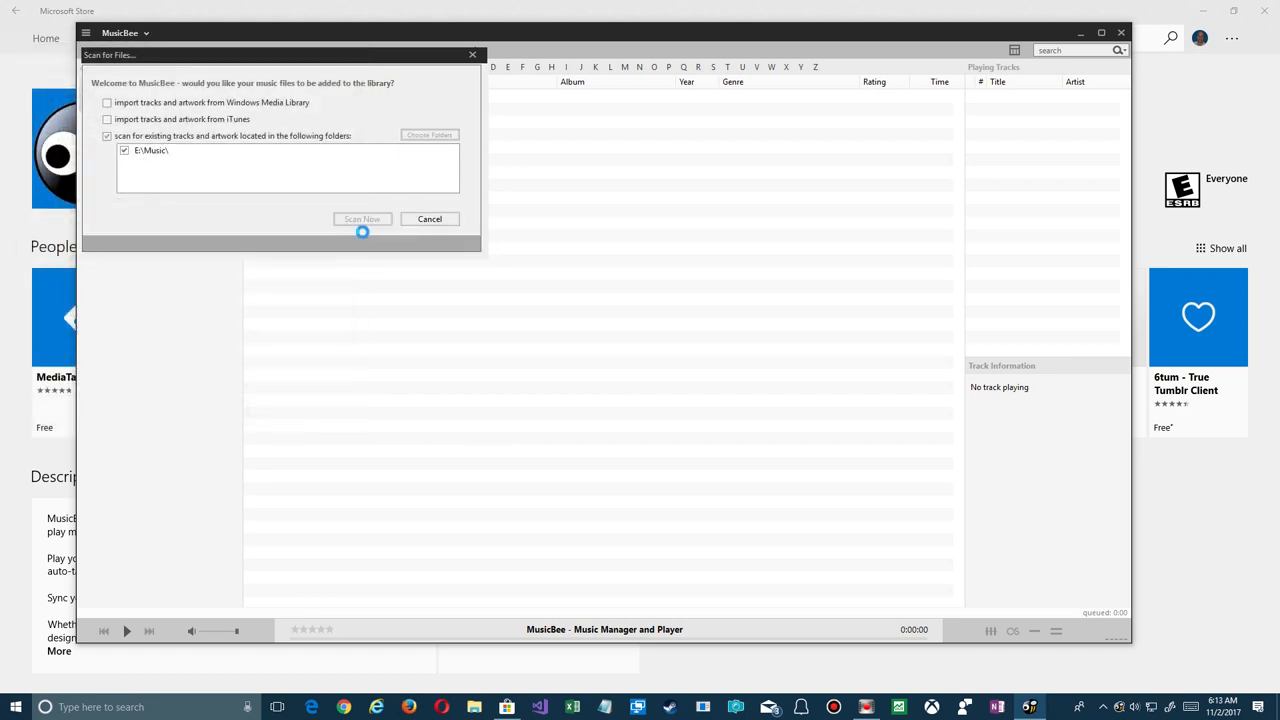
After the scan, browse Acoustic Alchemy's tracks and set the side browser to list album artists
click(362, 218)
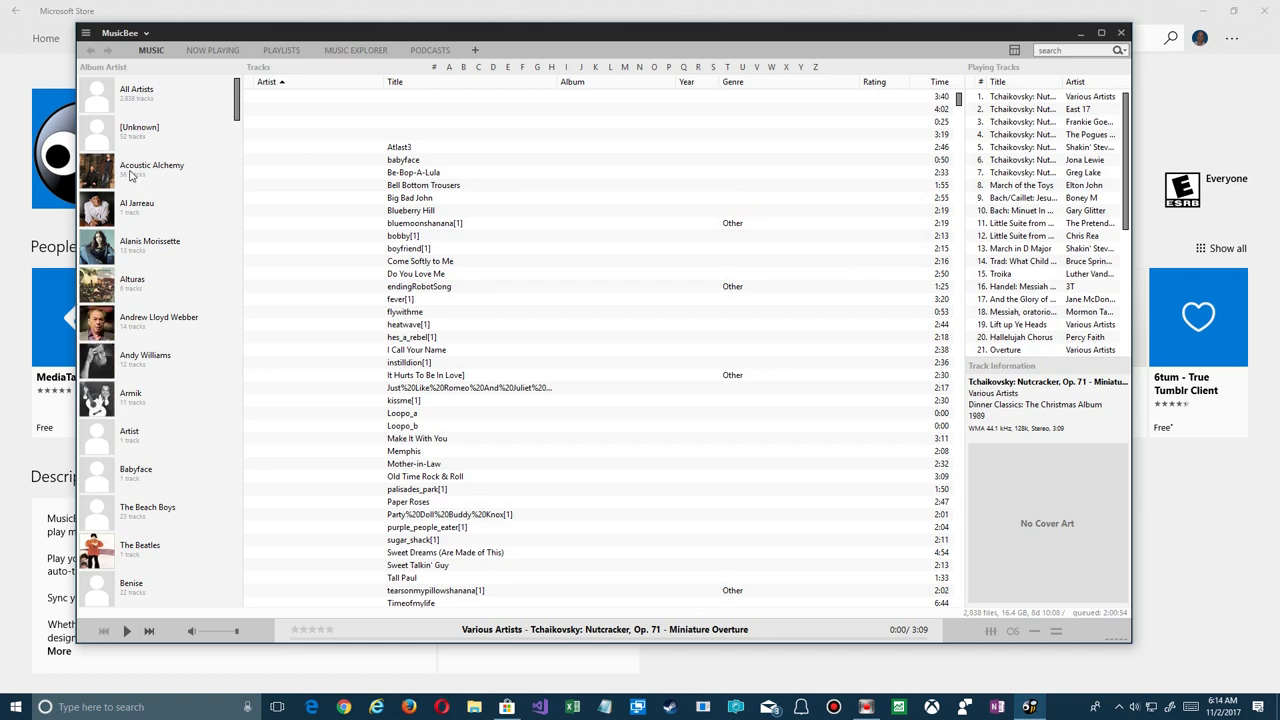
click(152, 170)
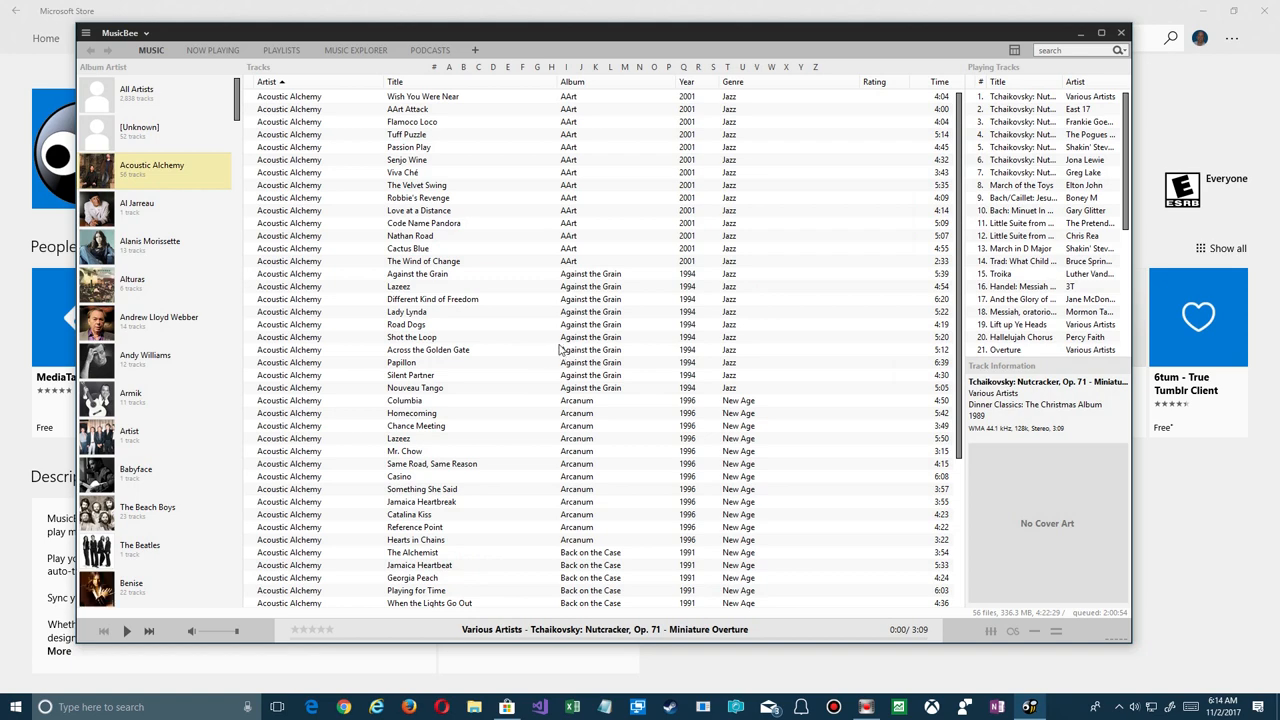
mouse_move(292, 198)
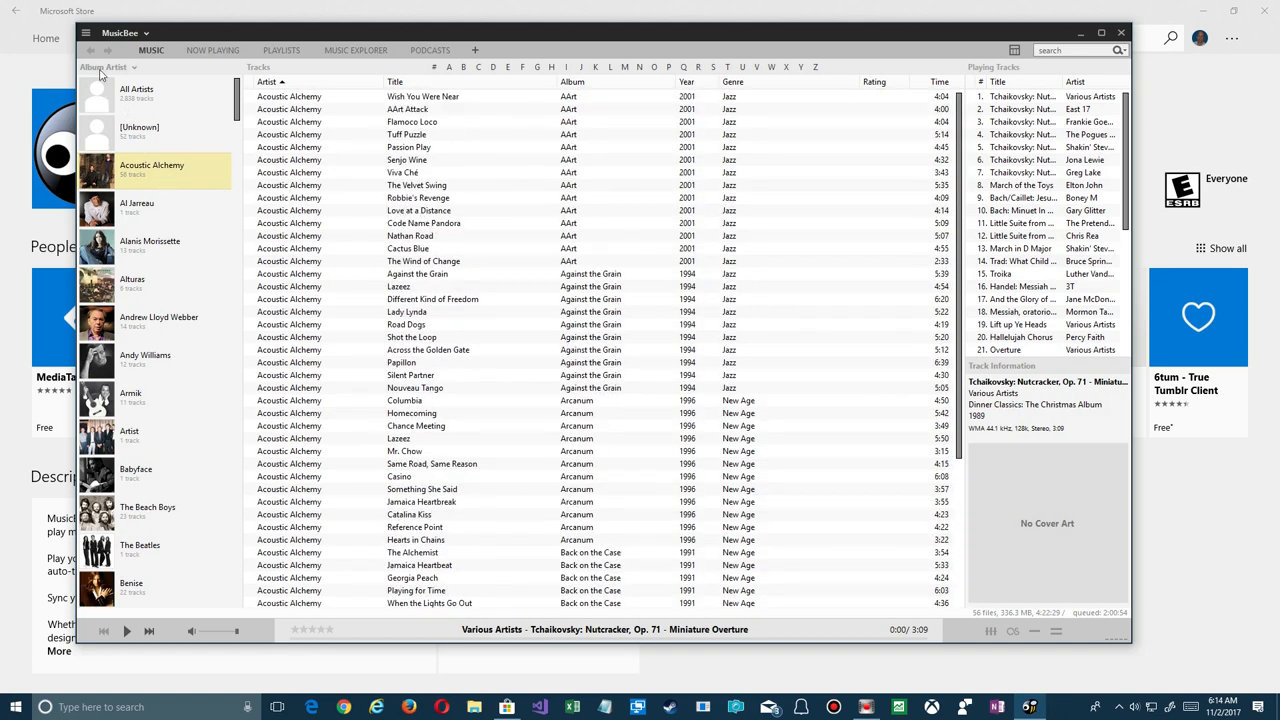
click(100, 68)
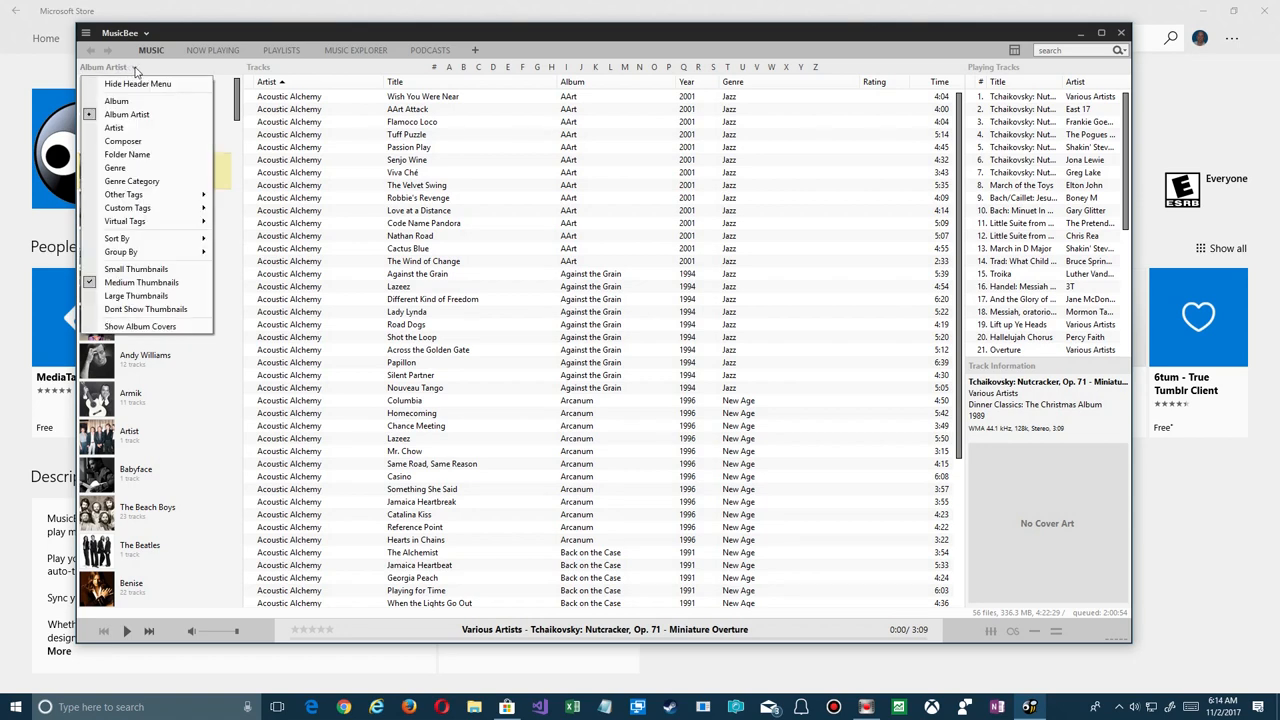
click(104, 122)
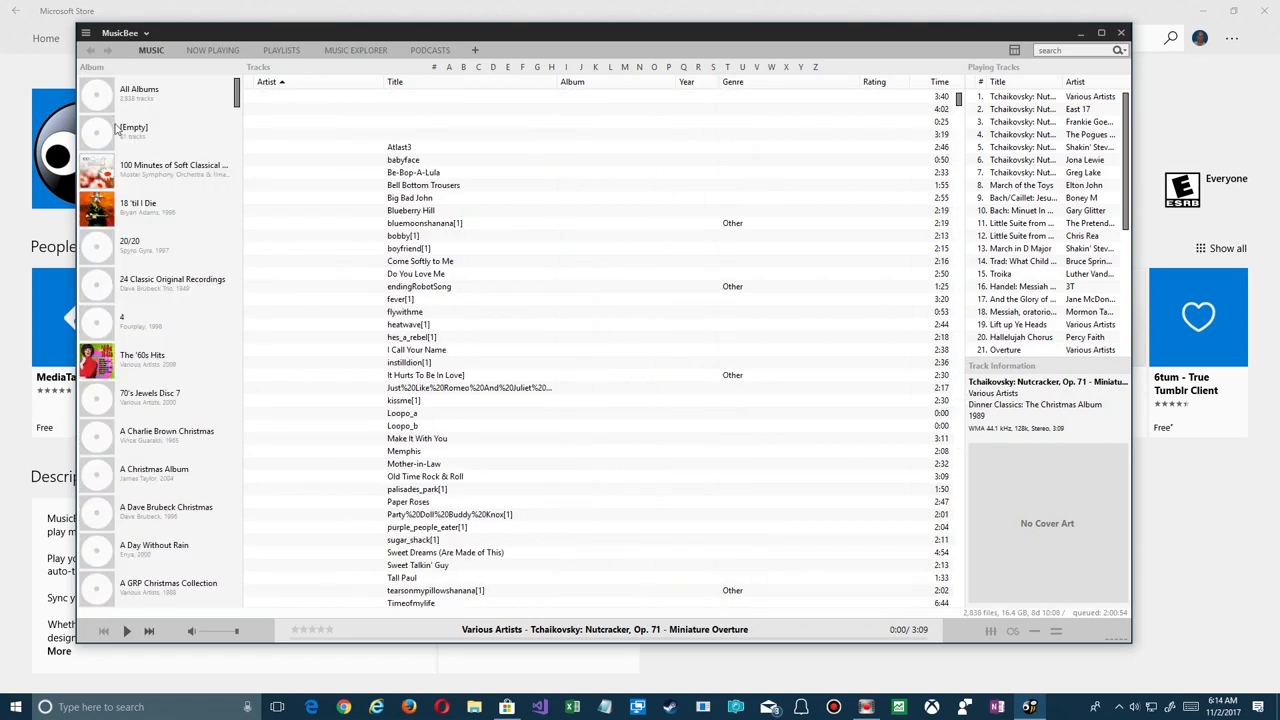
right_click(120, 76)
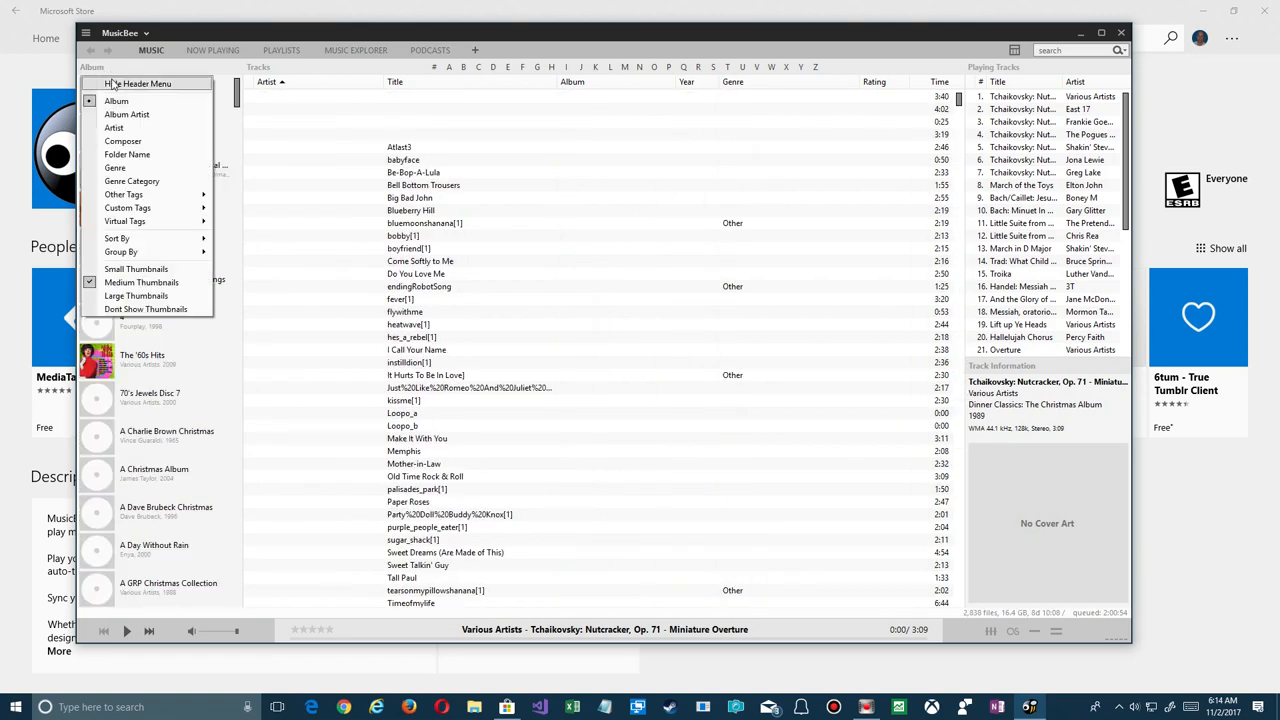
click(128, 114)
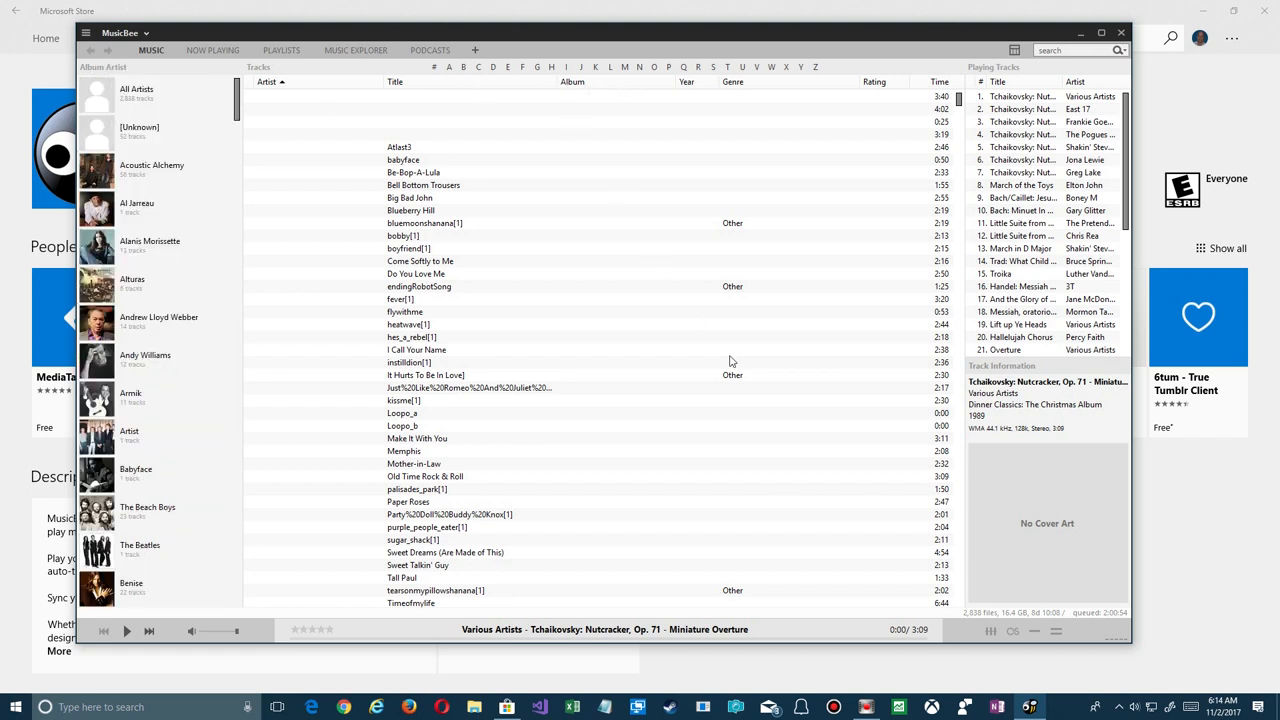
mouse_move(642, 352)
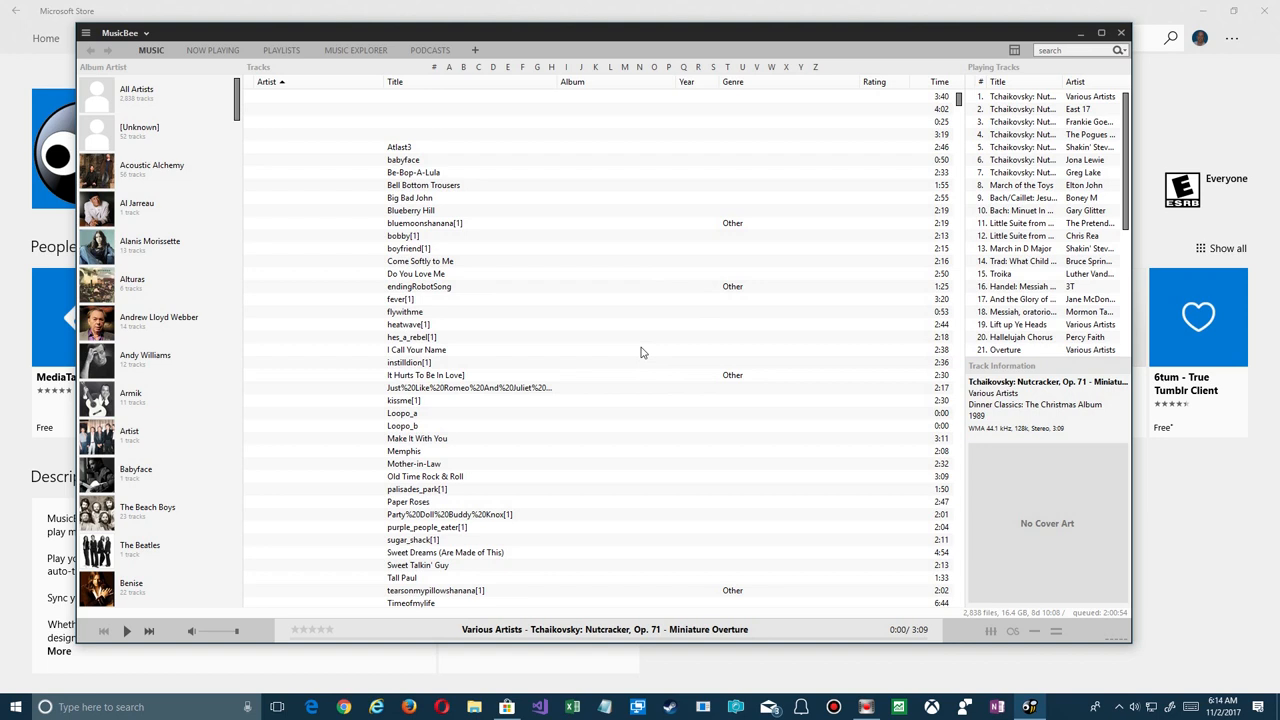
mouse_move(756, 370)
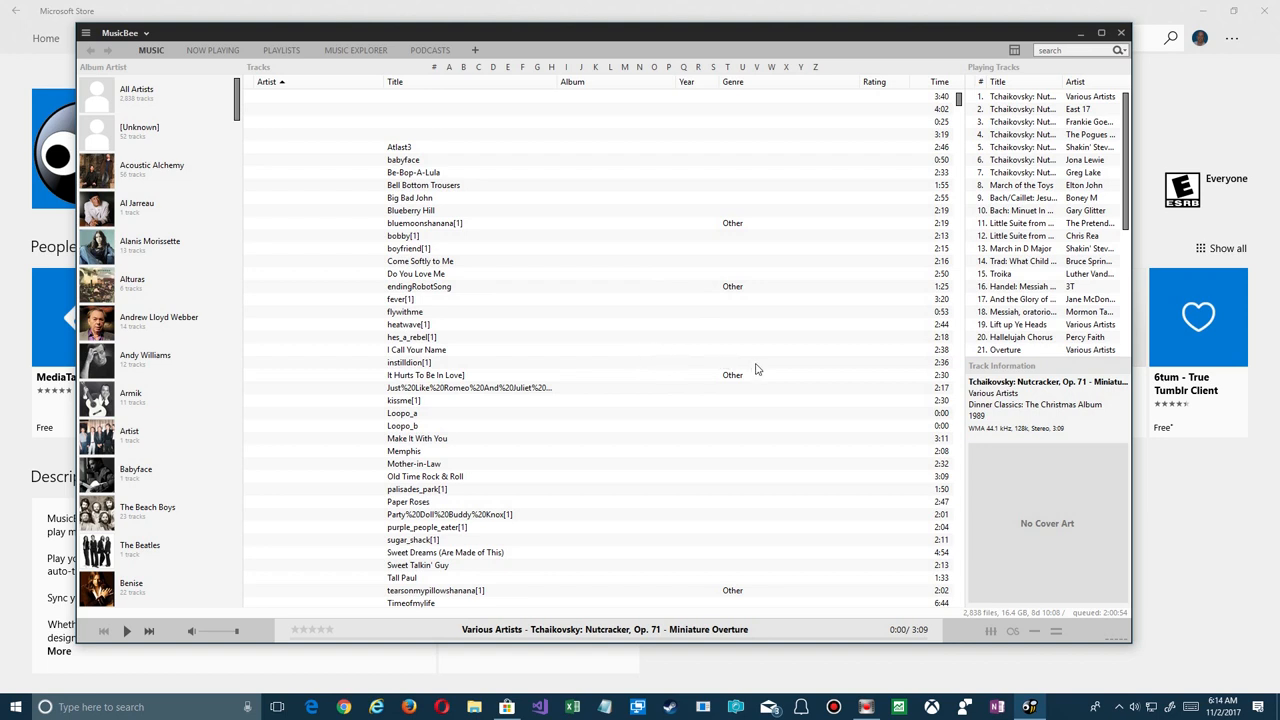
mouse_move(1086, 568)
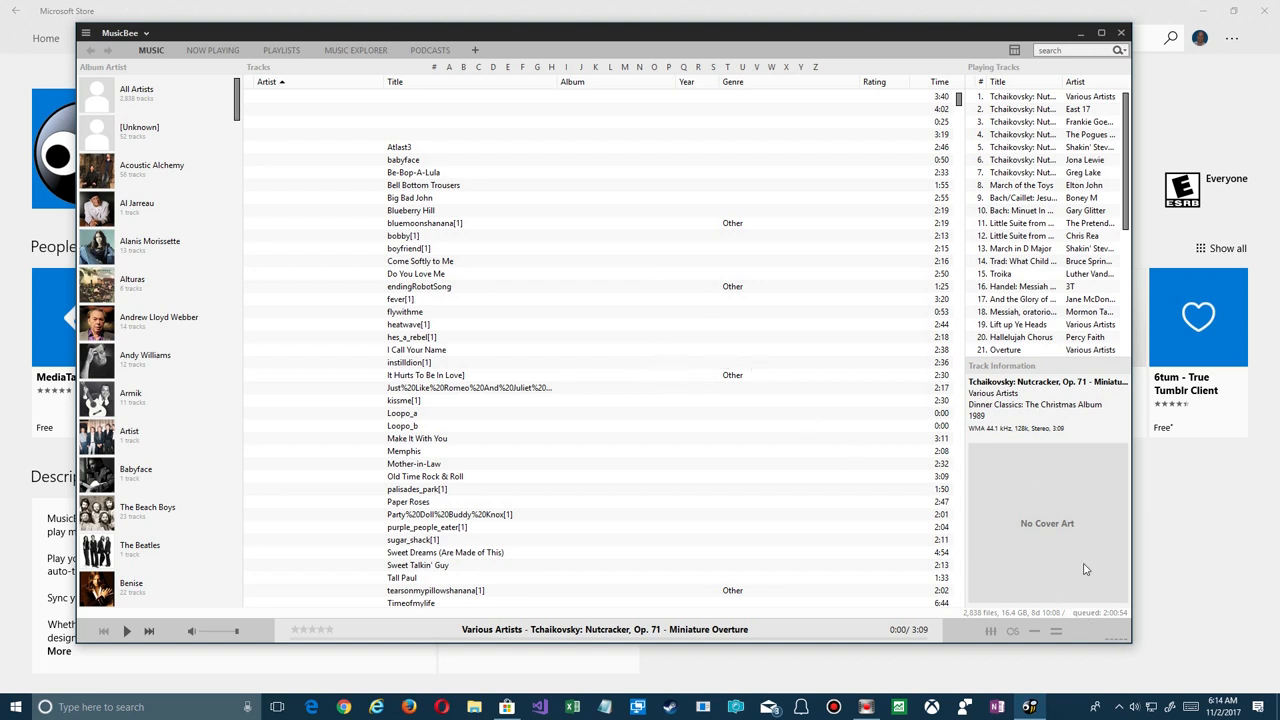
mouse_move(1012, 50)
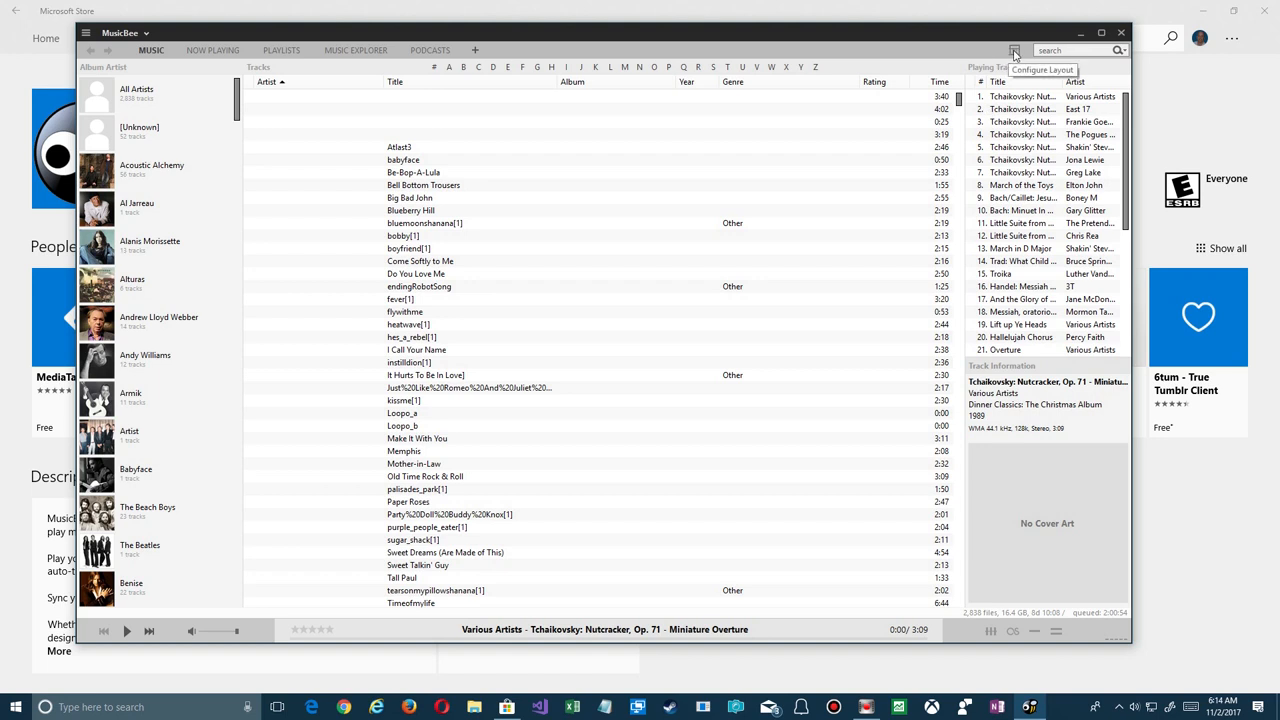
In Arrange Panels, set the main menu to show below the caption bar and apply it
click(1010, 52)
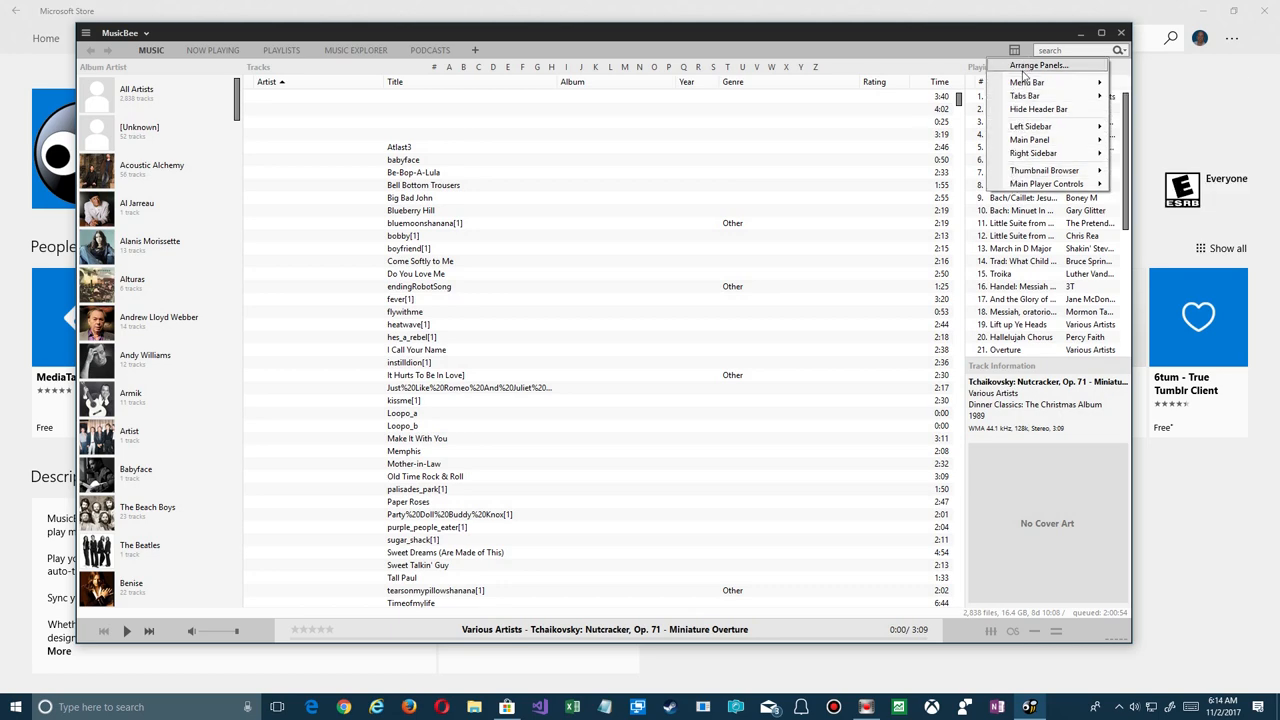
click(1044, 64)
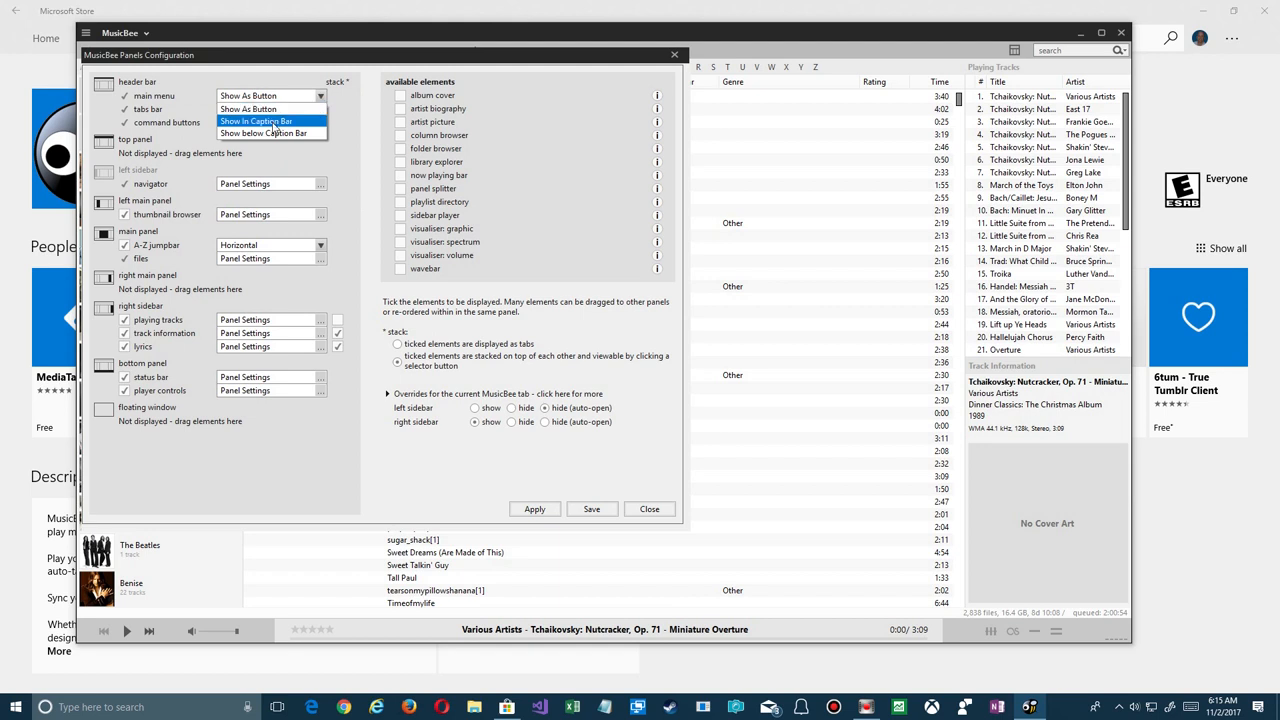
click(264, 132)
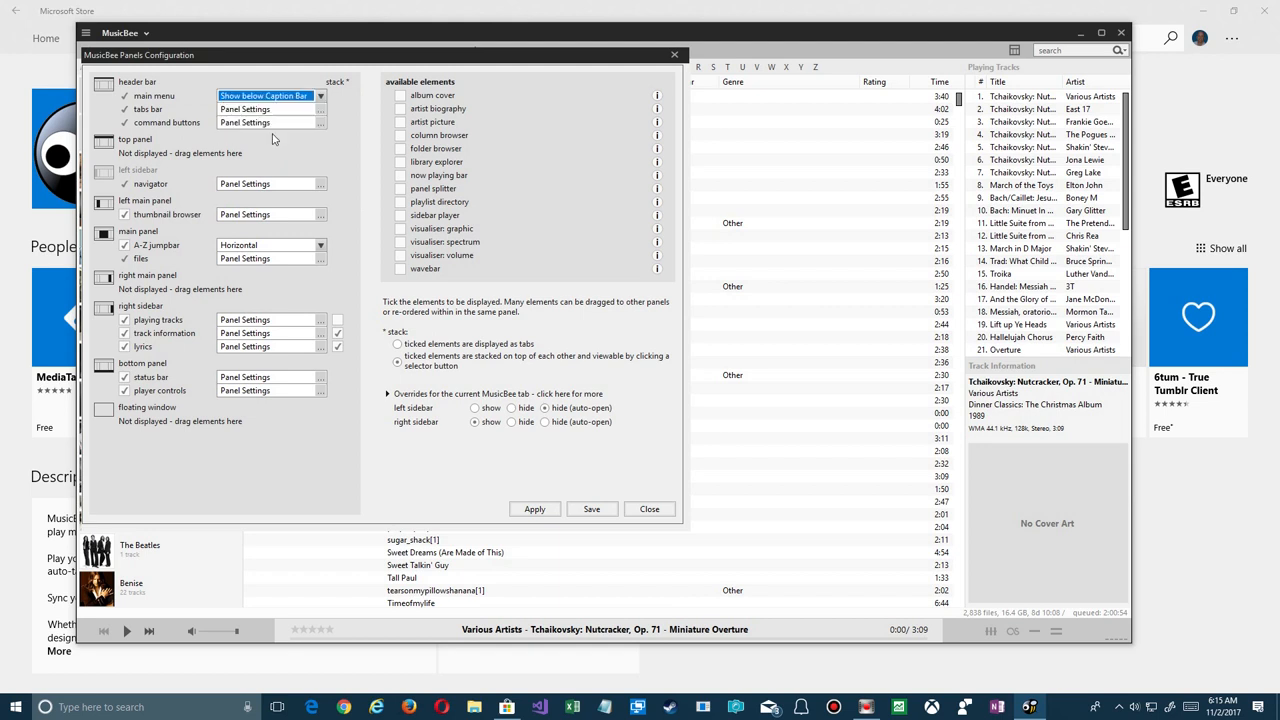
click(534, 510)
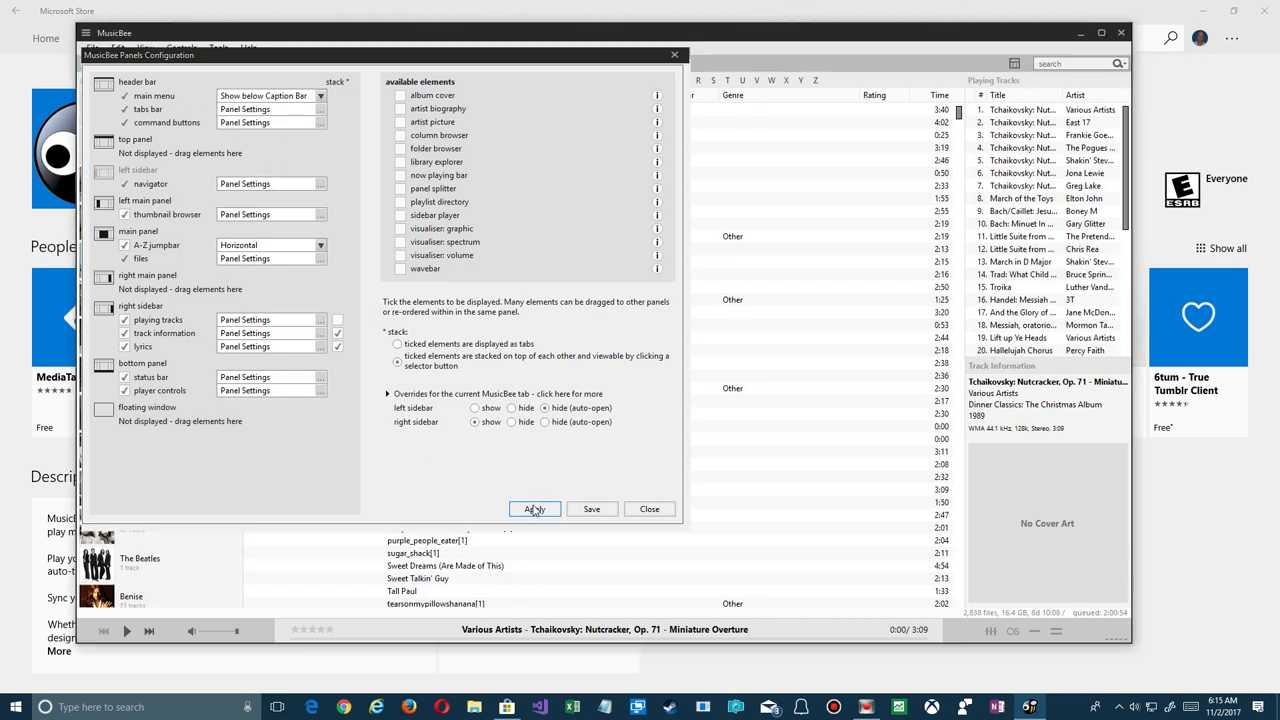
click(534, 510)
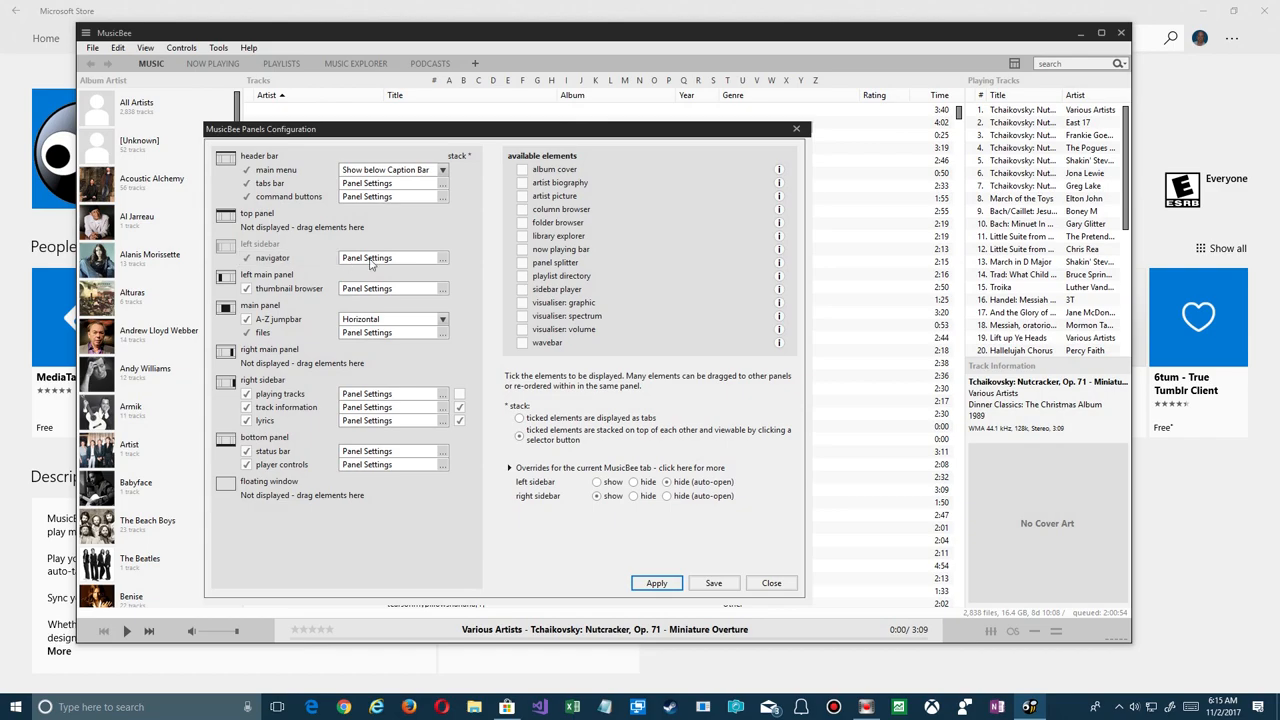
mouse_move(448, 264)
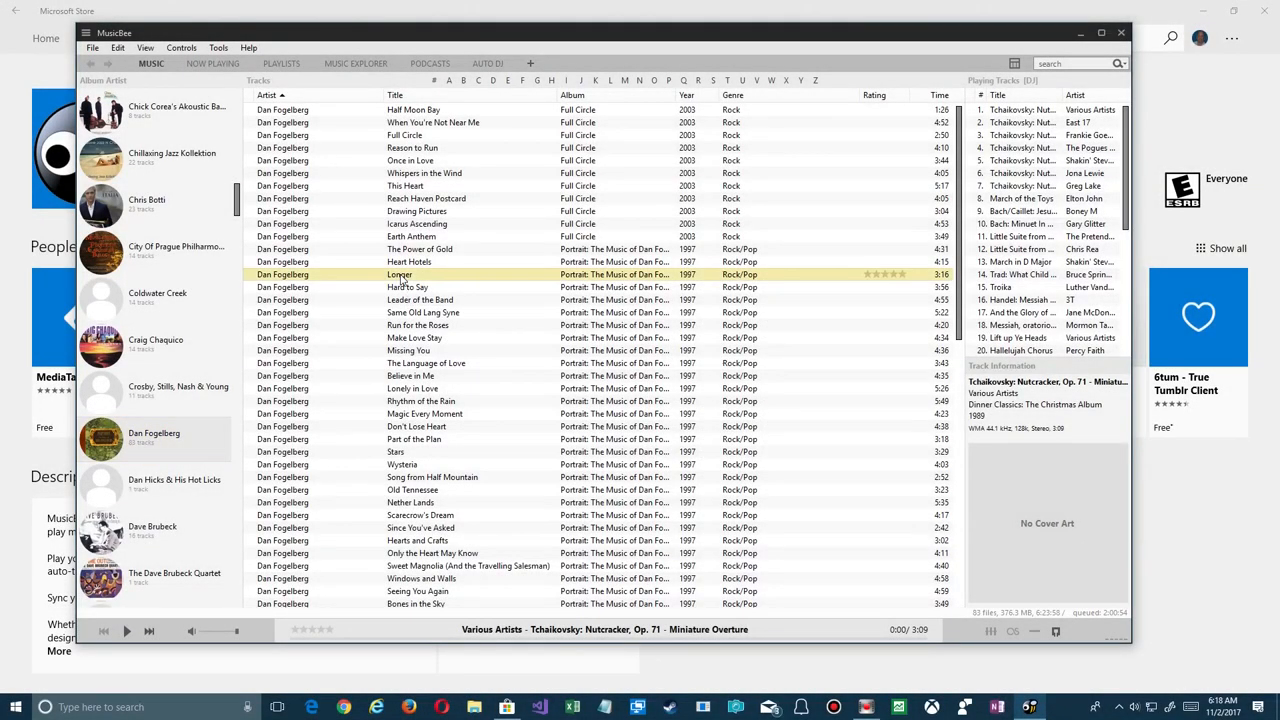
mouse_move(612, 552)
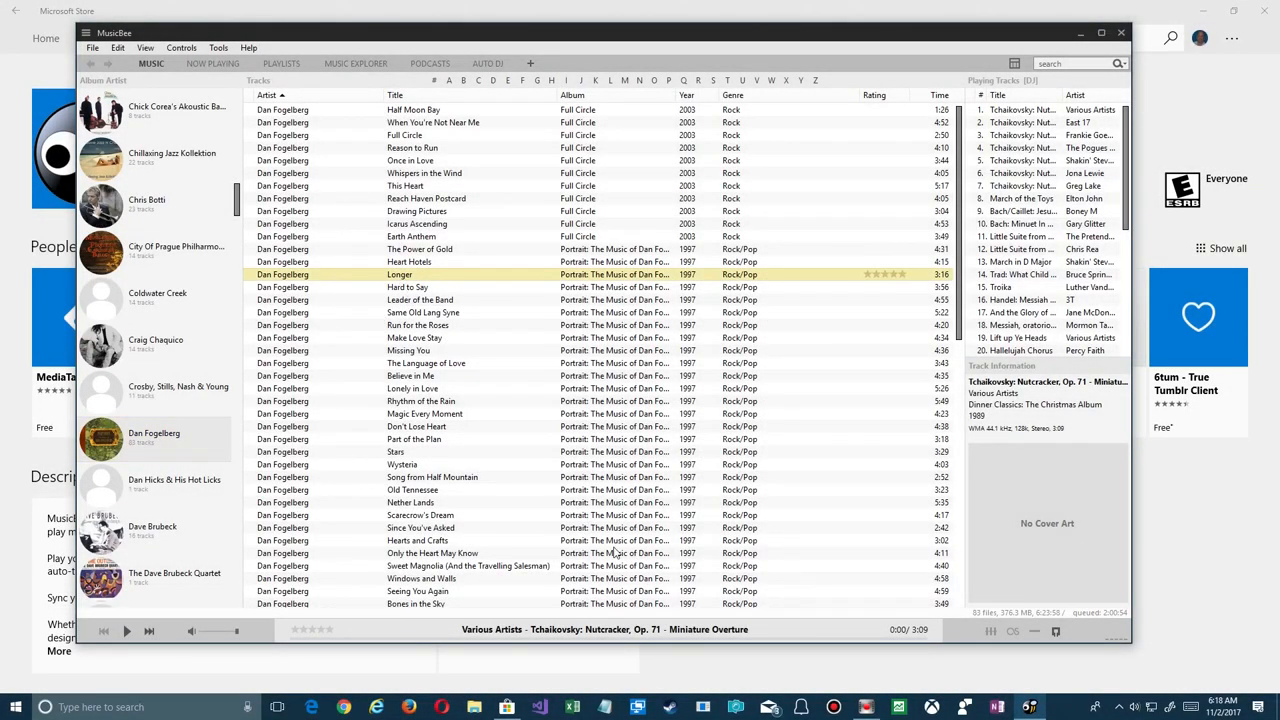
Play and pause the current track, then start Dan Fogelberg's 'Longer' via Play Now
click(128, 630)
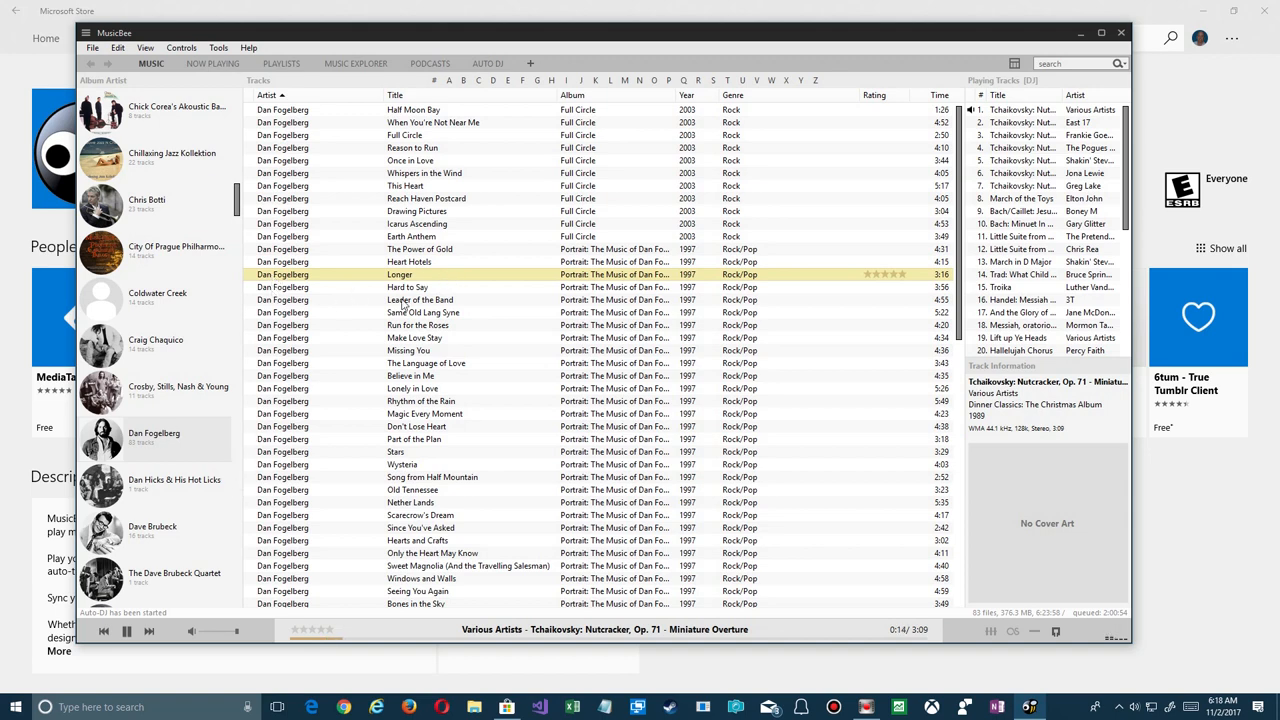
mouse_move(280, 280)
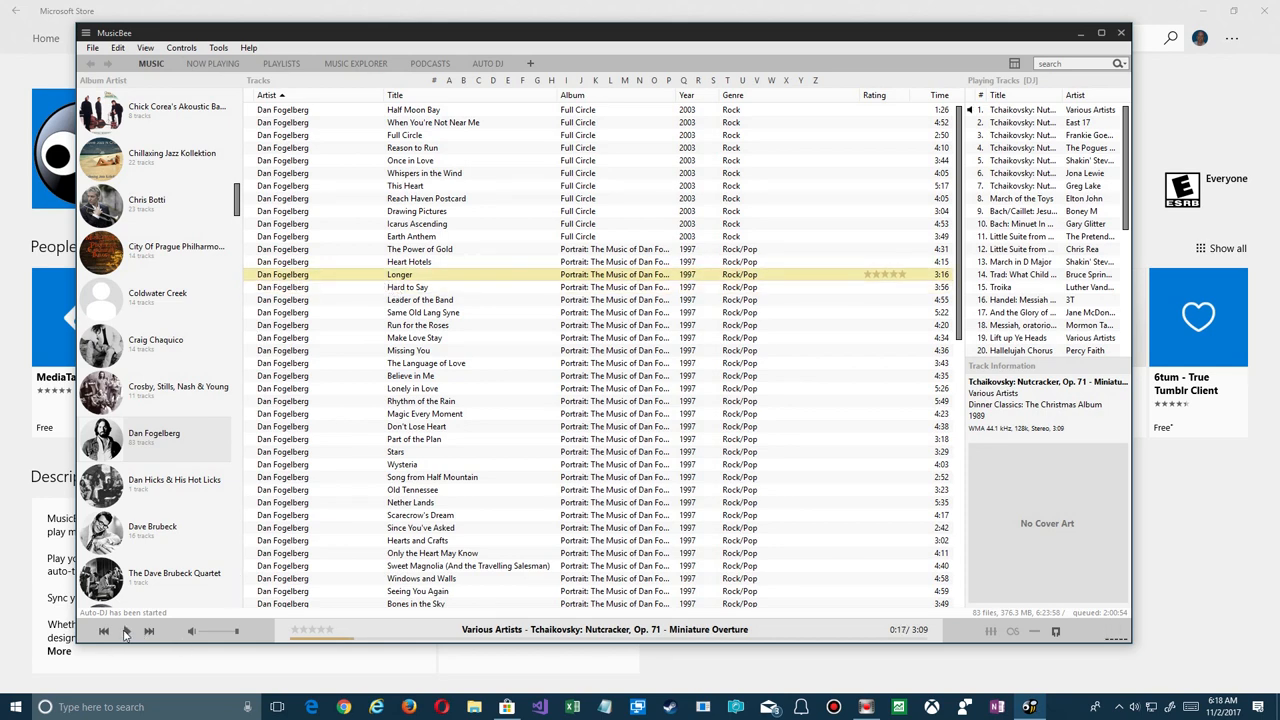
click(128, 632)
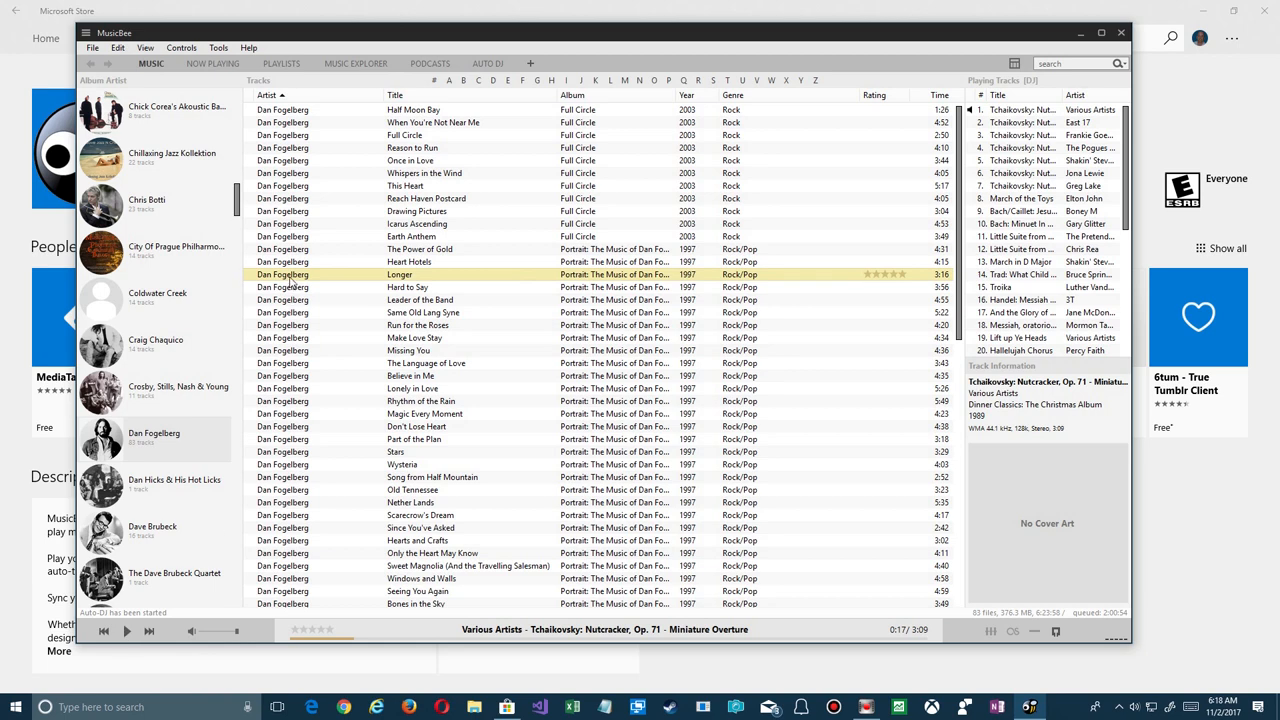
right_click(290, 274)
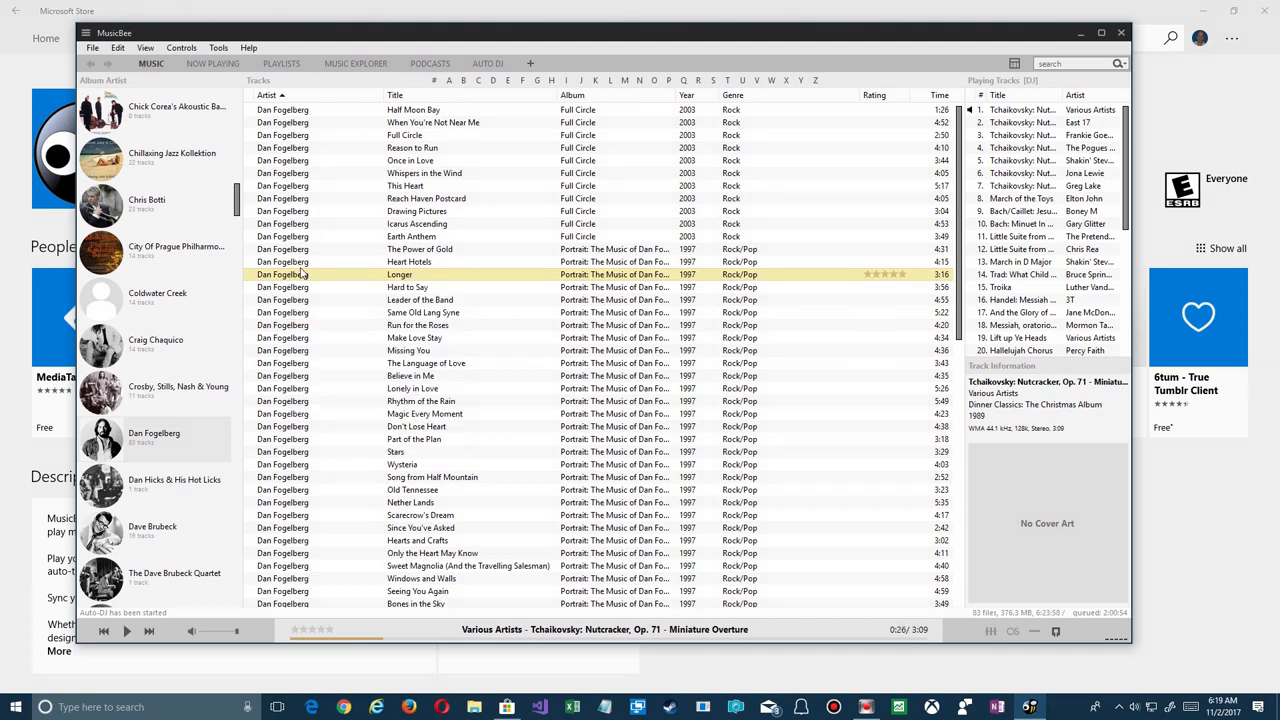
right_click(400, 274)
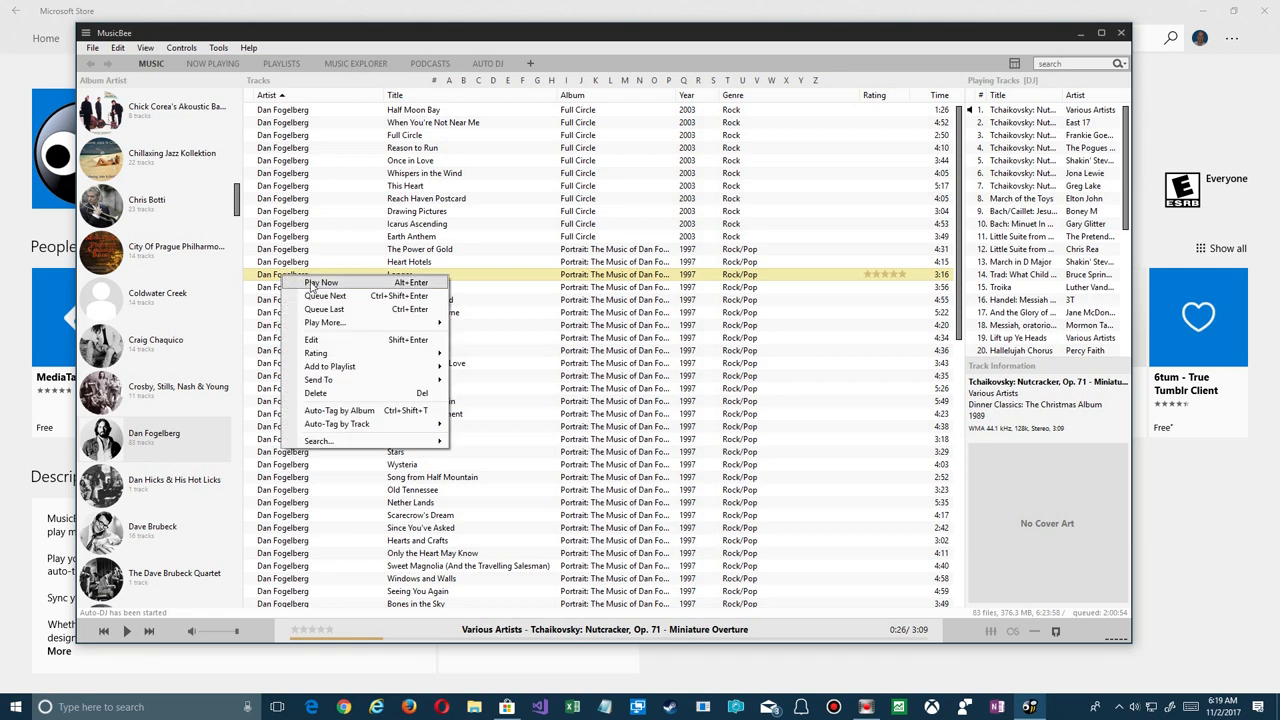
click(322, 282)
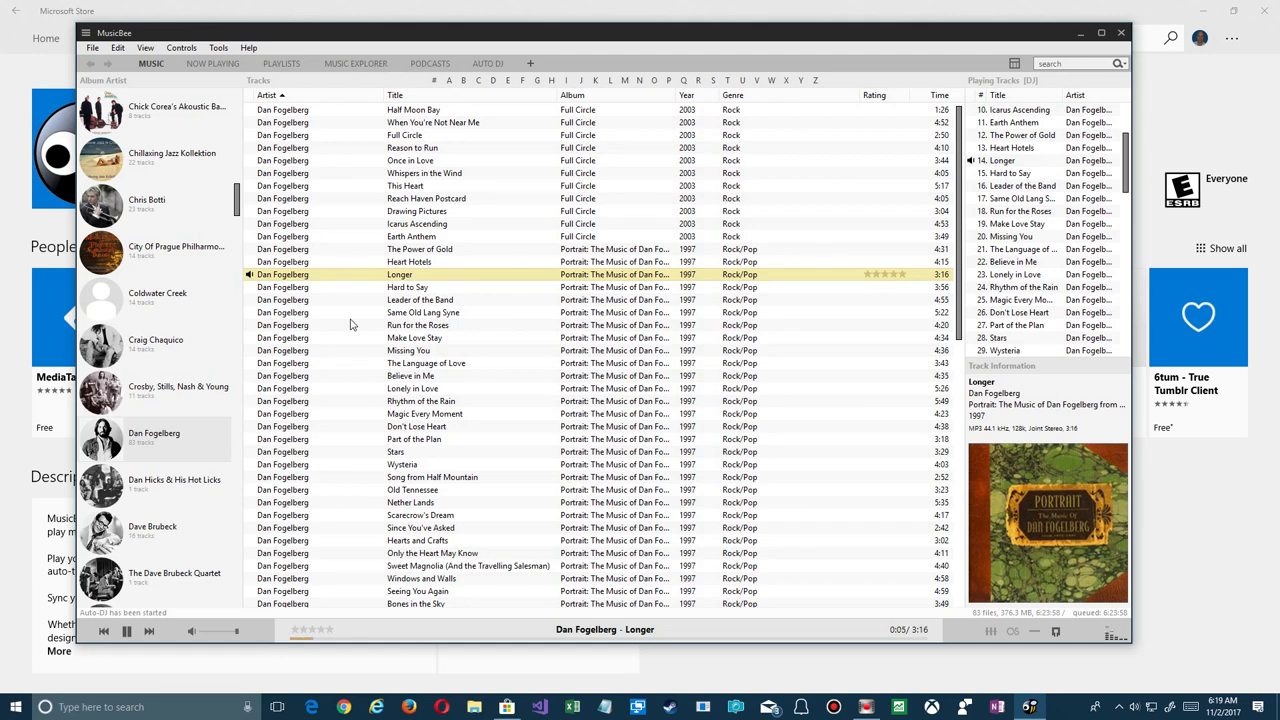
mouse_move(250, 276)
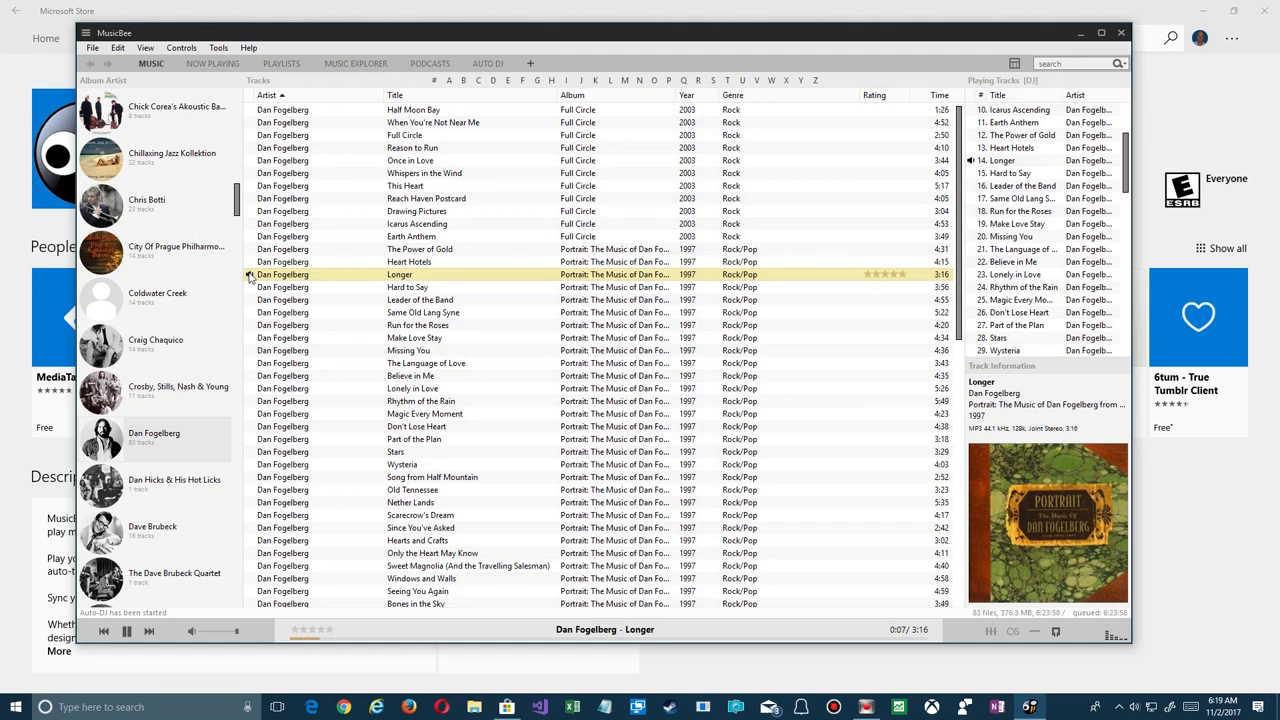
mouse_move(852, 460)
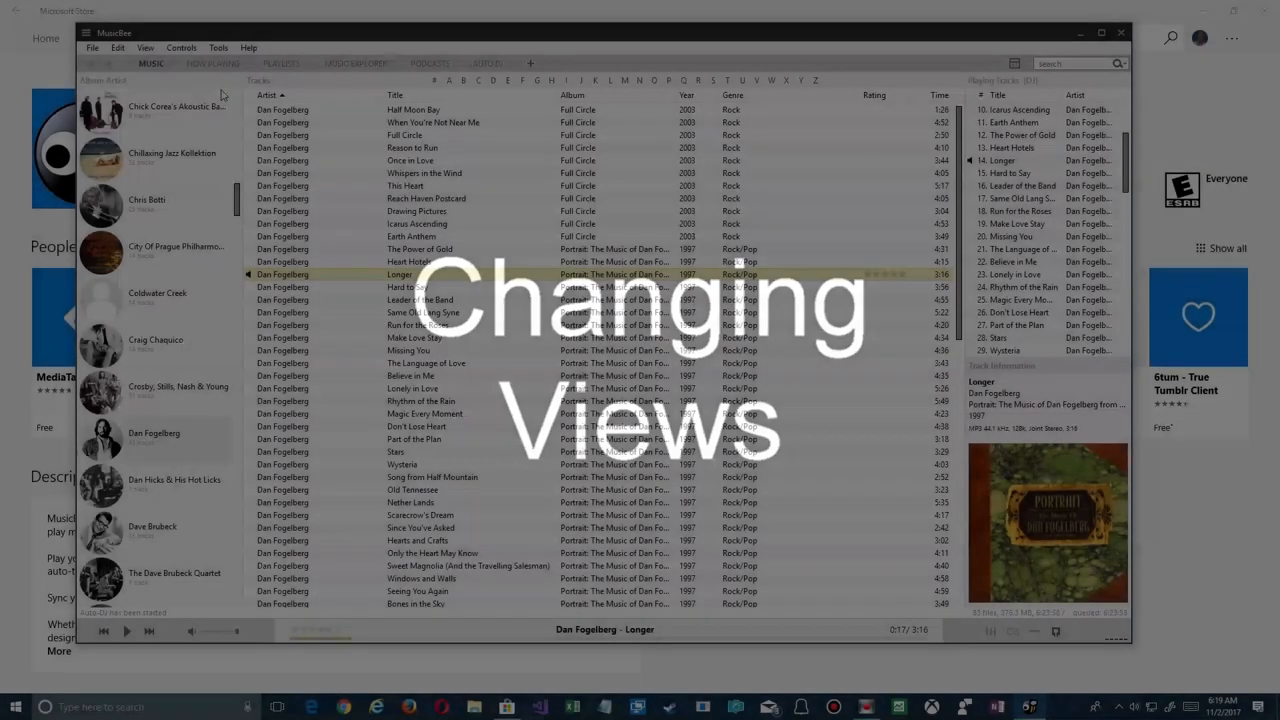
Step through the Now Playing, Playlists, Music Explorer, Podcasts and Auto DJ tabs
click(208, 64)
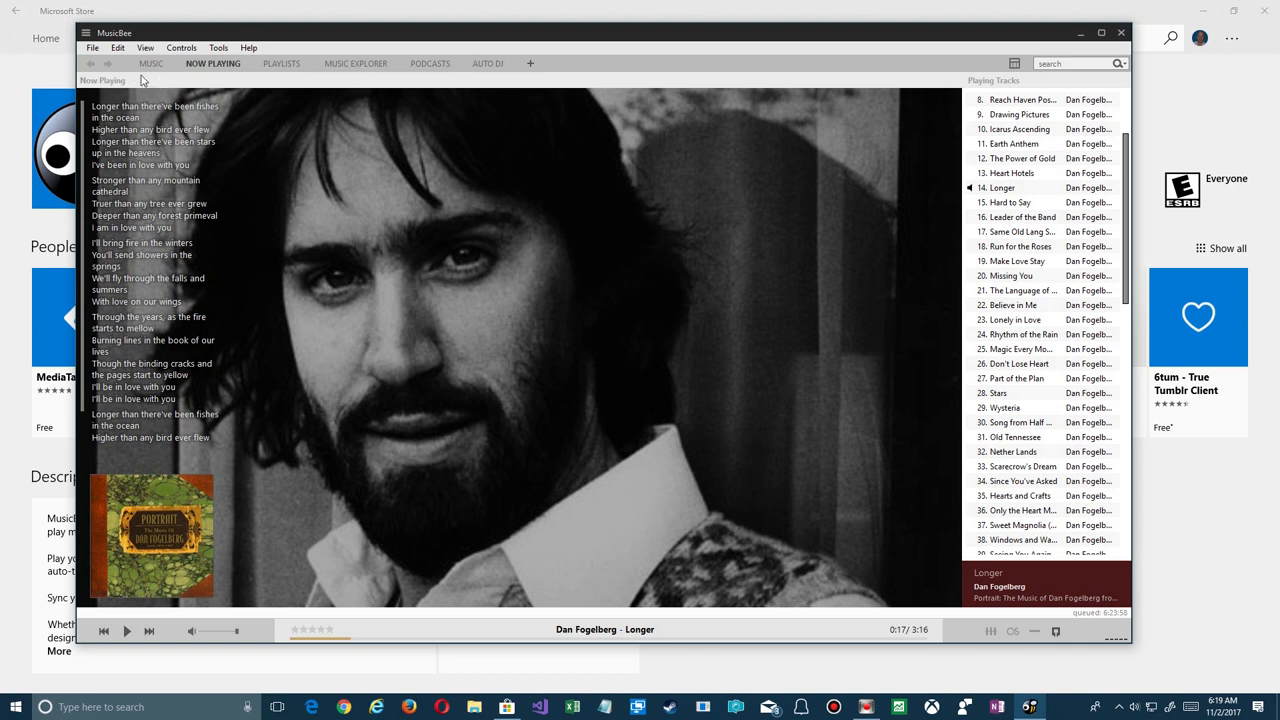
mouse_move(150, 250)
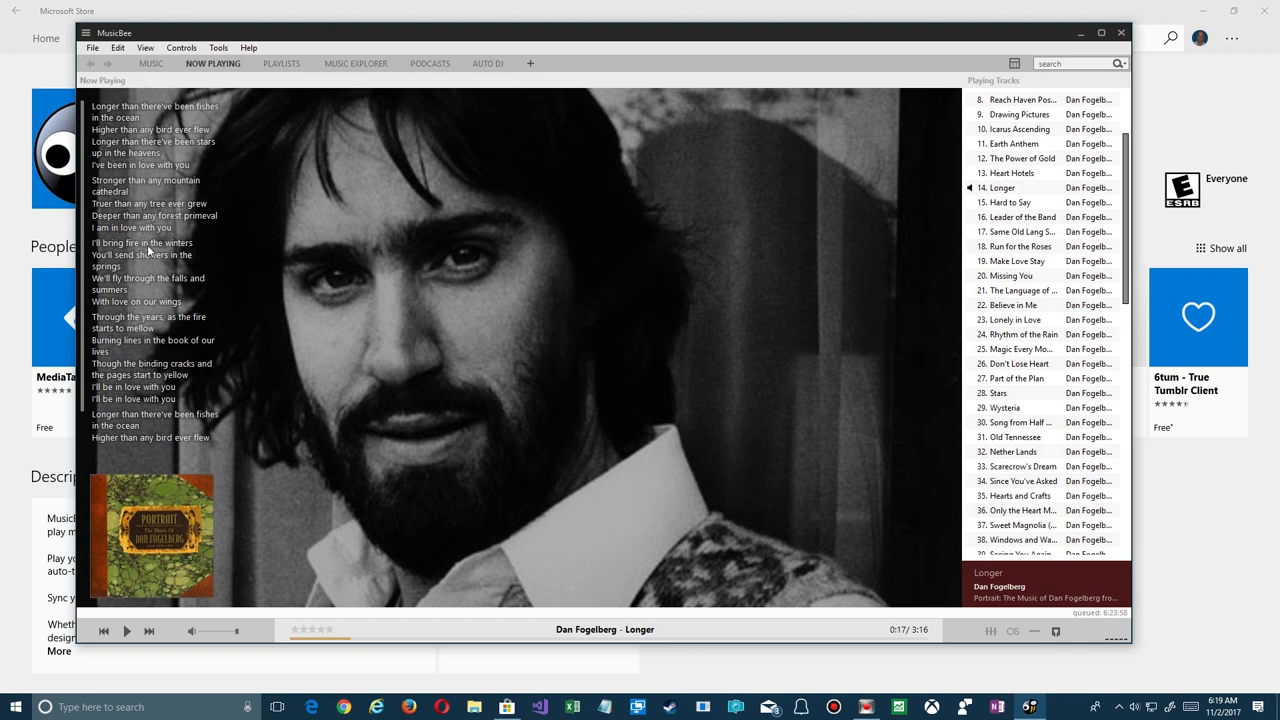
mouse_move(128, 448)
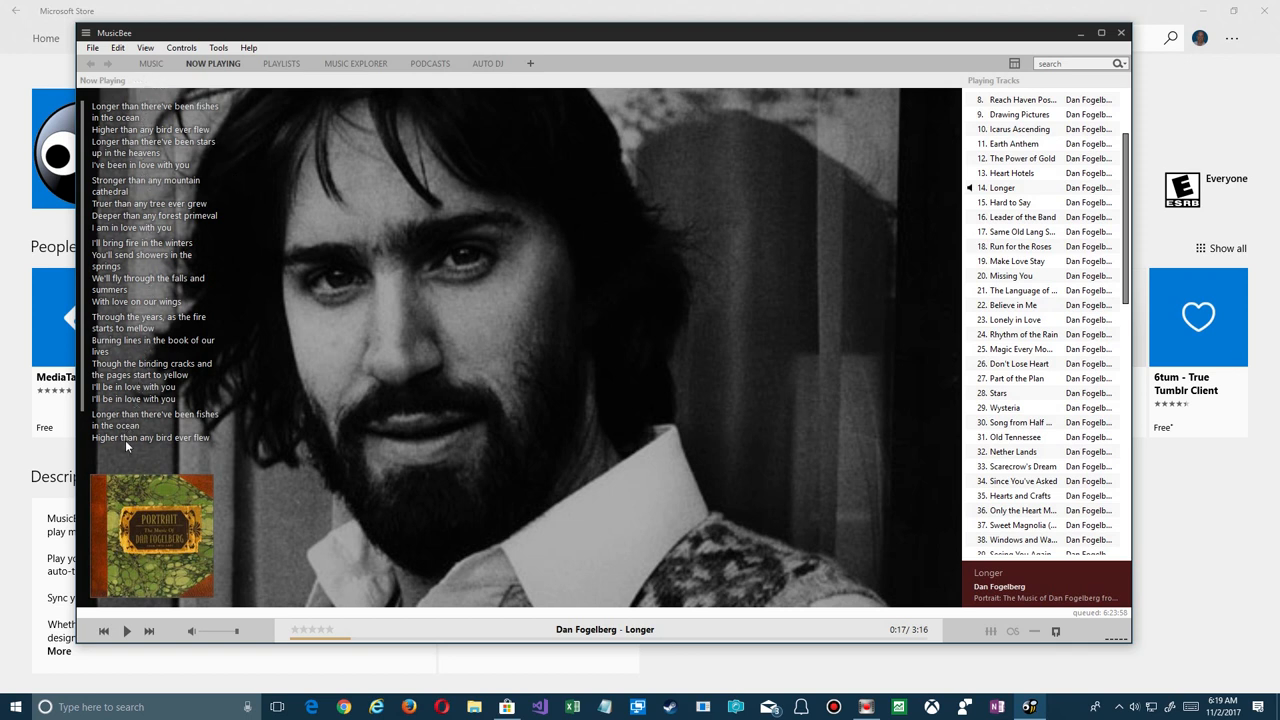
click(282, 64)
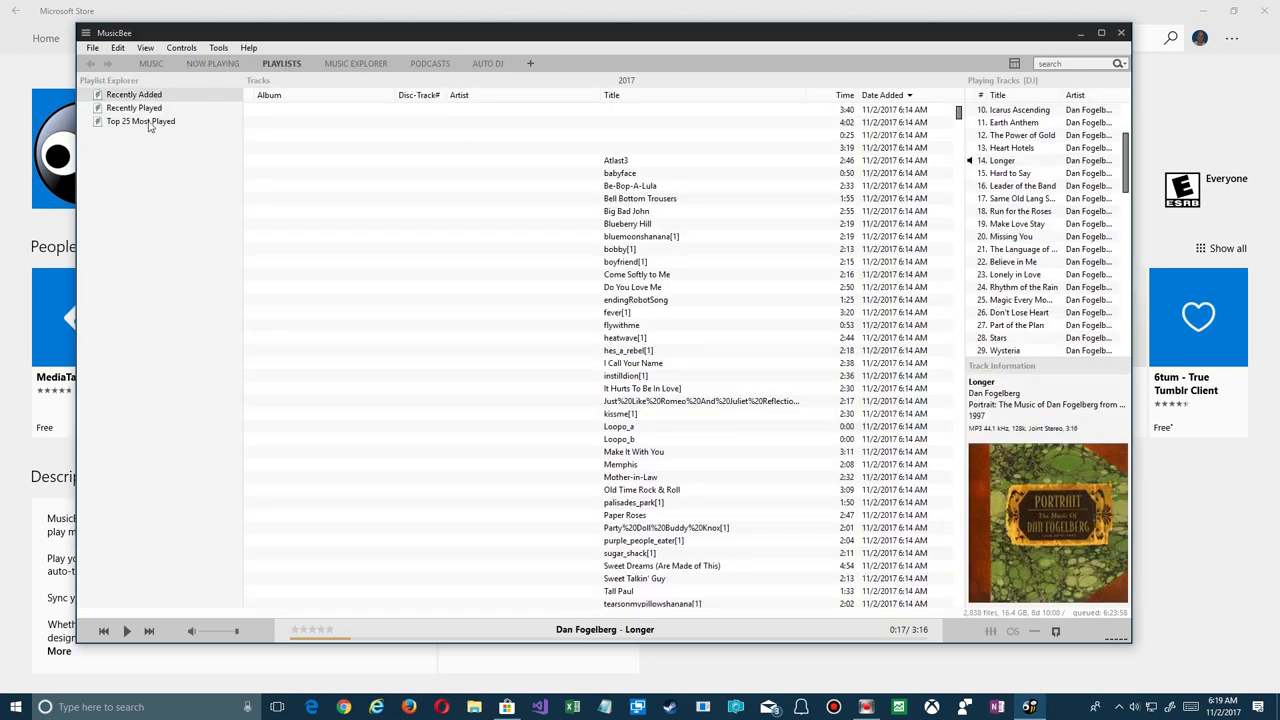
click(352, 64)
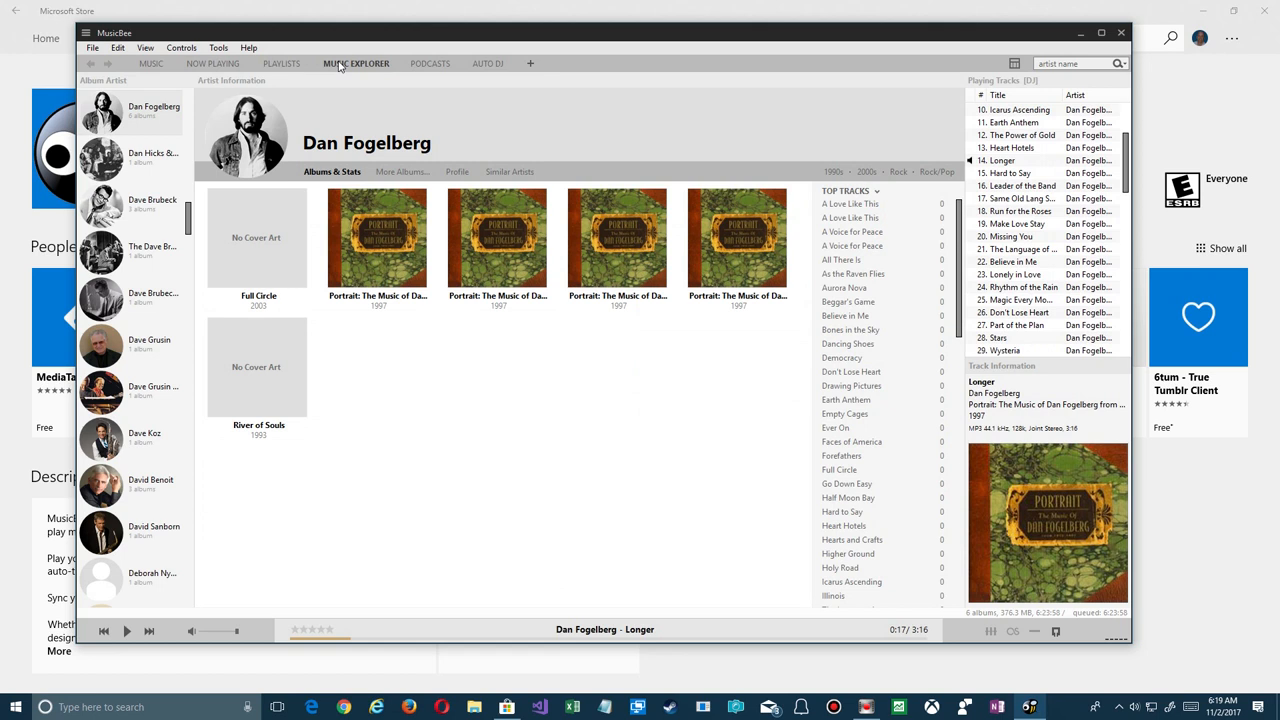
mouse_move(436, 152)
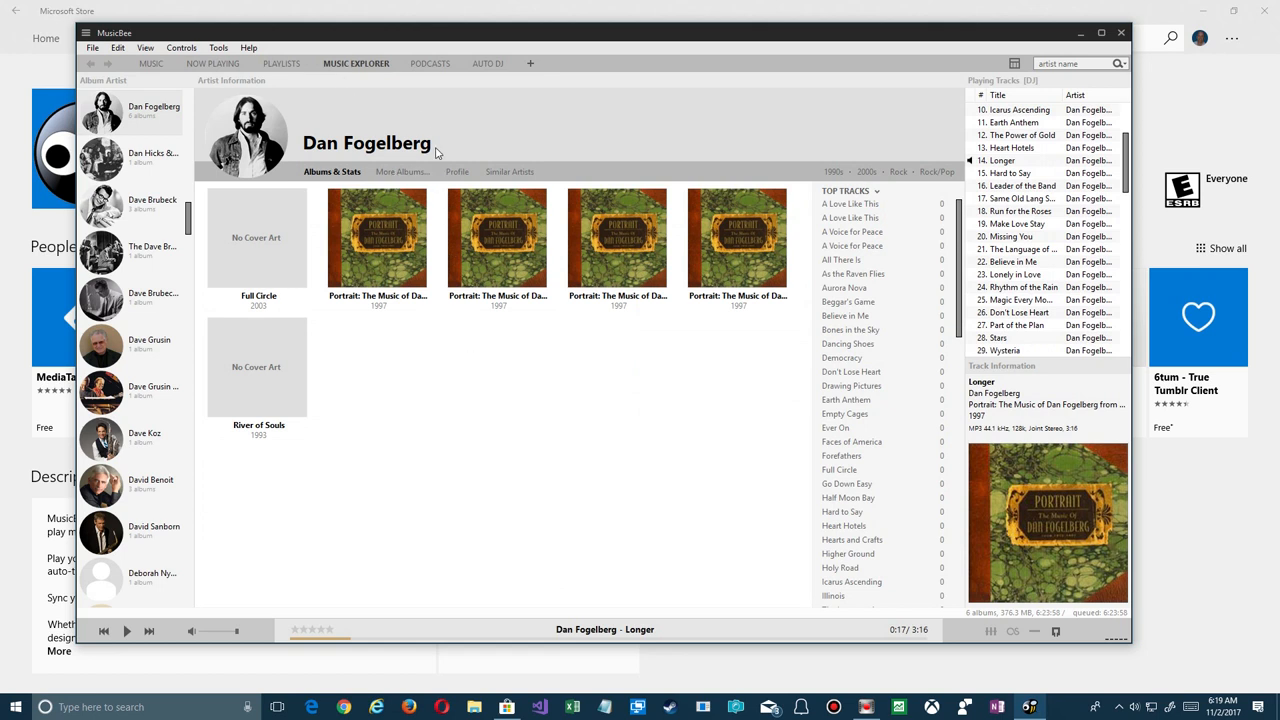
mouse_move(432, 62)
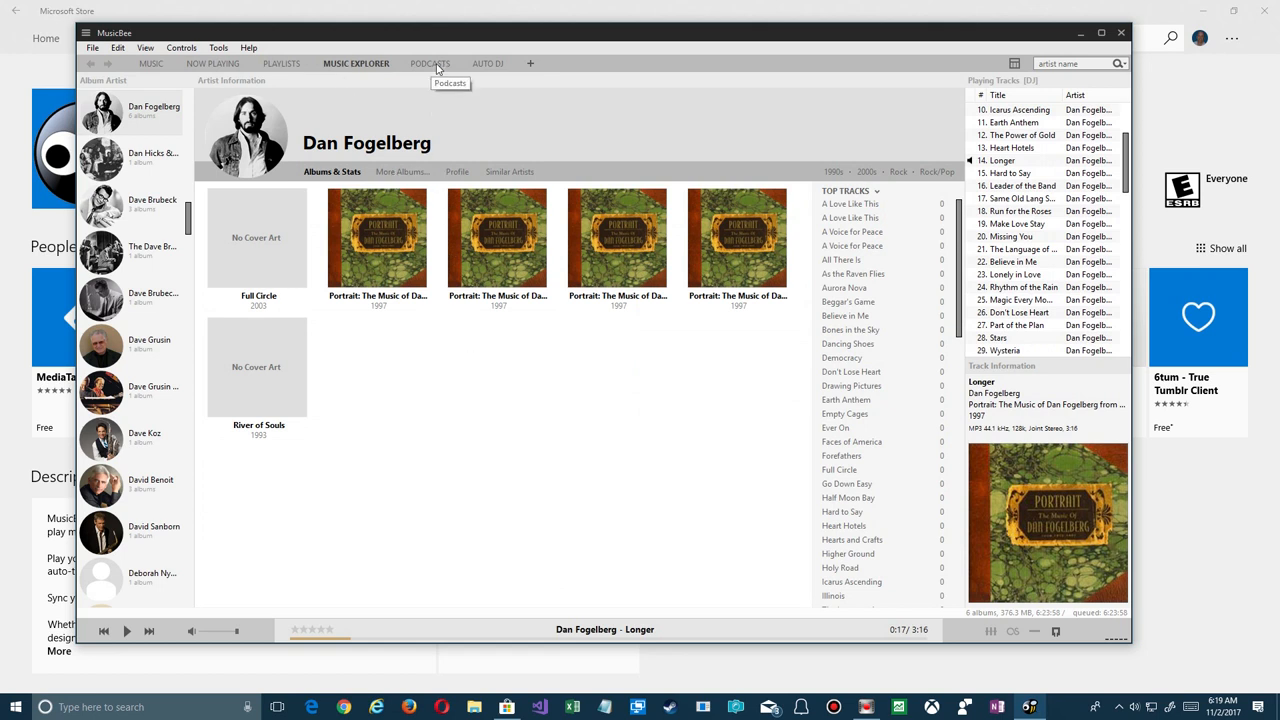
click(432, 62)
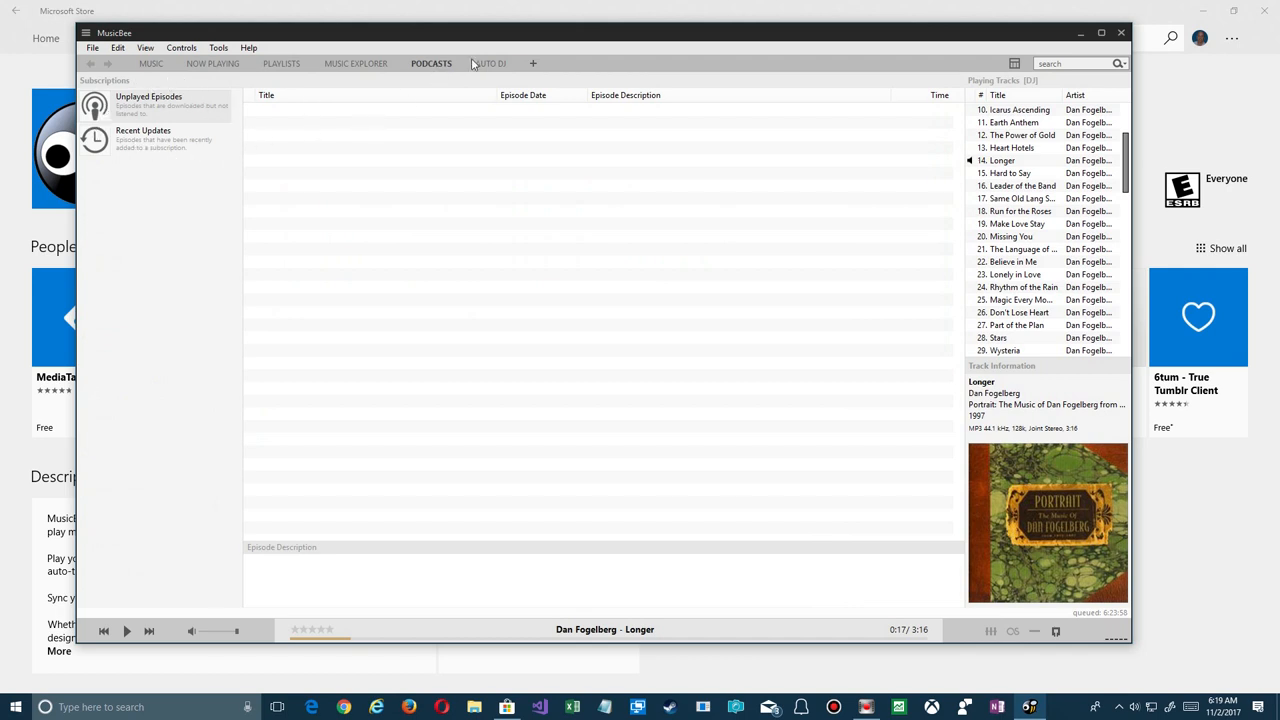
click(496, 62)
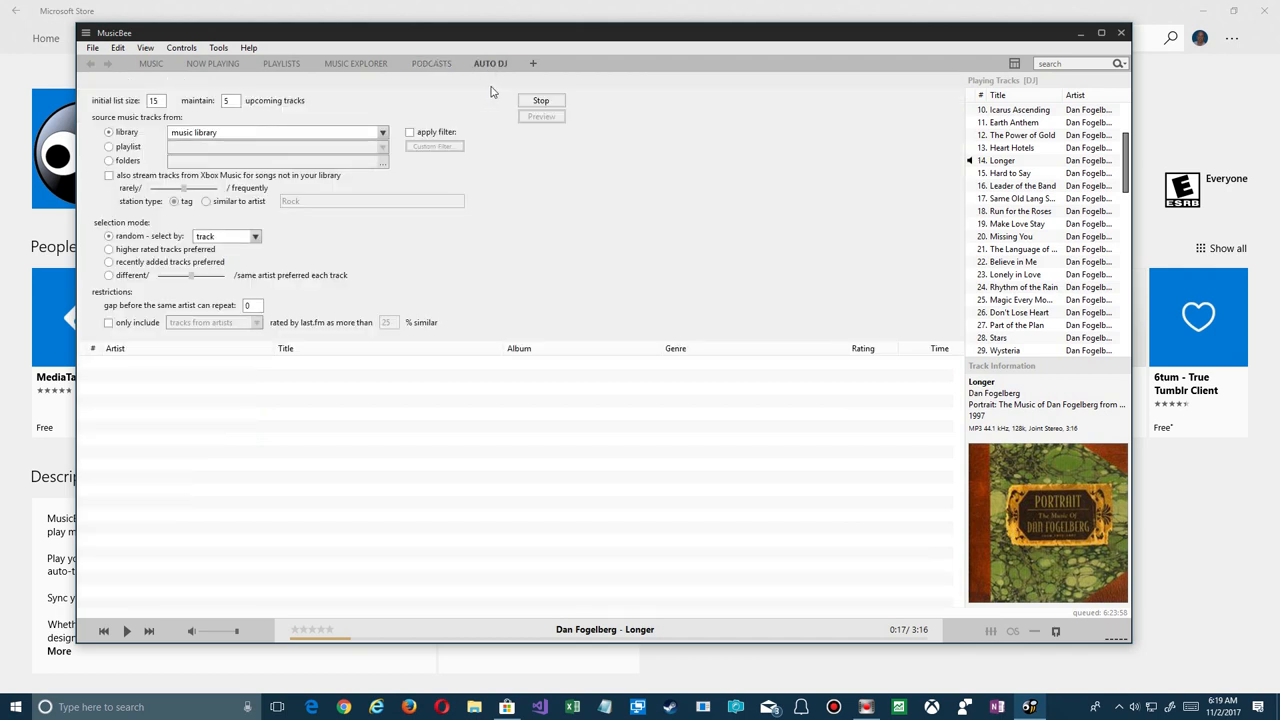
mouse_move(120, 108)
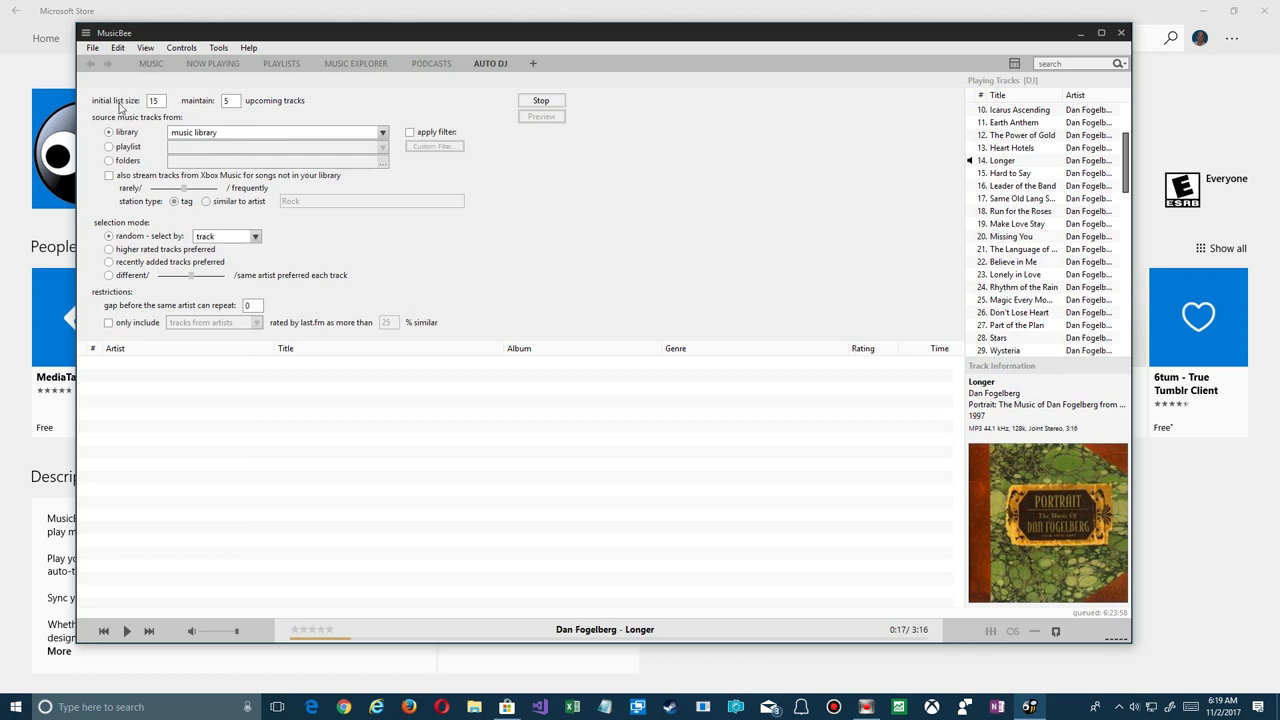
mouse_move(146, 276)
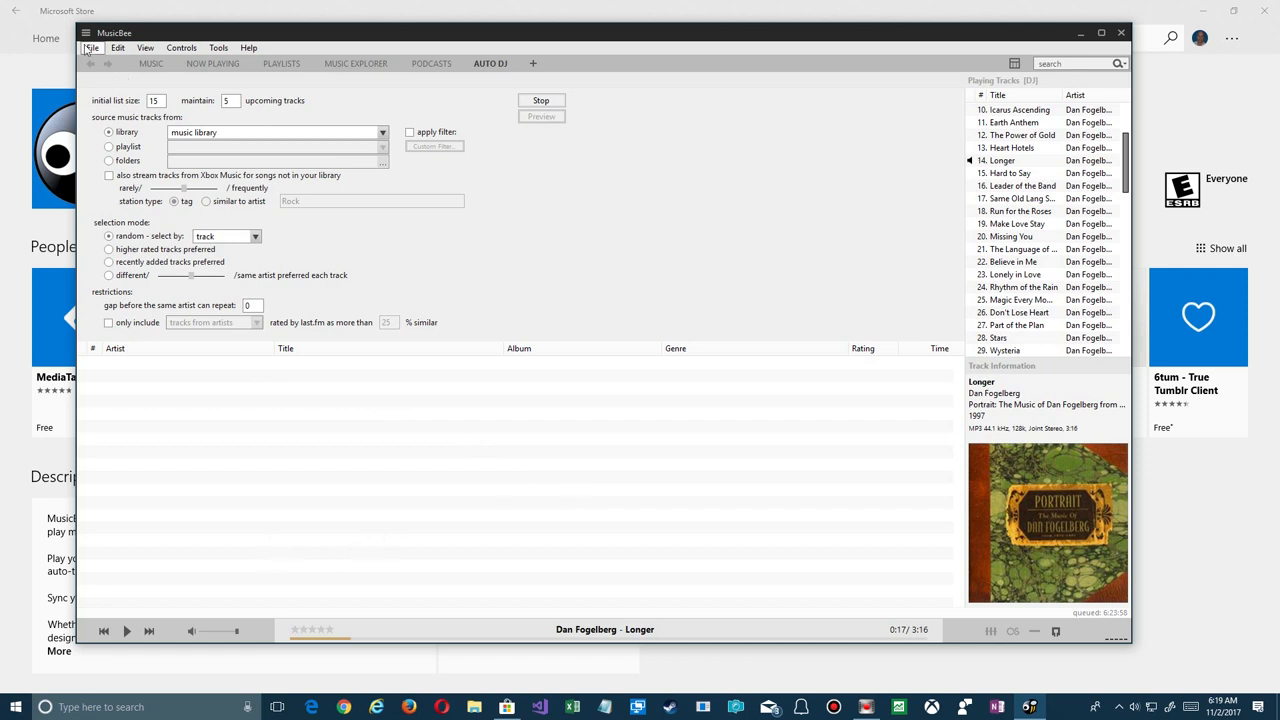
Look through the File and Edit menus, then show the View menu's player mode options
click(92, 48)
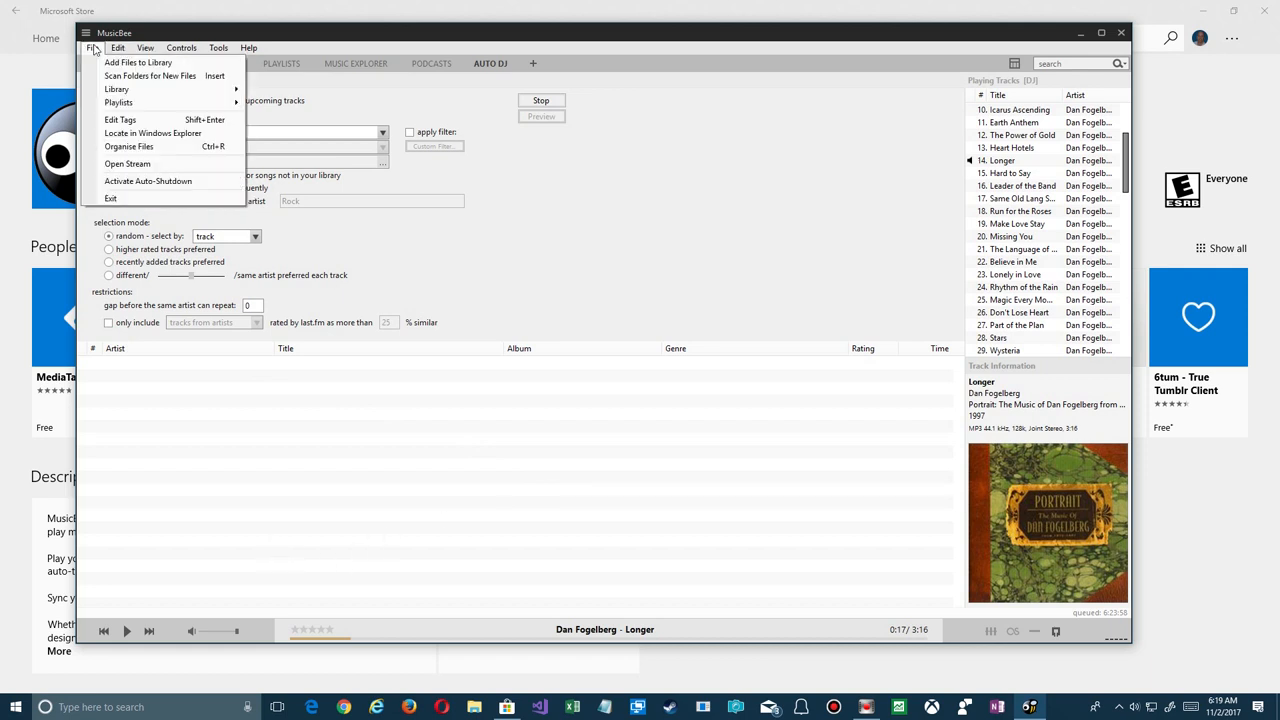
mouse_move(152, 132)
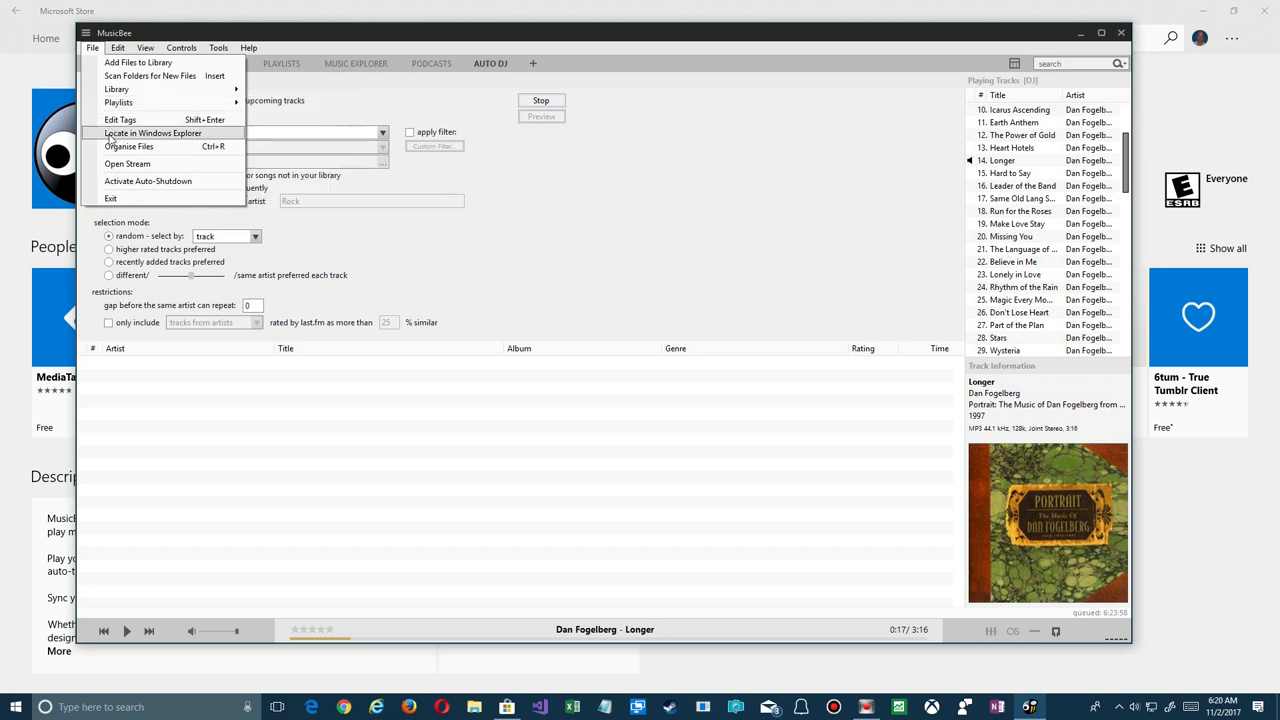
mouse_move(114, 196)
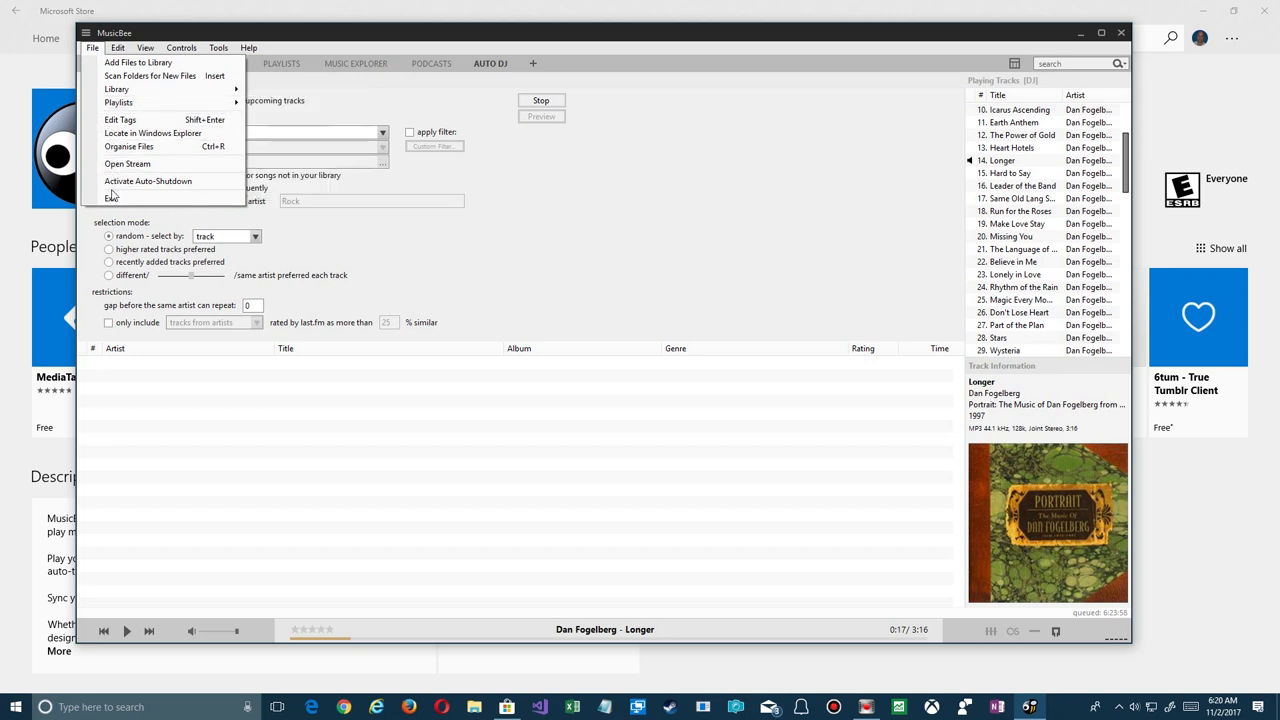
mouse_move(148, 188)
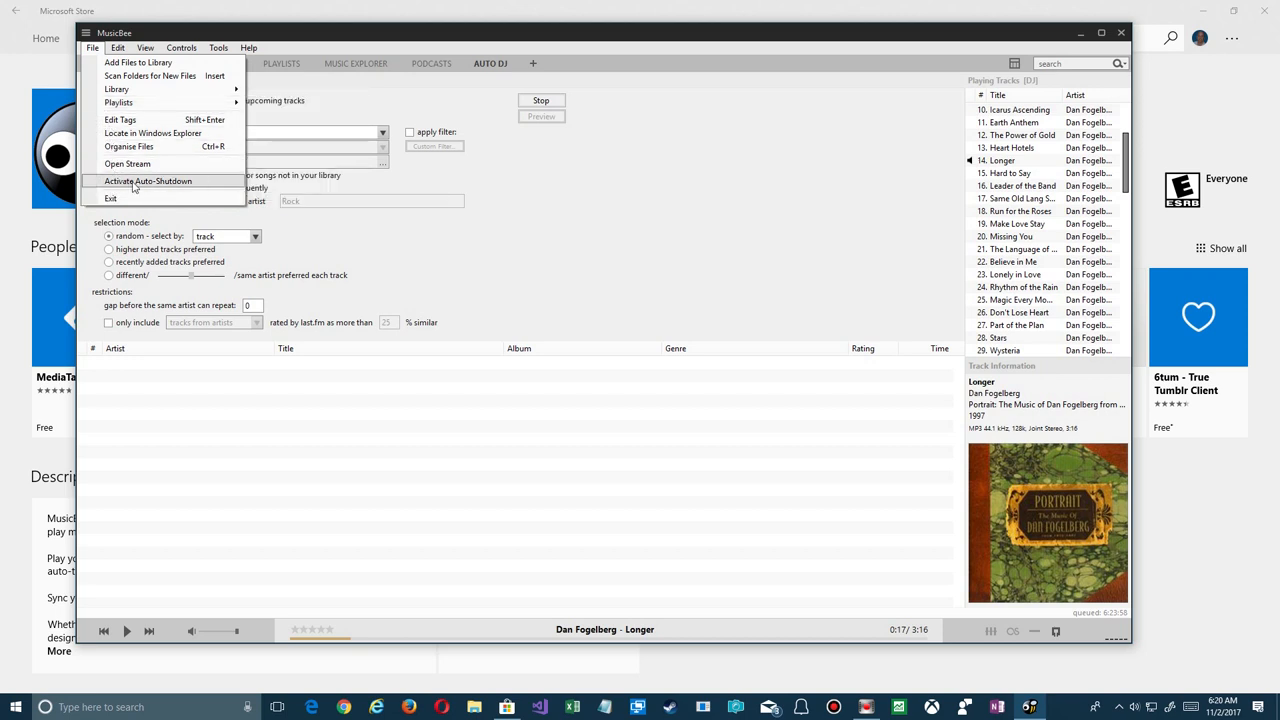
click(120, 48)
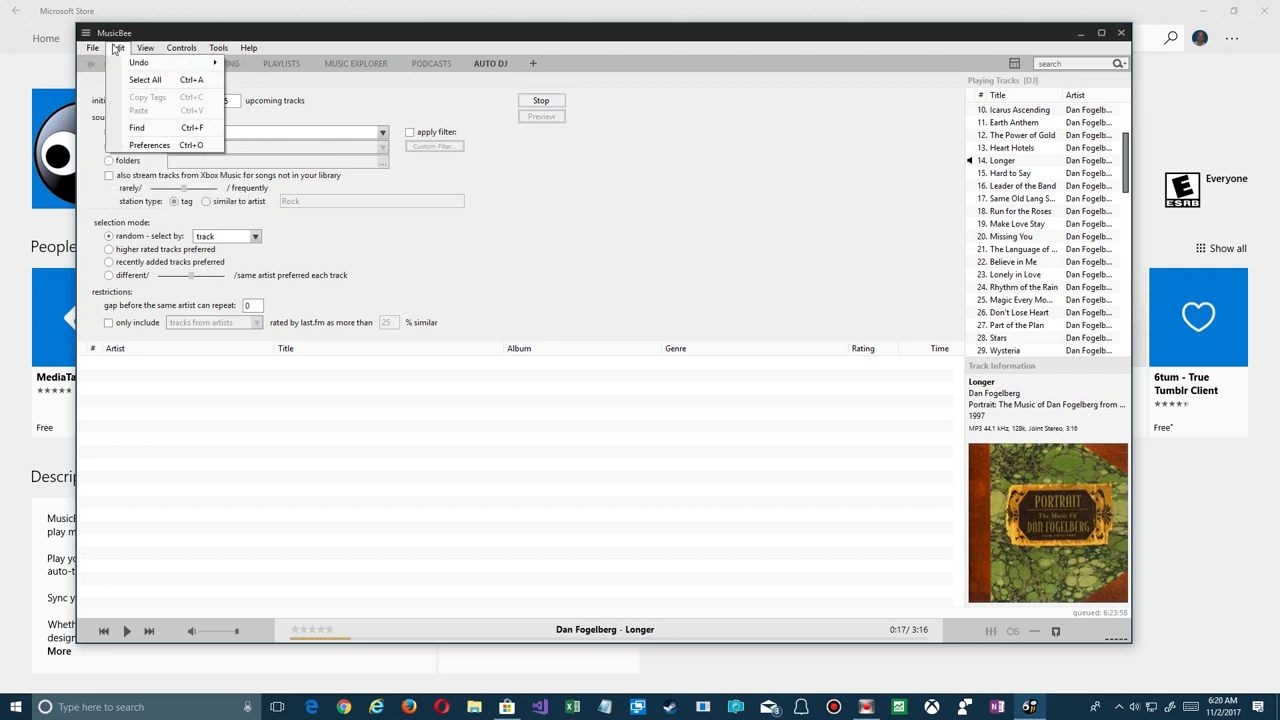
click(148, 48)
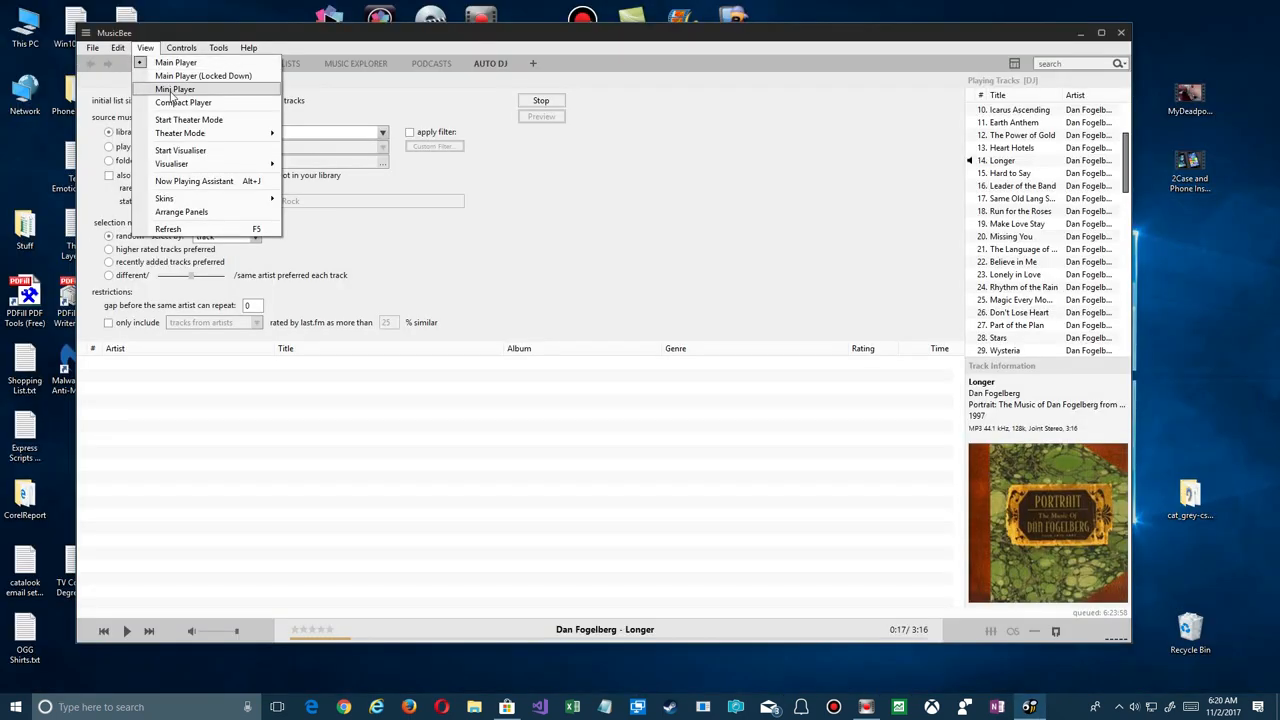
Switch to the Mini Player, browse its skins and panel options, and try a theater-style compact layout
click(178, 88)
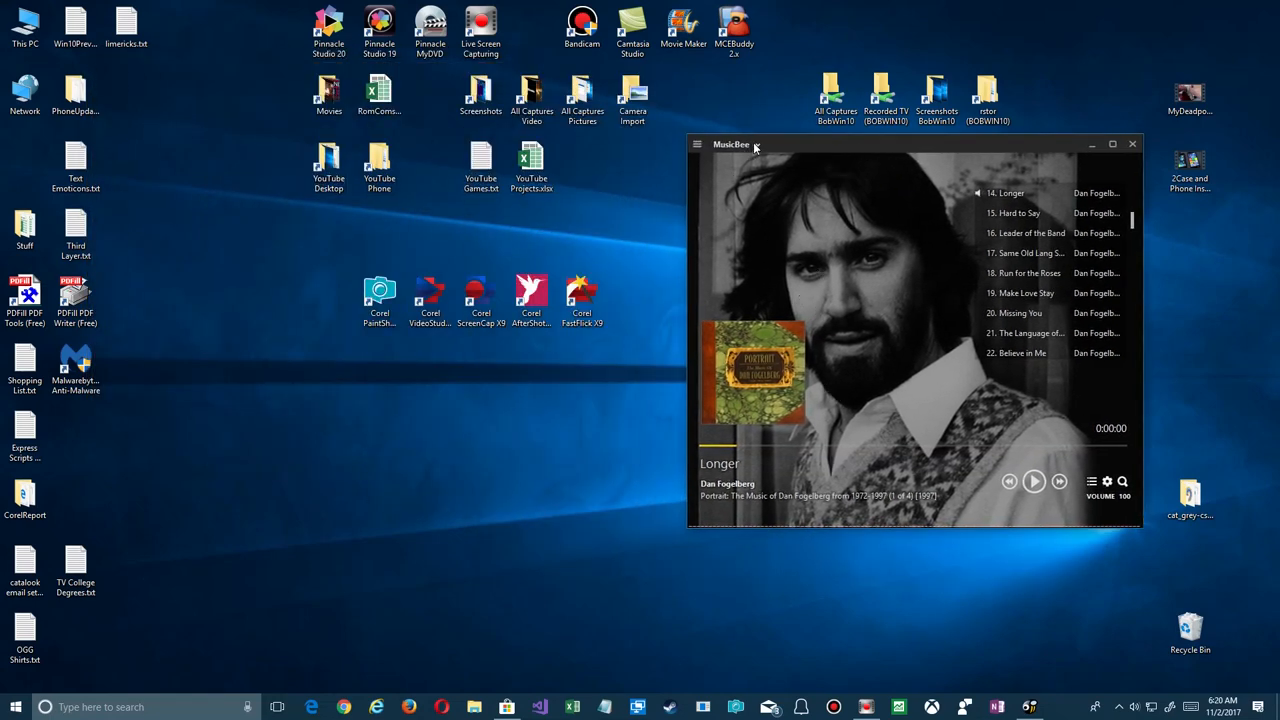
click(696, 144)
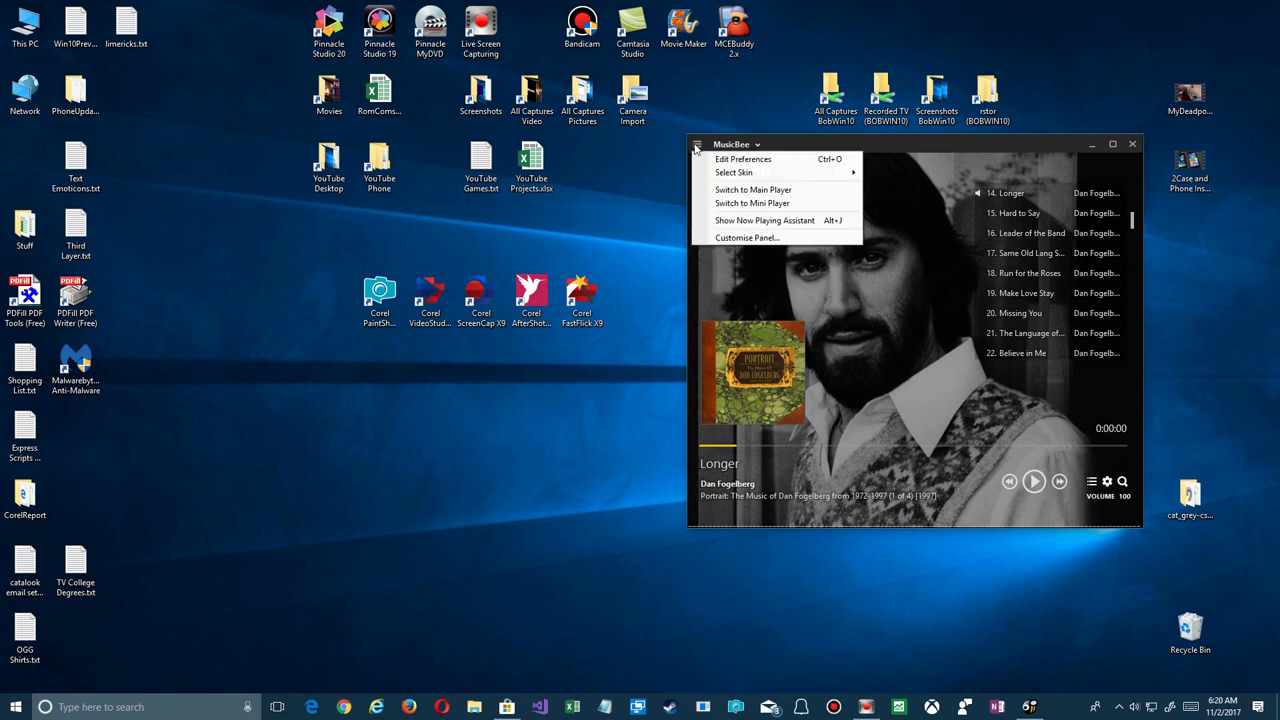
mouse_move(744, 172)
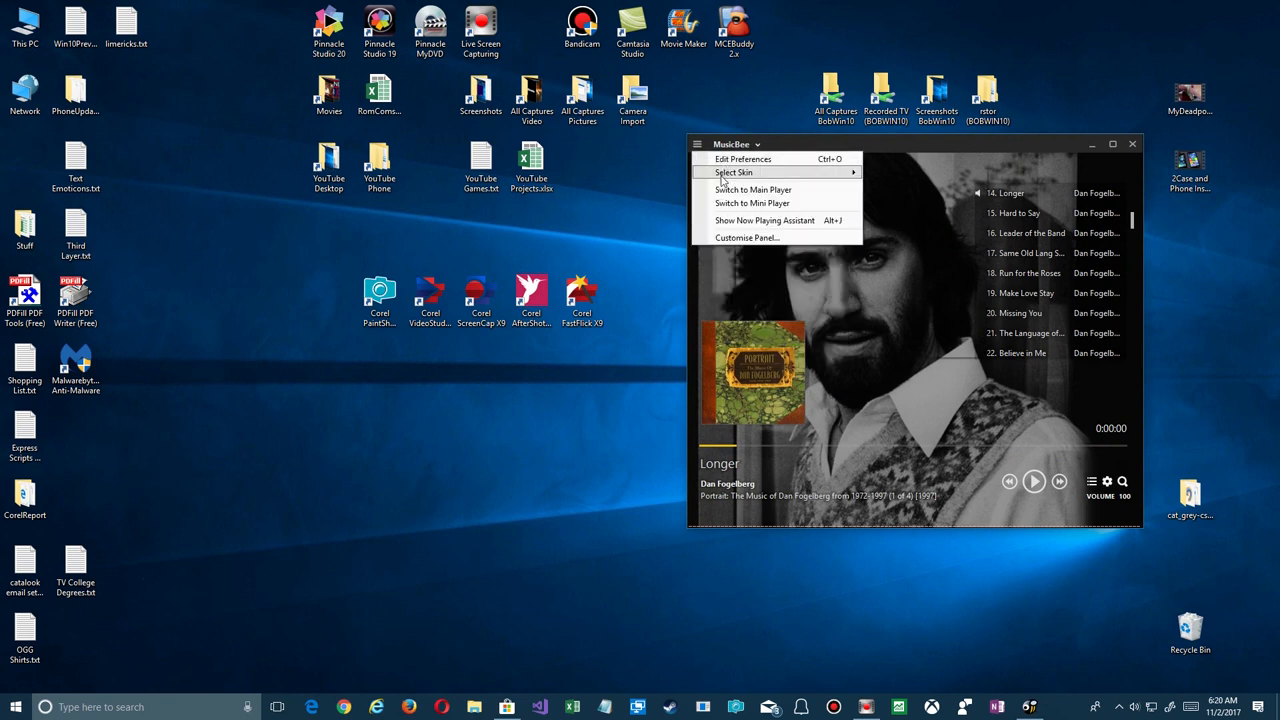
click(732, 172)
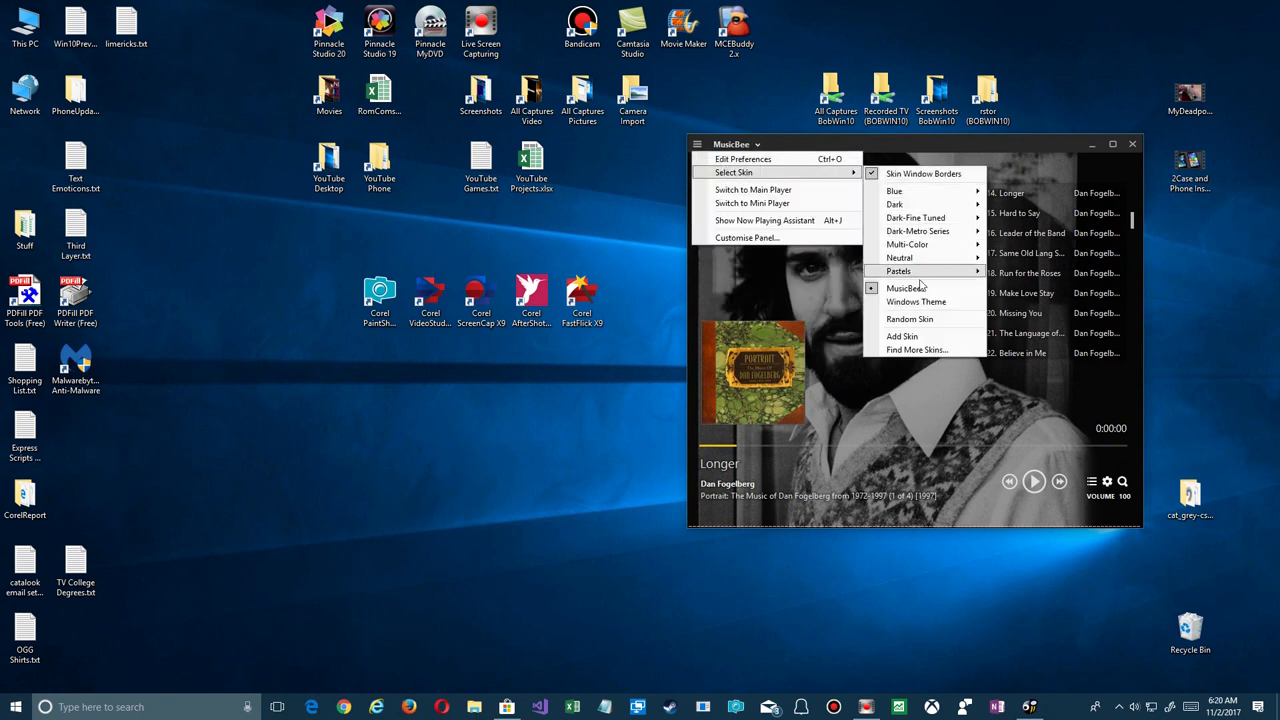
mouse_move(916, 218)
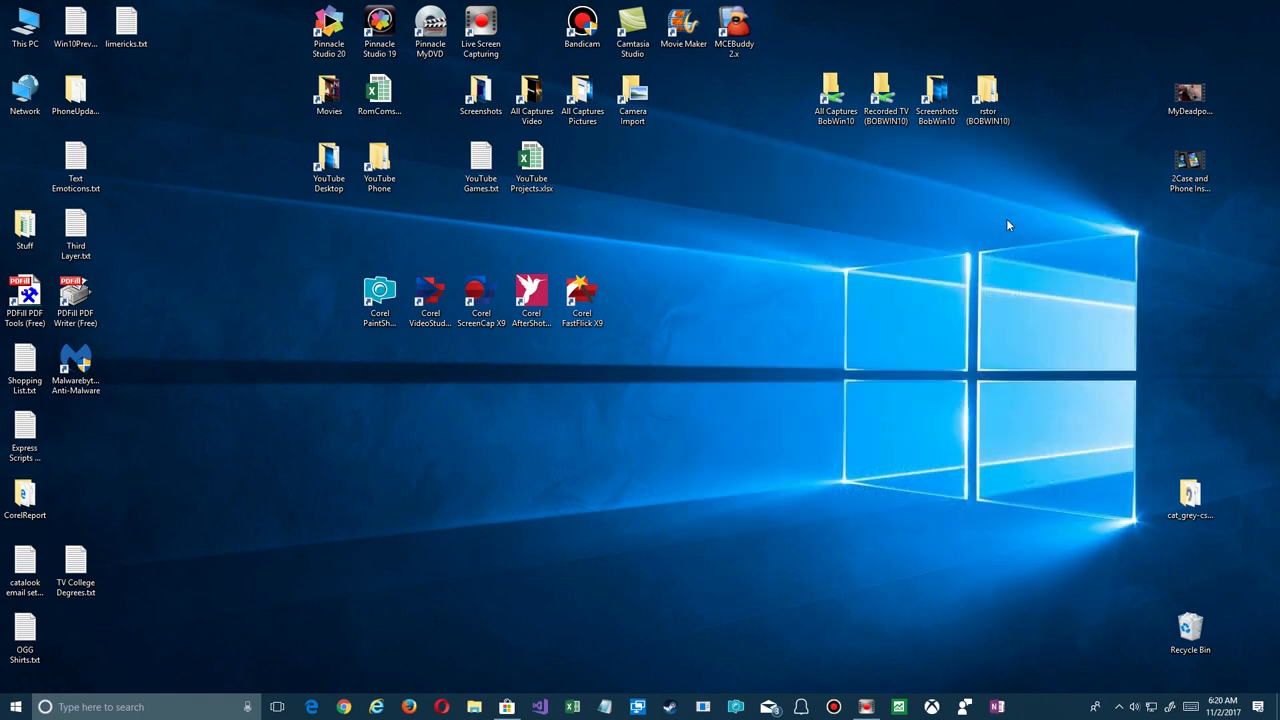
mouse_move(626, 404)
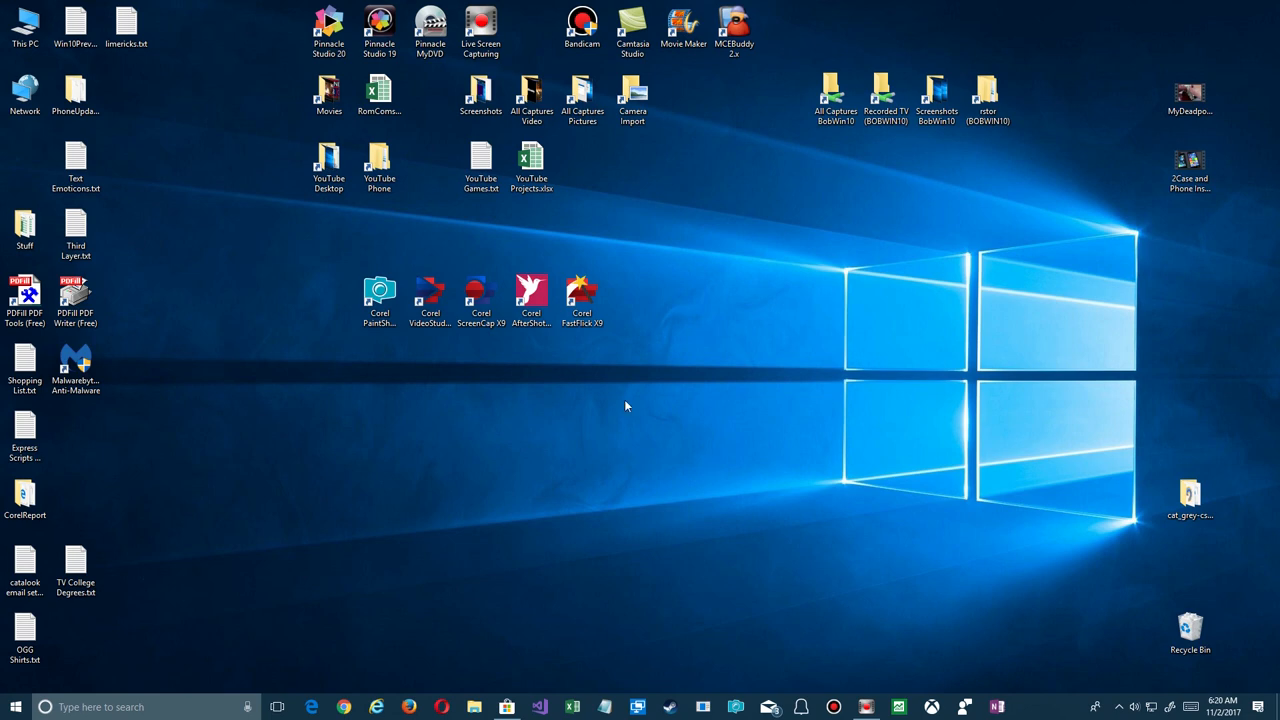
click(12, 704)
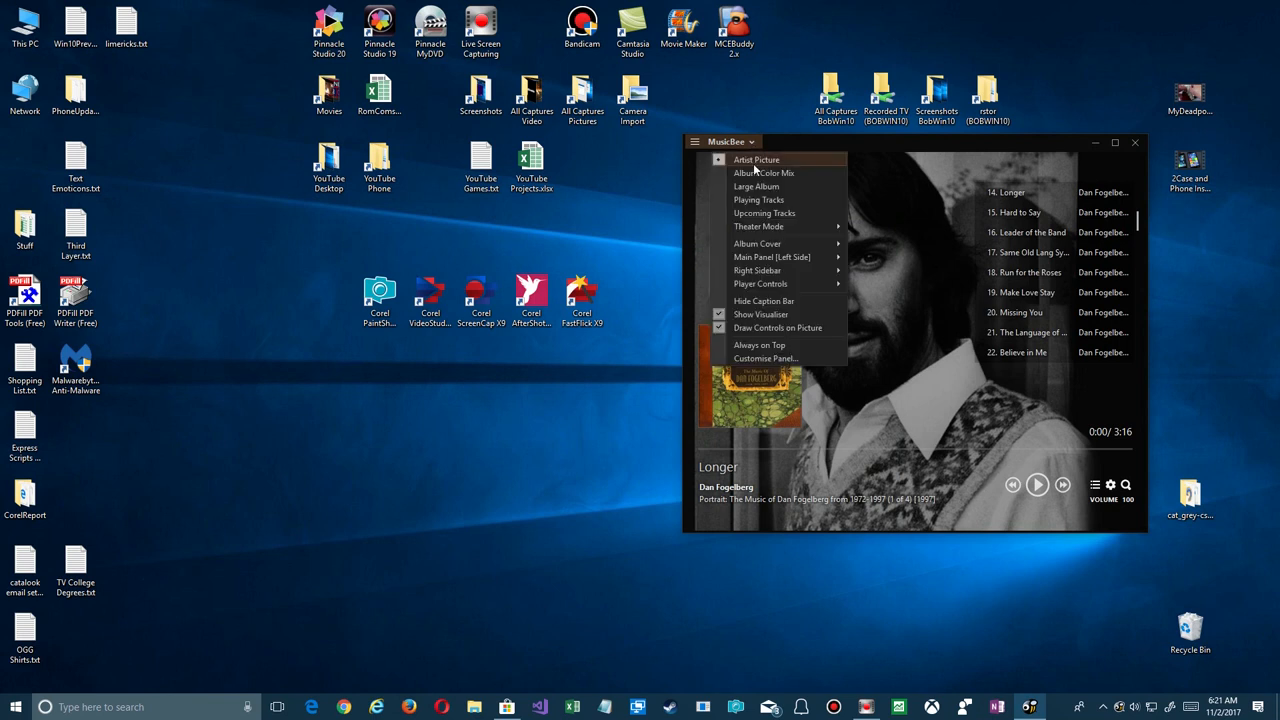
mouse_move(756, 186)
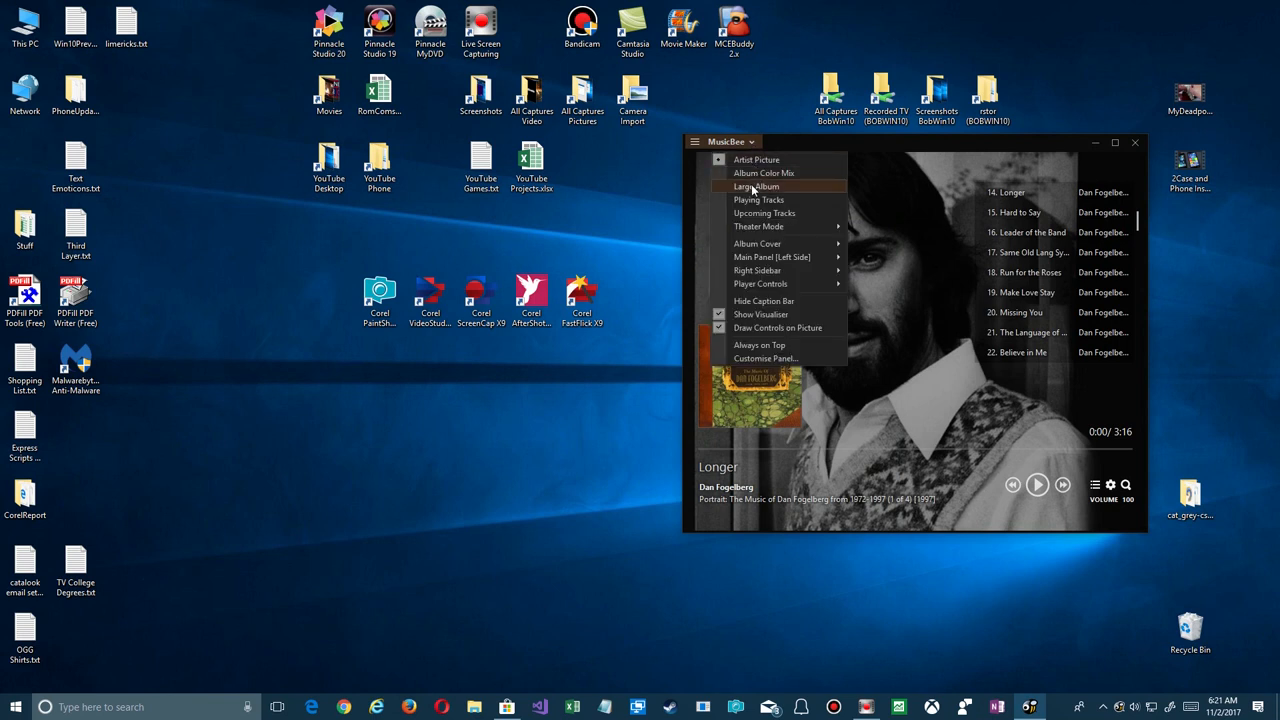
mouse_move(768, 172)
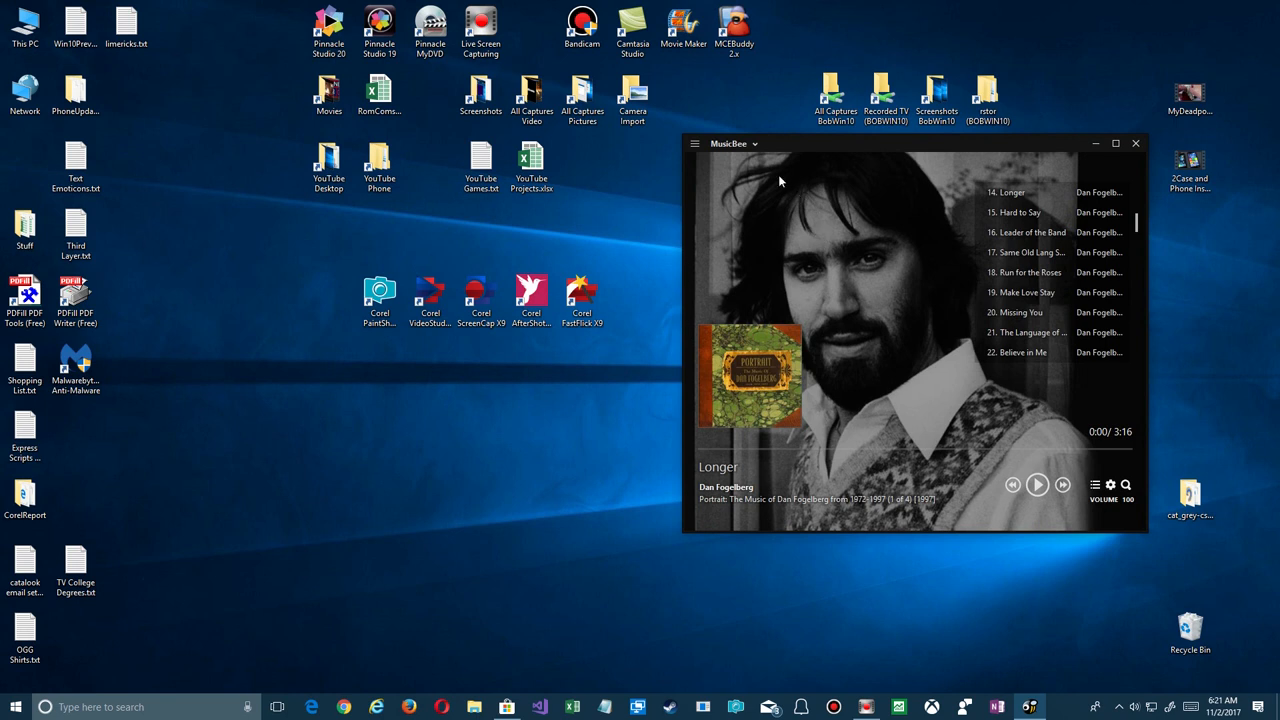
click(696, 144)
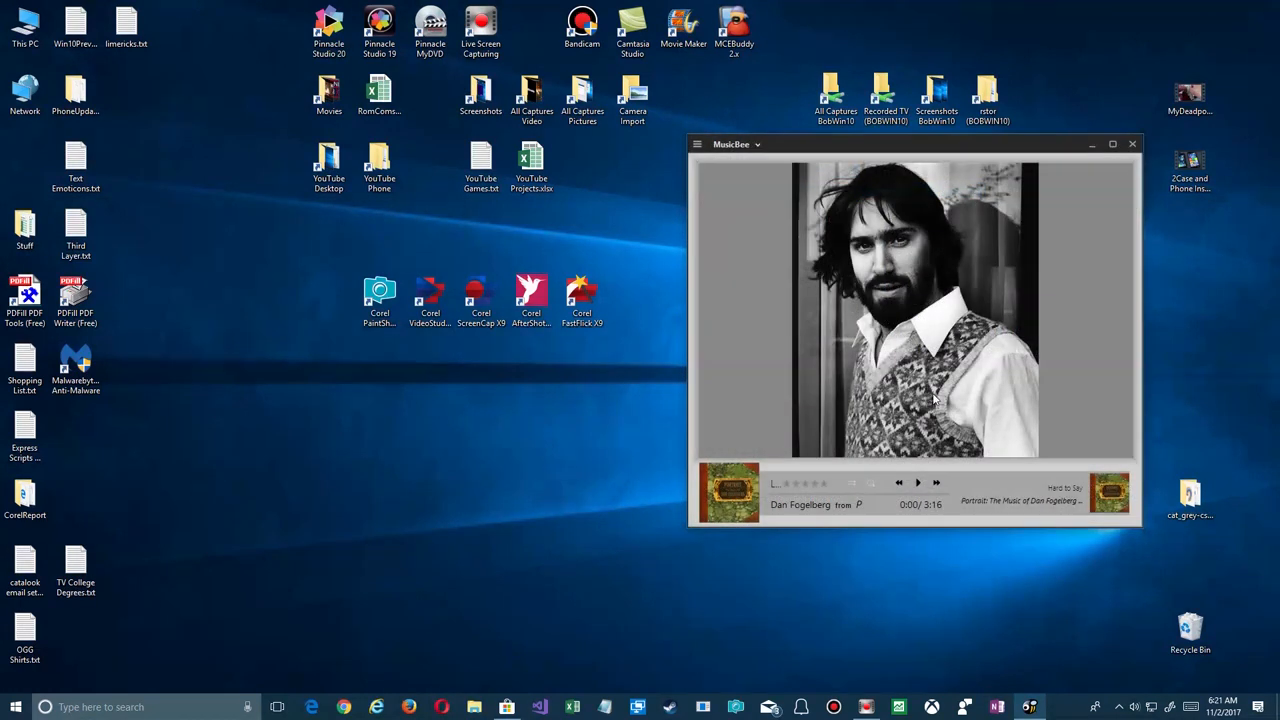
Try another compact player layout, then switch back to the Main Player from its menu
click(698, 144)
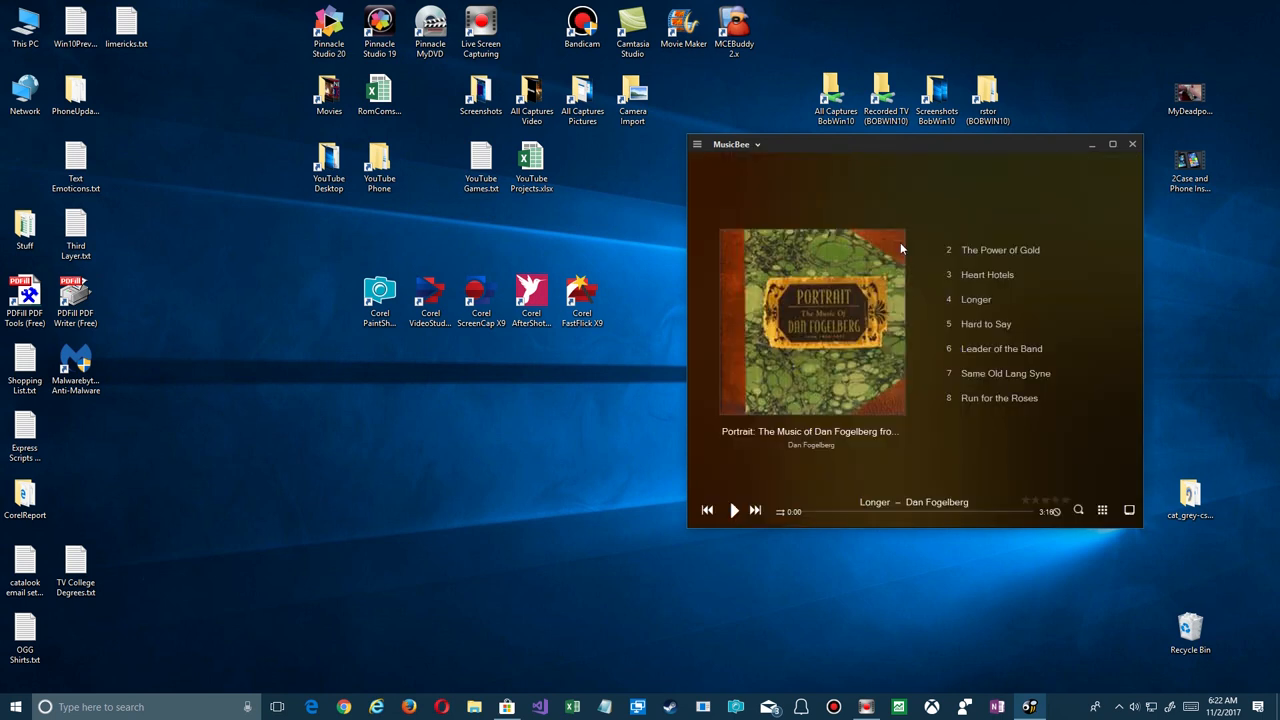
mouse_move(738, 152)
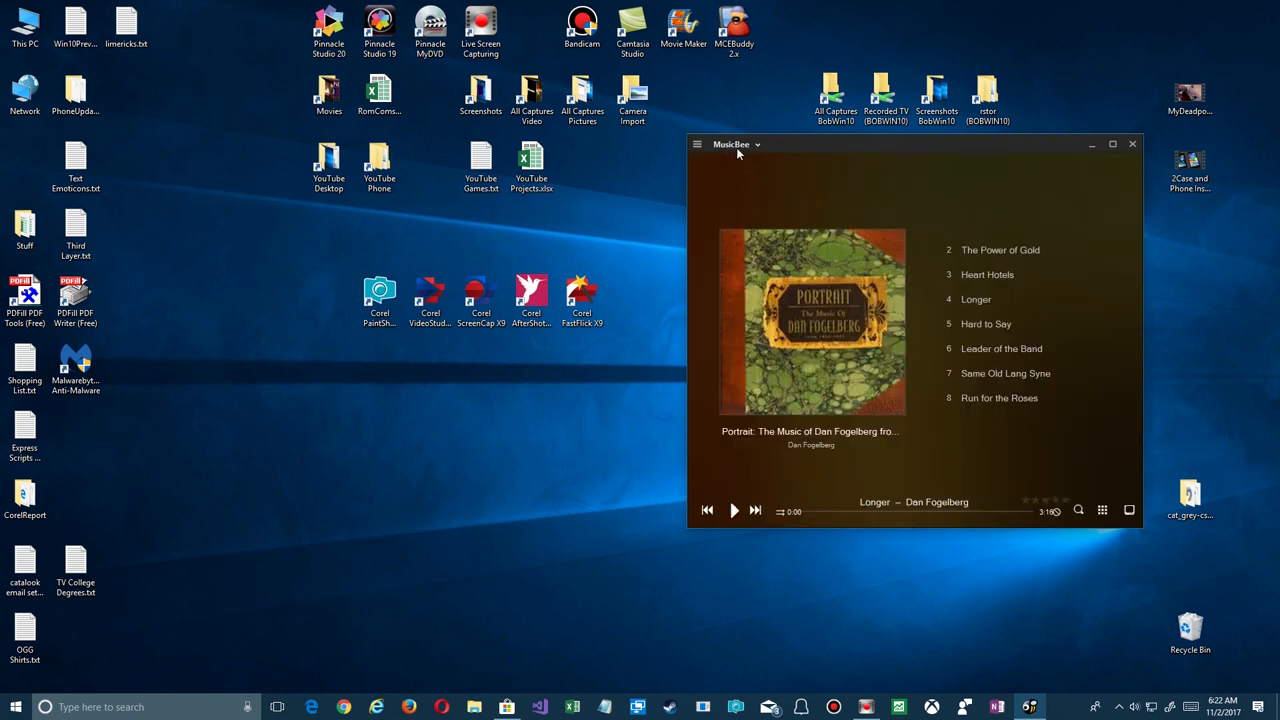
click(760, 144)
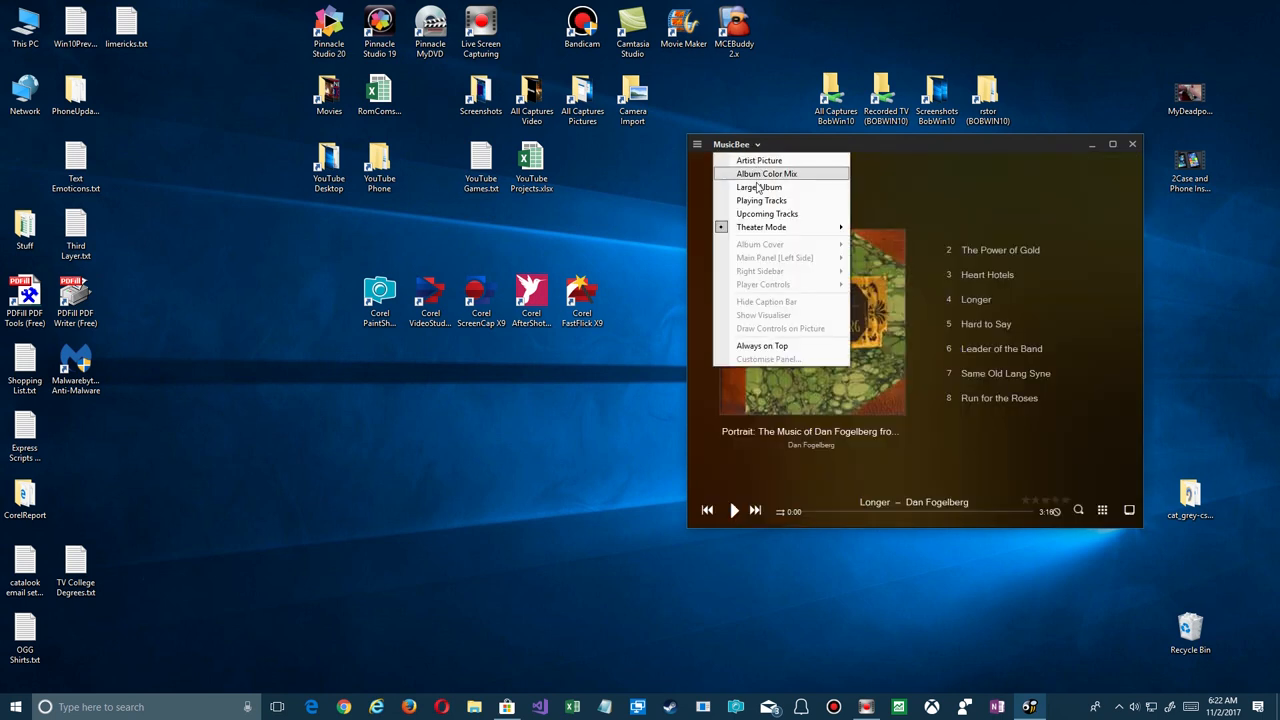
click(762, 200)
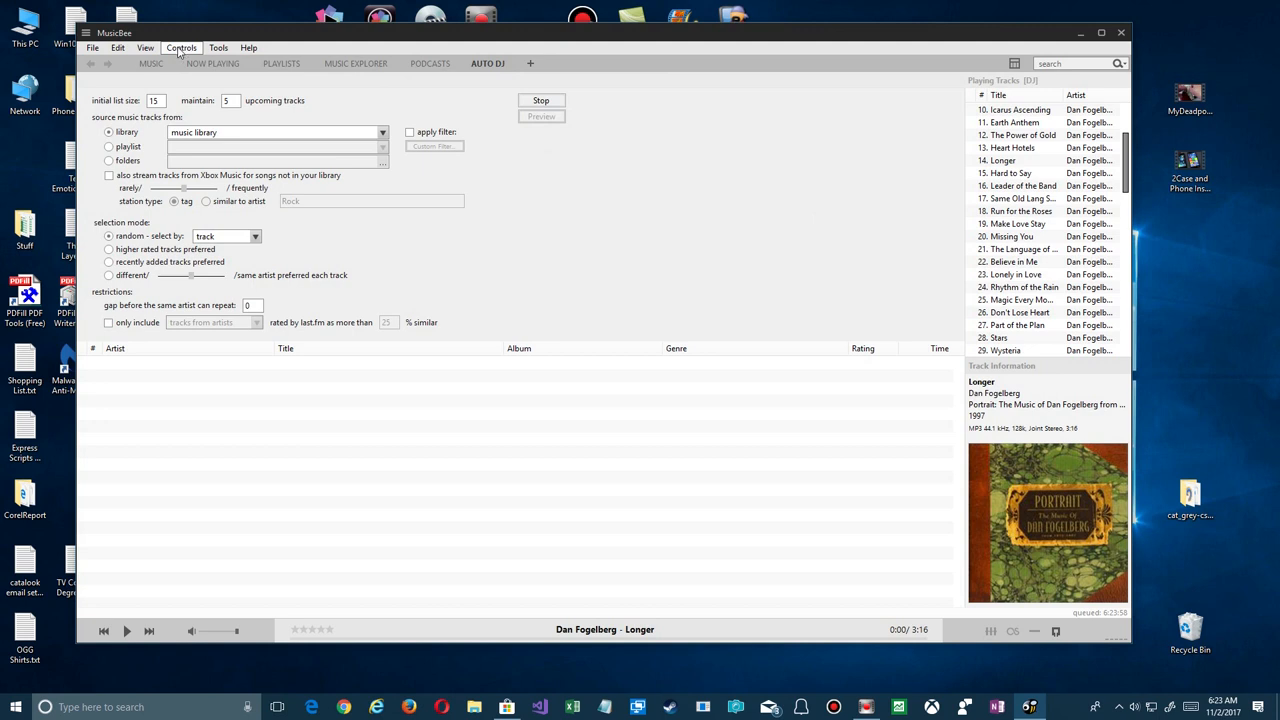
Briefly run the visualiser, then change the ornate gold skin to a plain dark one via the View menu
click(148, 48)
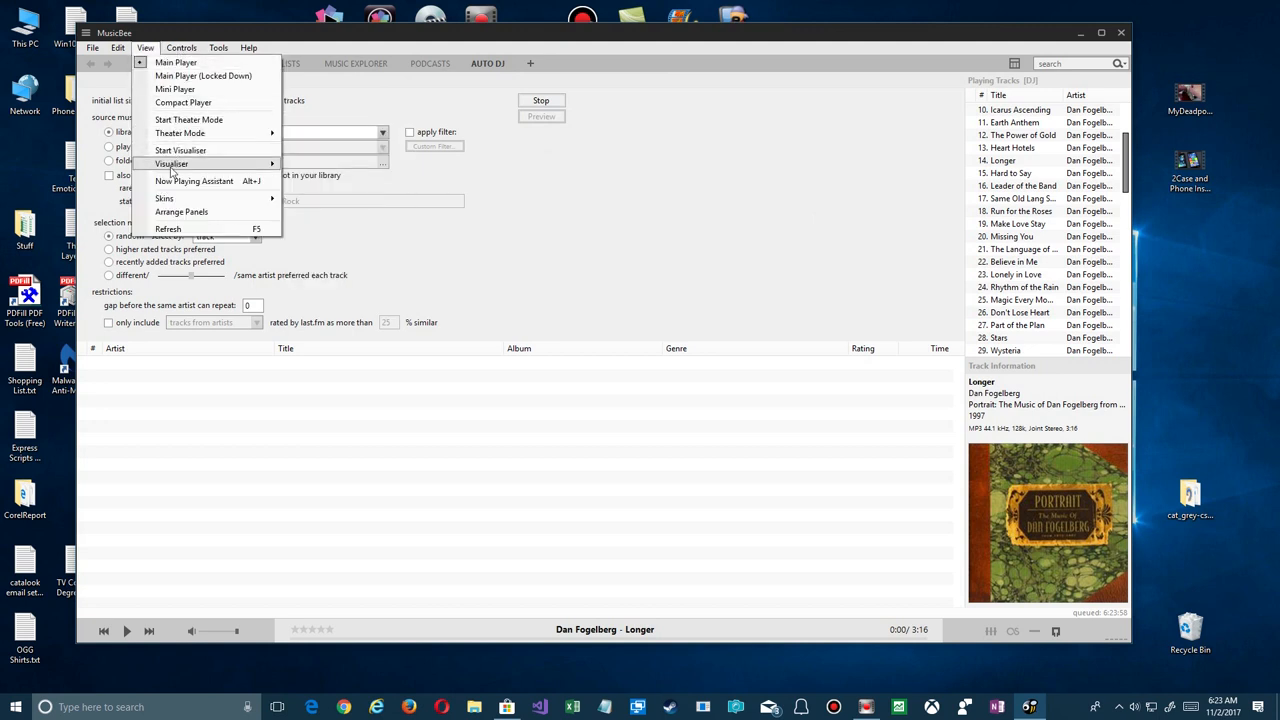
click(164, 198)
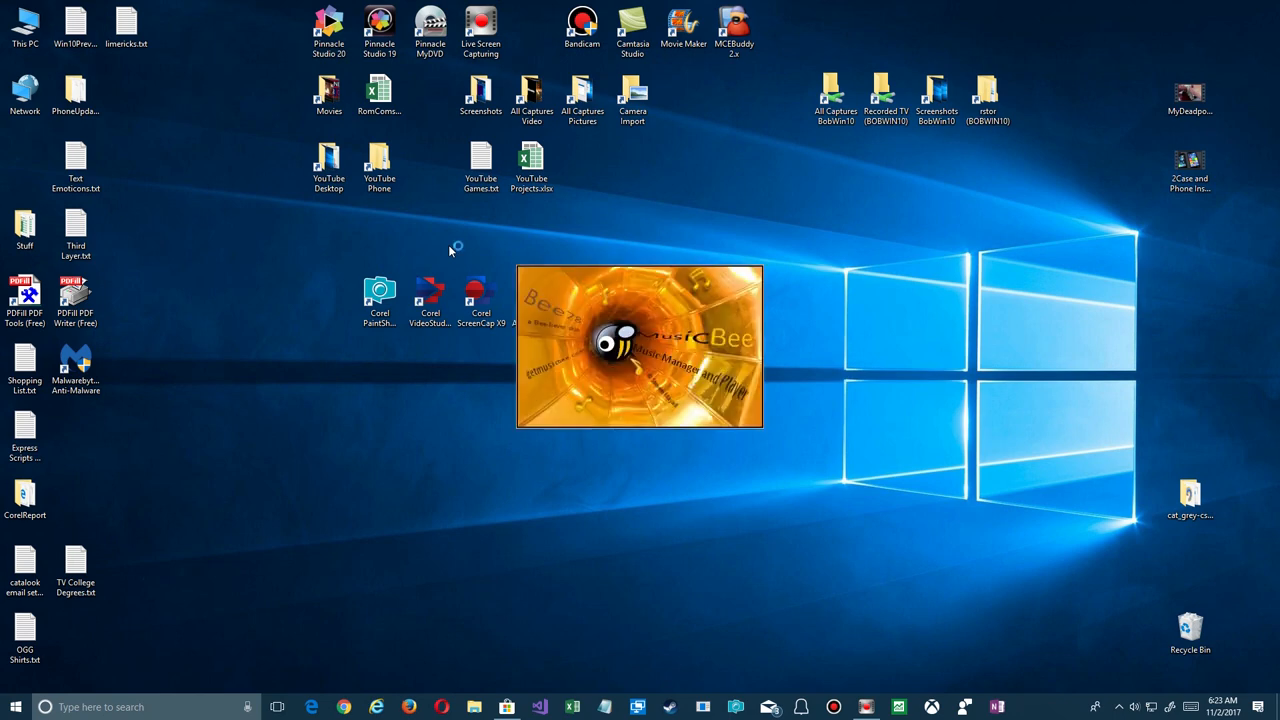
double_click(640, 350)
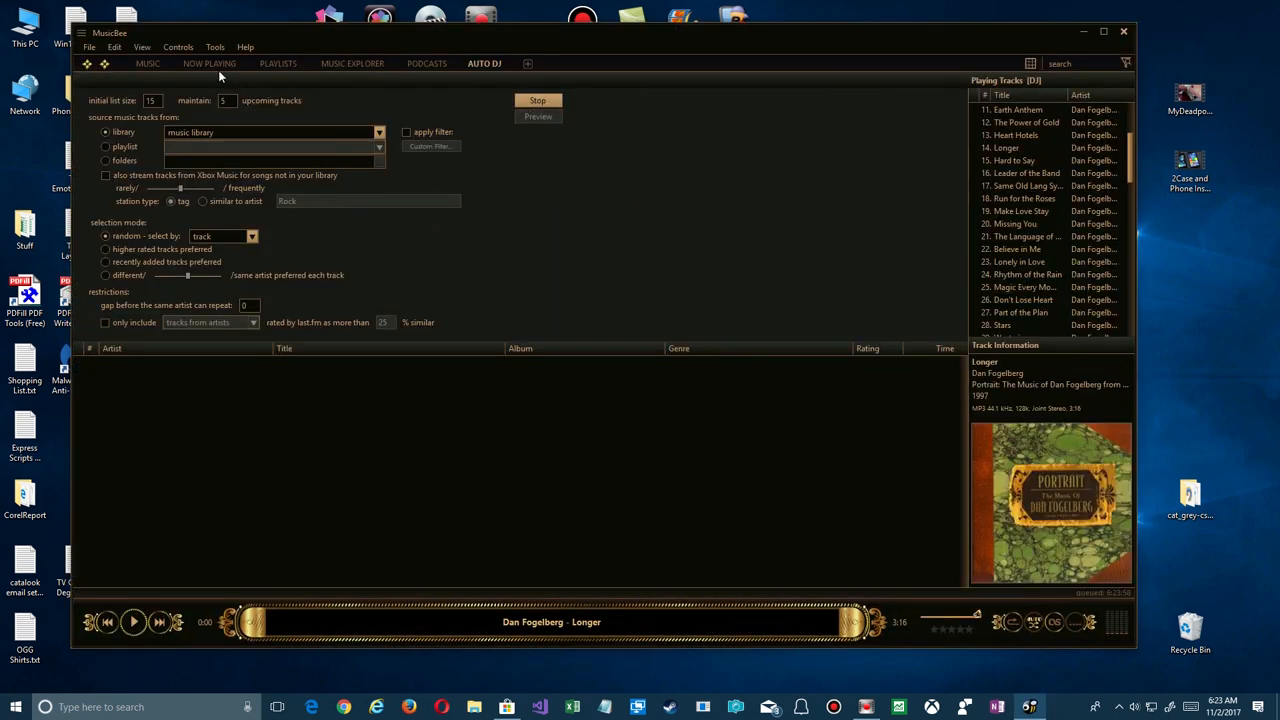
click(144, 46)
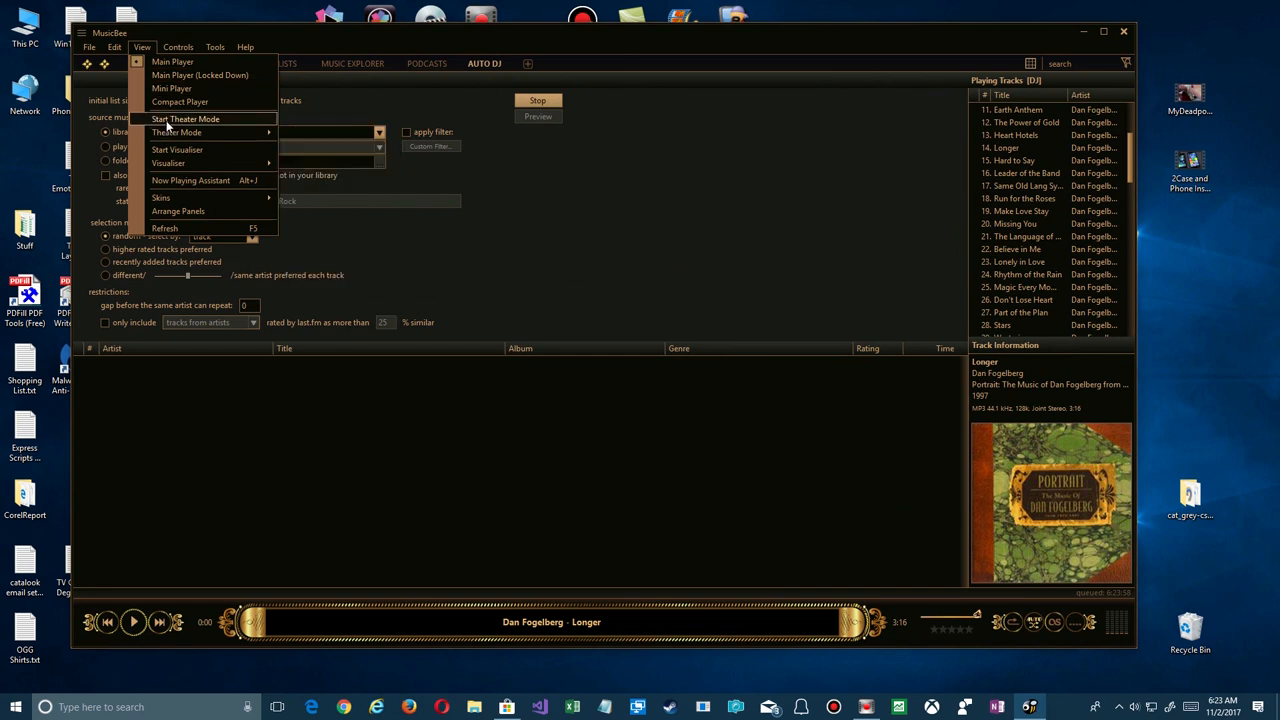
mouse_move(176, 164)
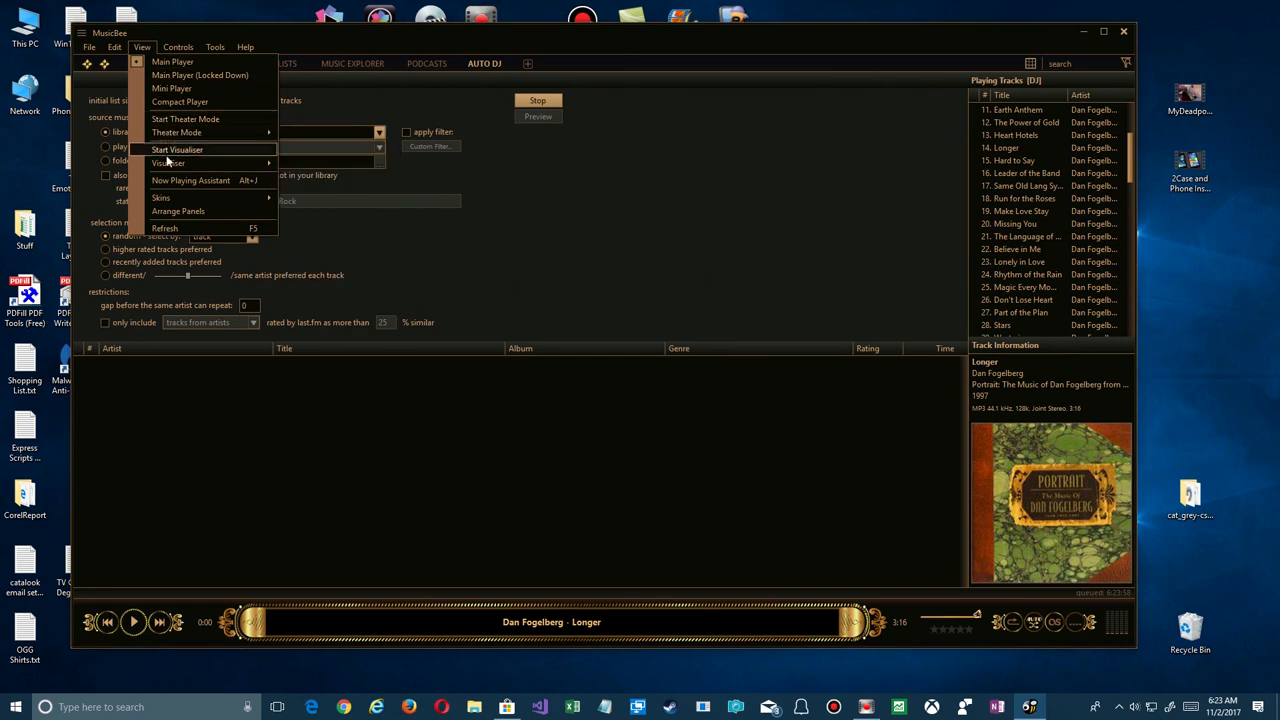
mouse_move(160, 198)
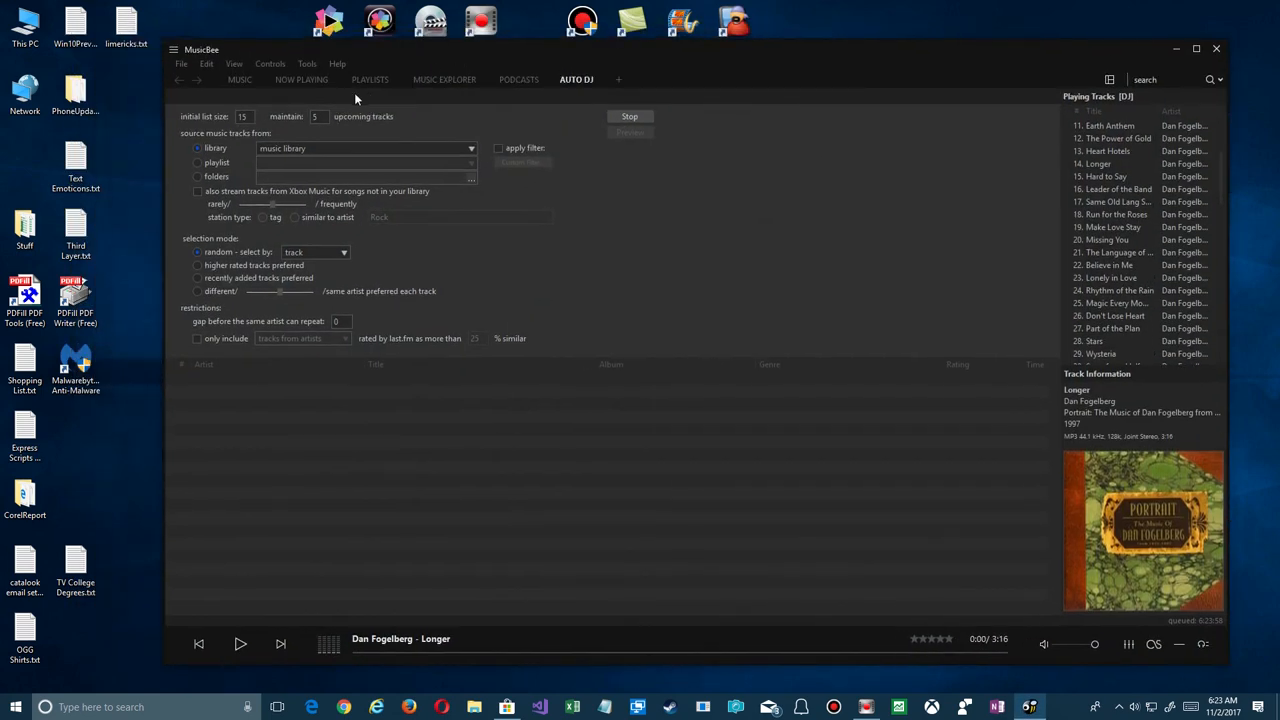
click(234, 62)
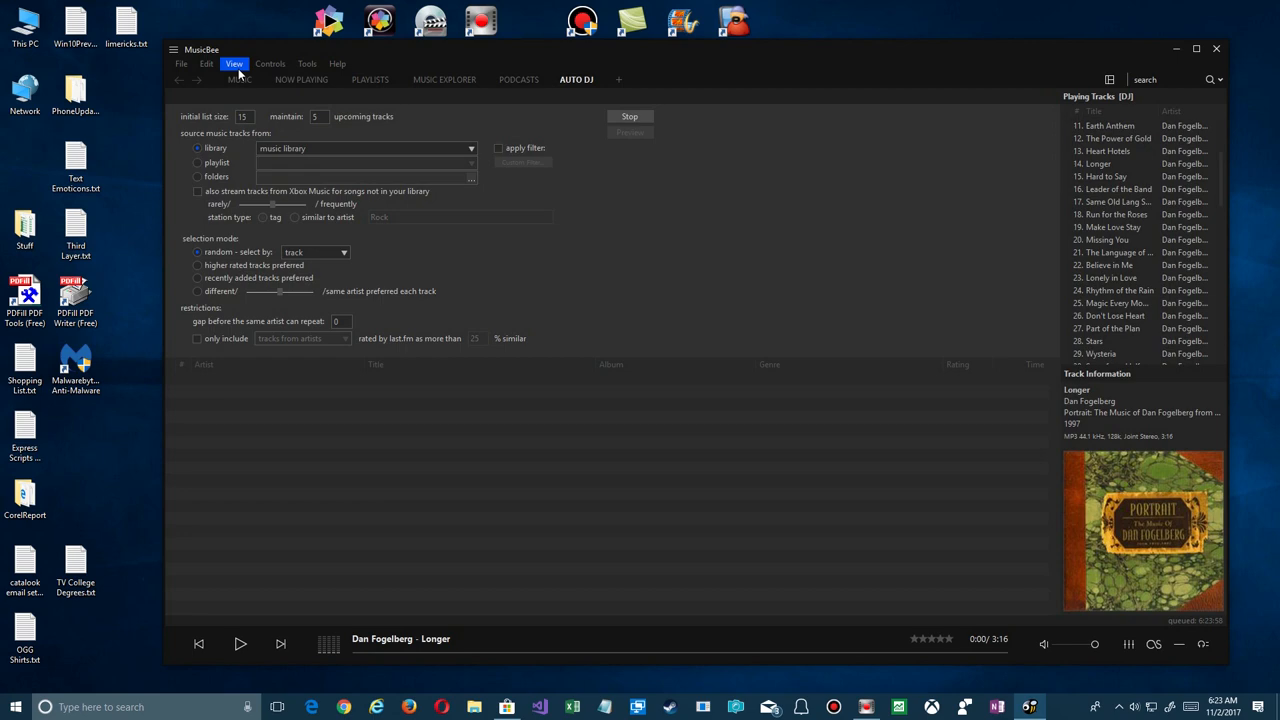
click(236, 62)
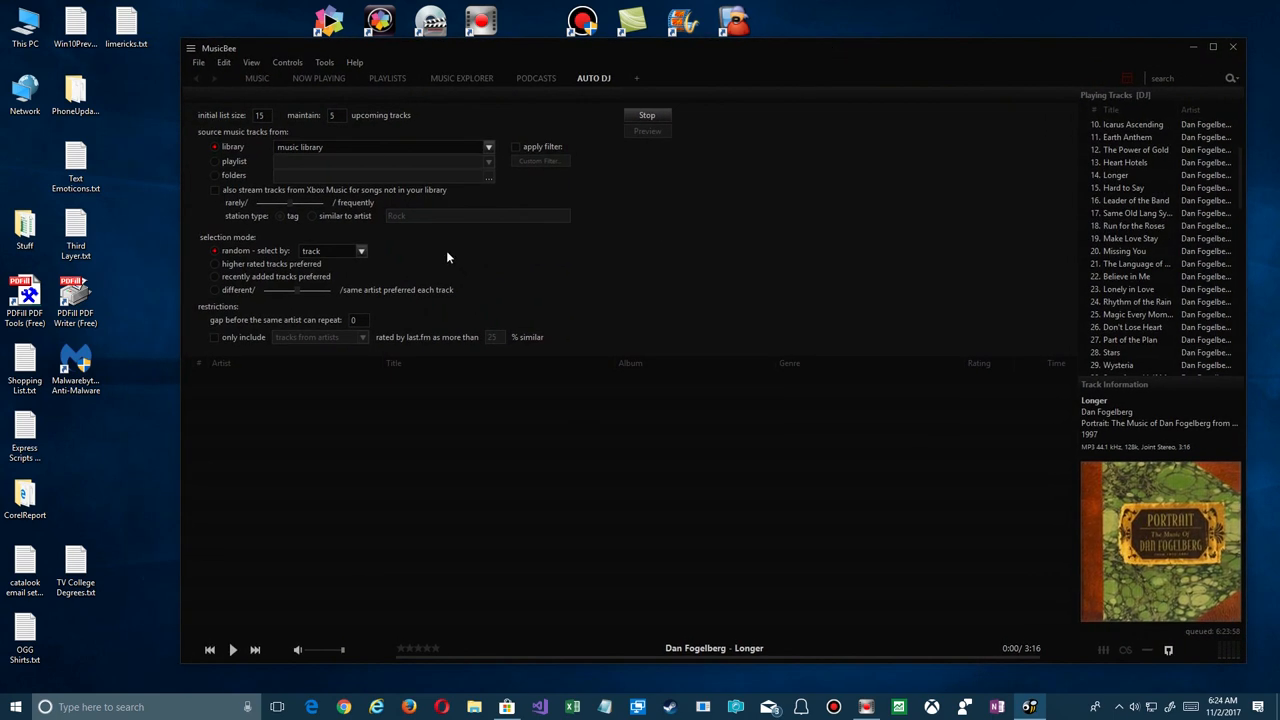
Visit the Music, Now Playing, Playlists and Music Explorer views, selecting The Rippingtons and expanding Life in the Tropics
click(264, 78)
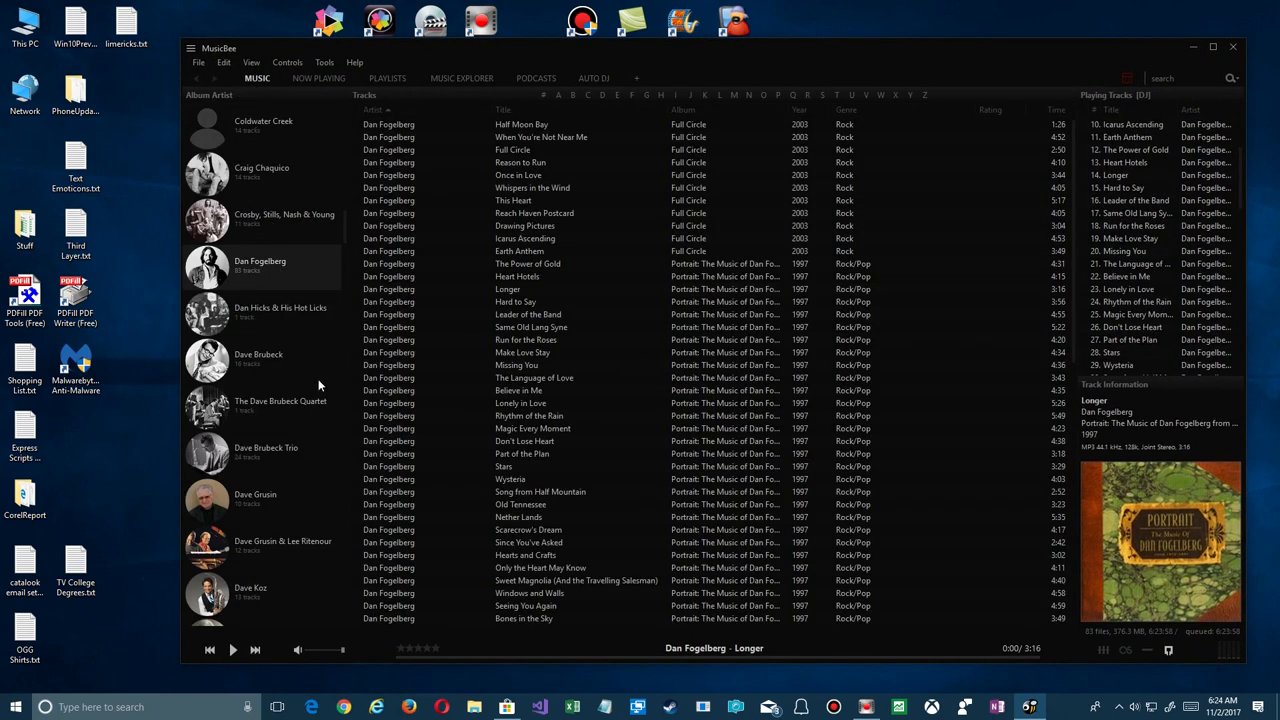
mouse_move(316, 90)
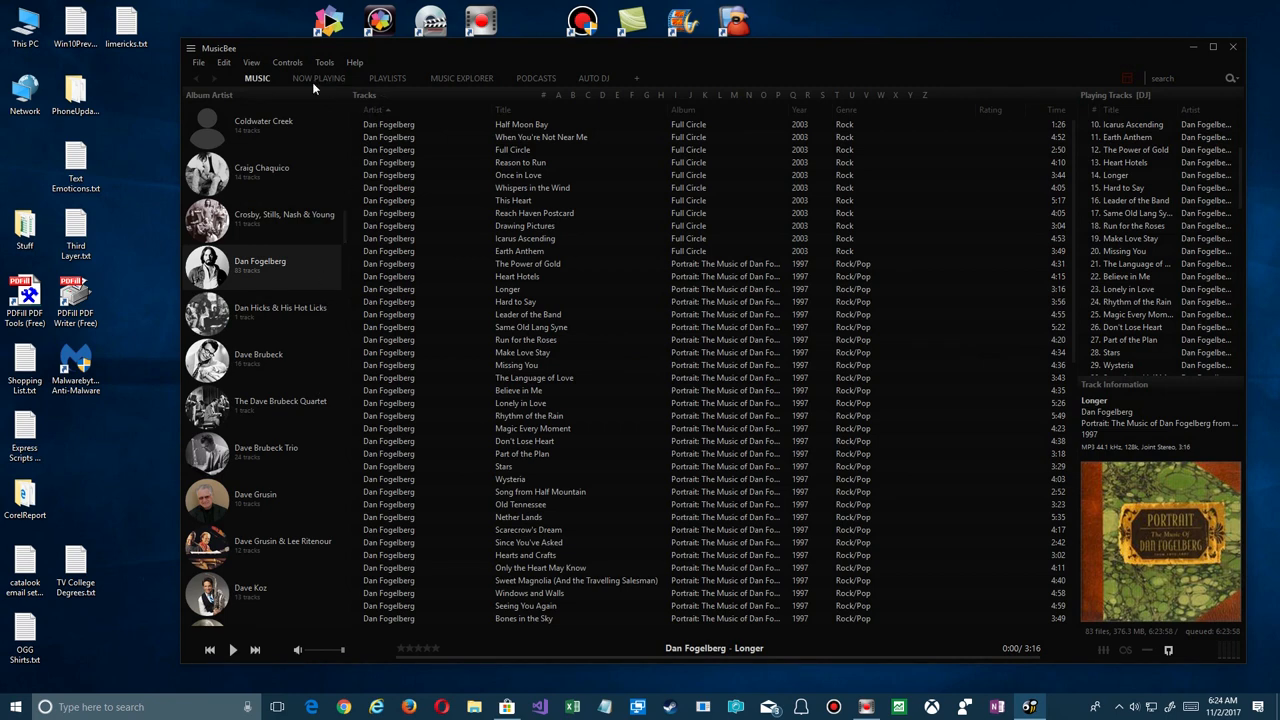
click(318, 78)
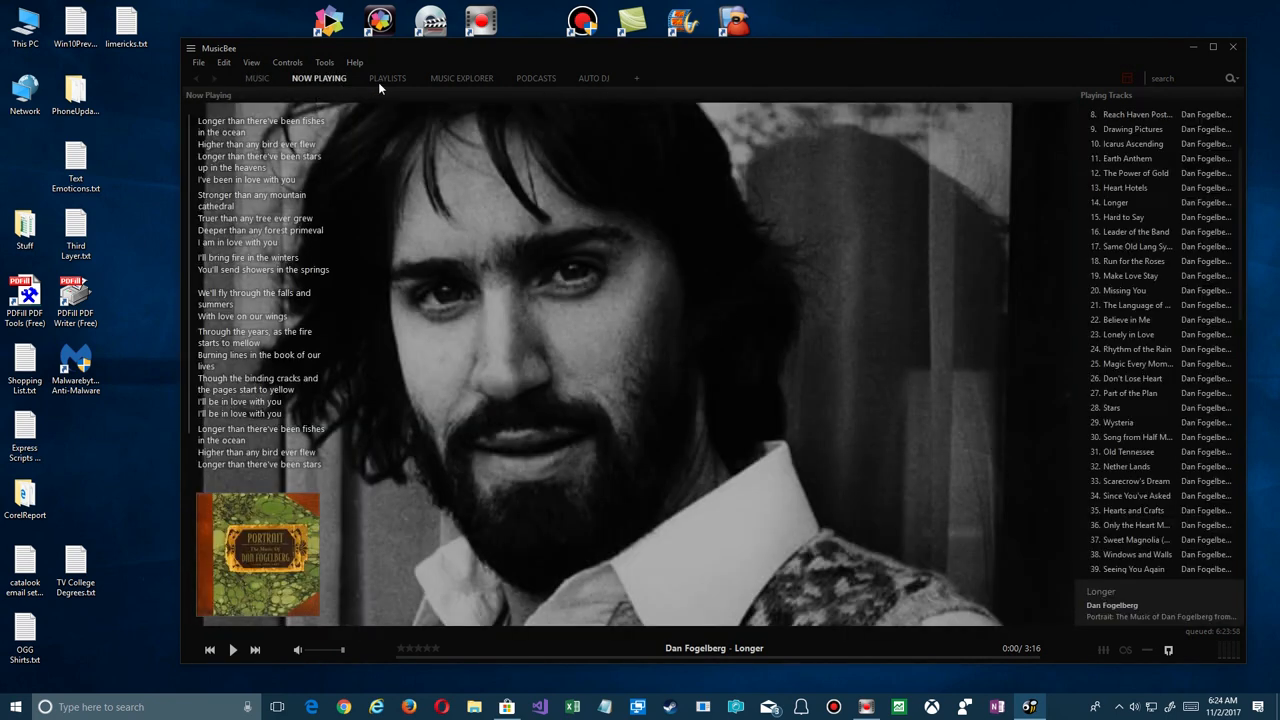
click(388, 78)
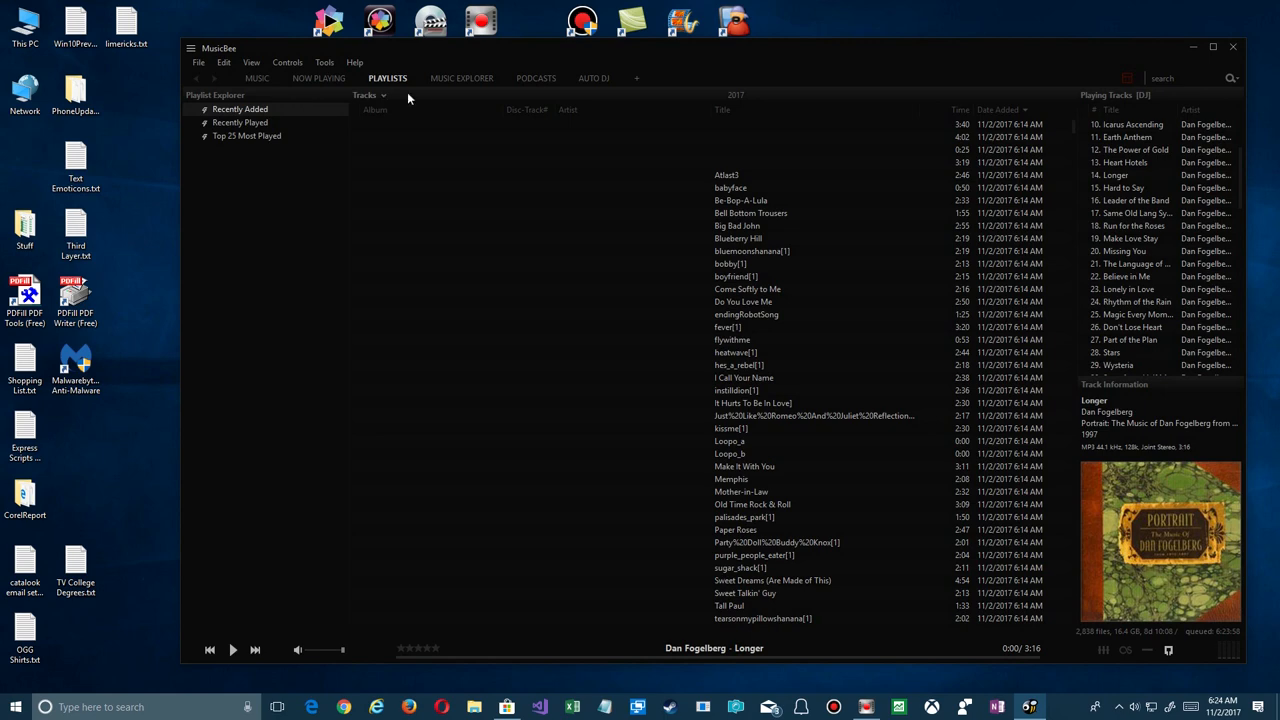
click(460, 78)
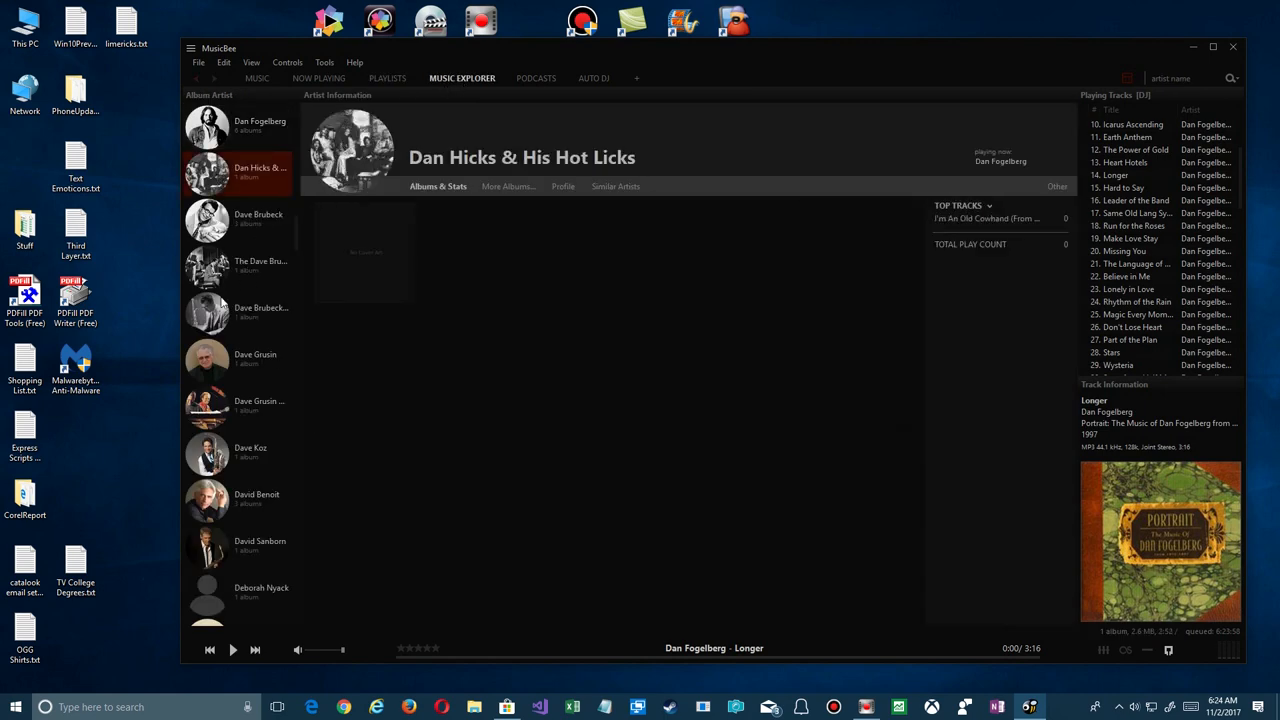
click(240, 404)
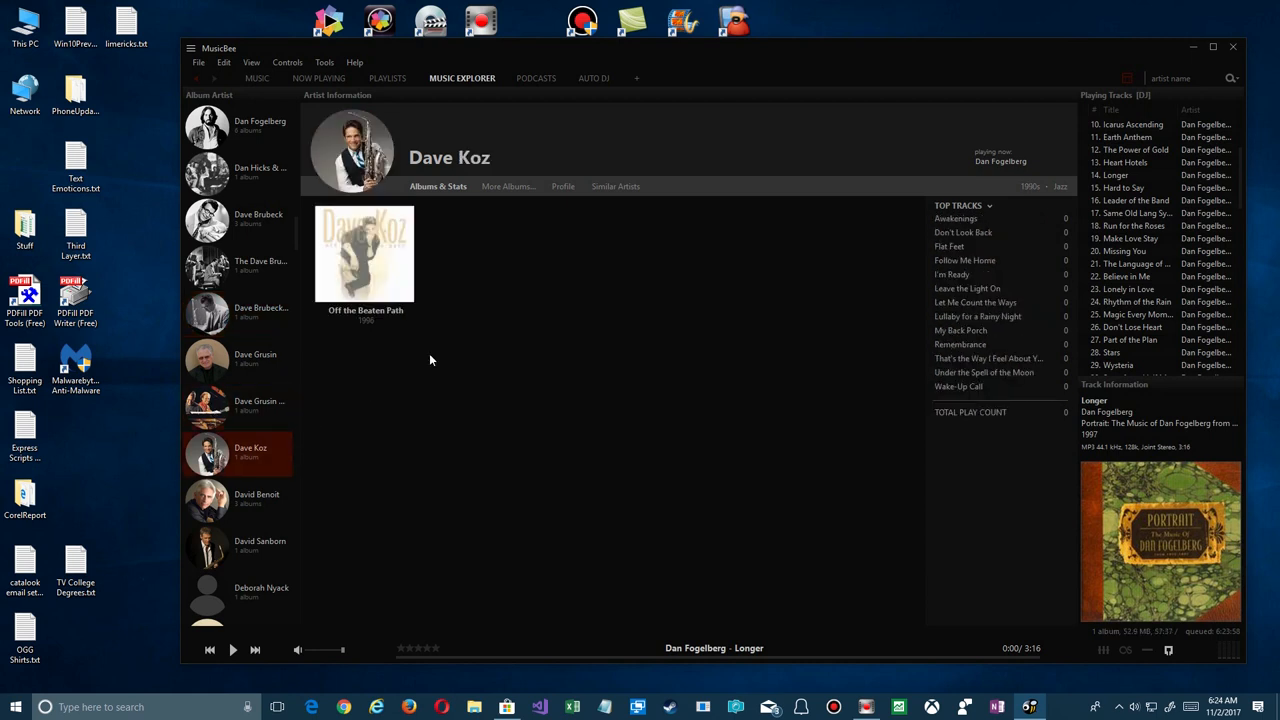
mouse_move(210, 500)
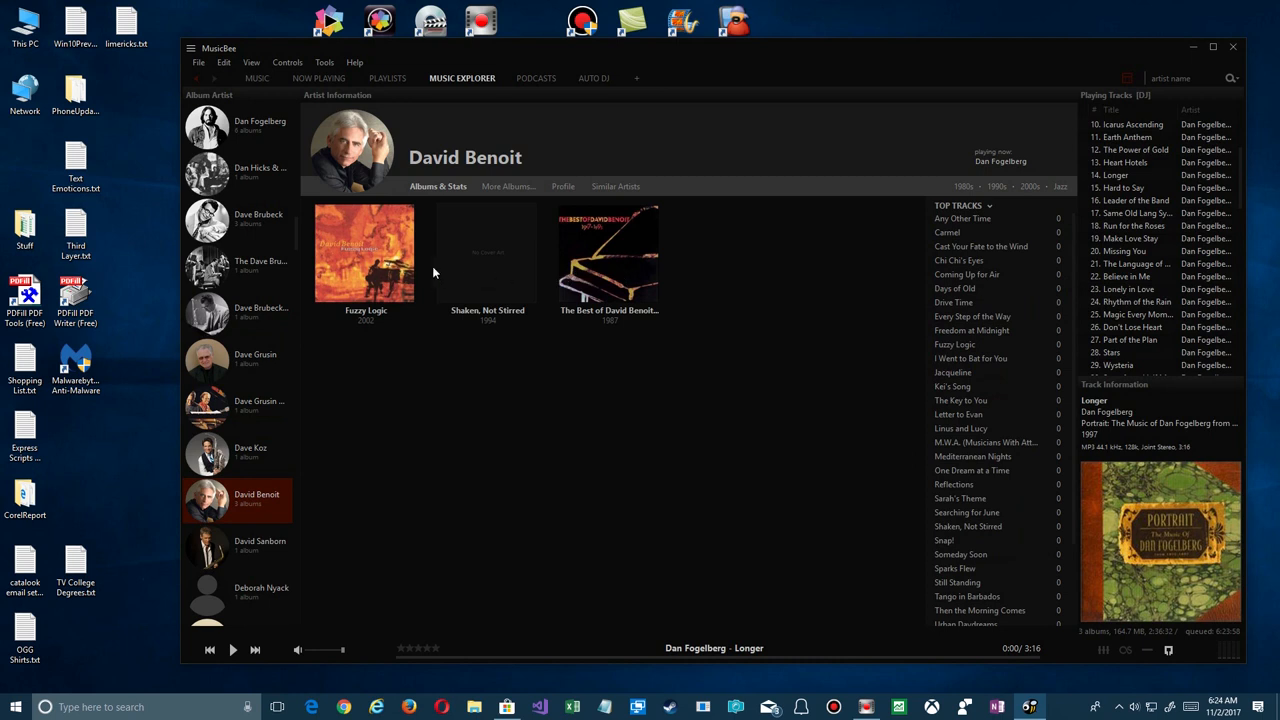
mouse_move(206, 544)
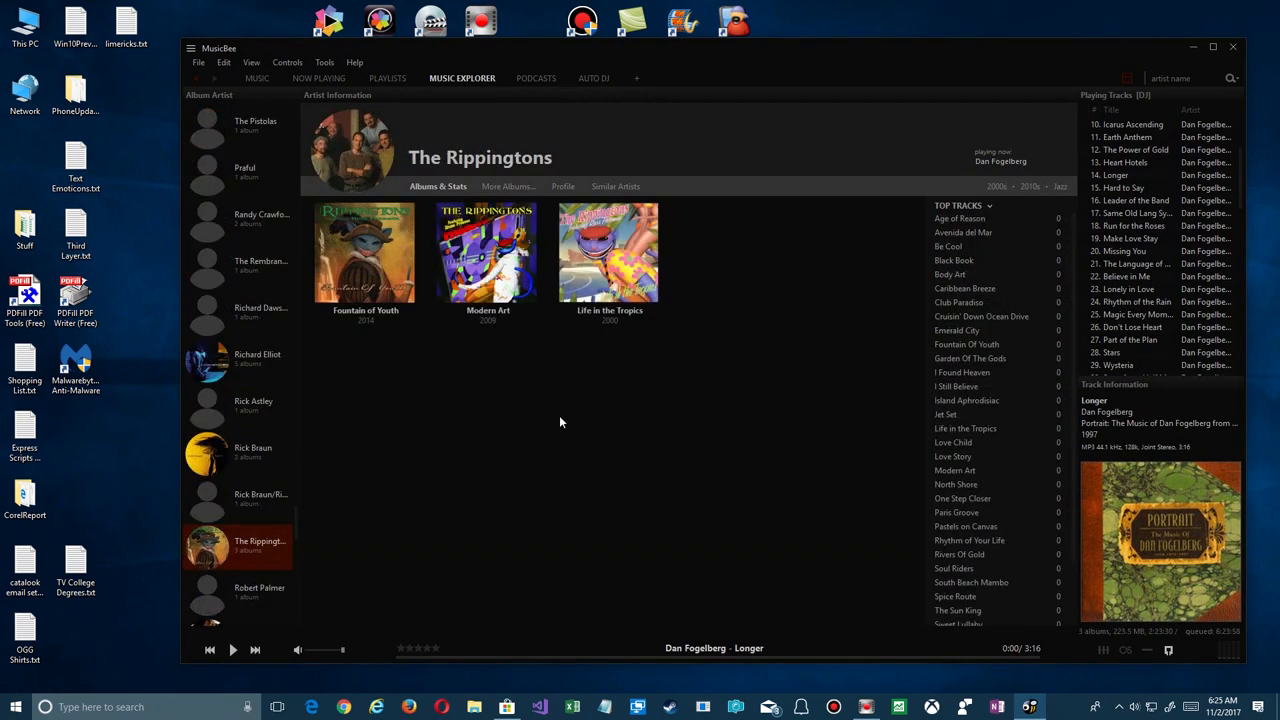
click(608, 252)
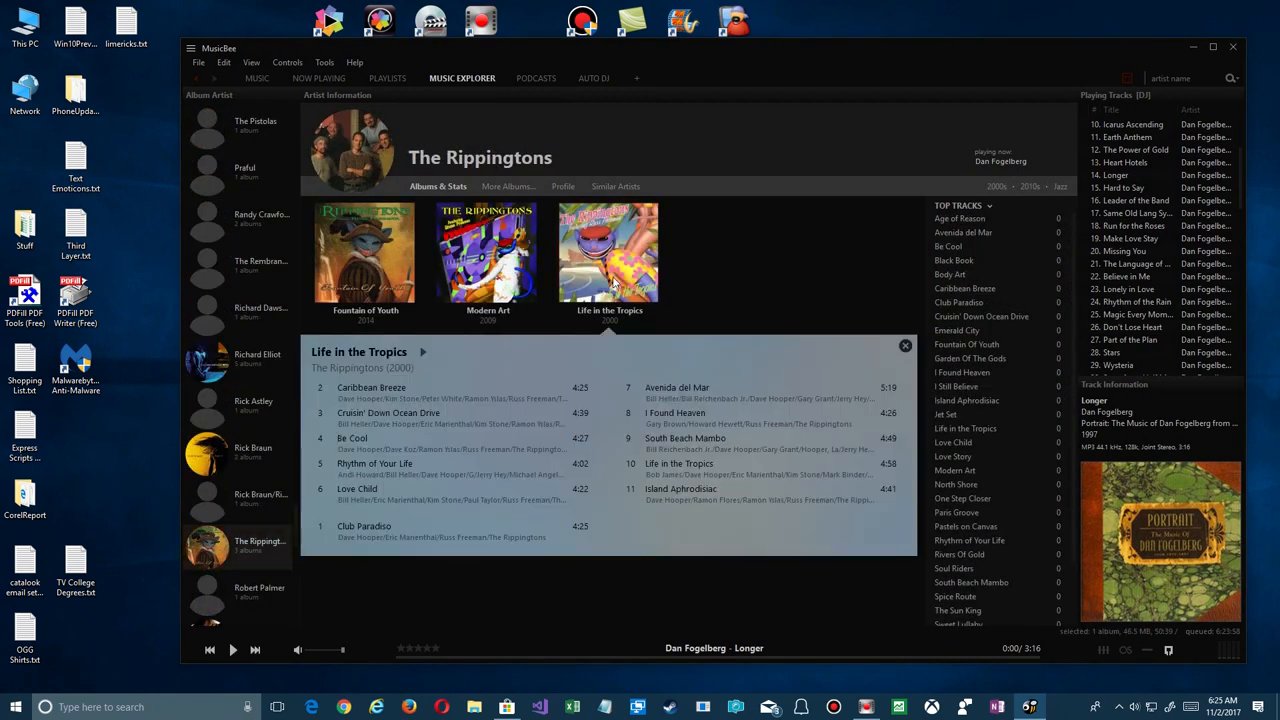
mouse_move(640, 528)
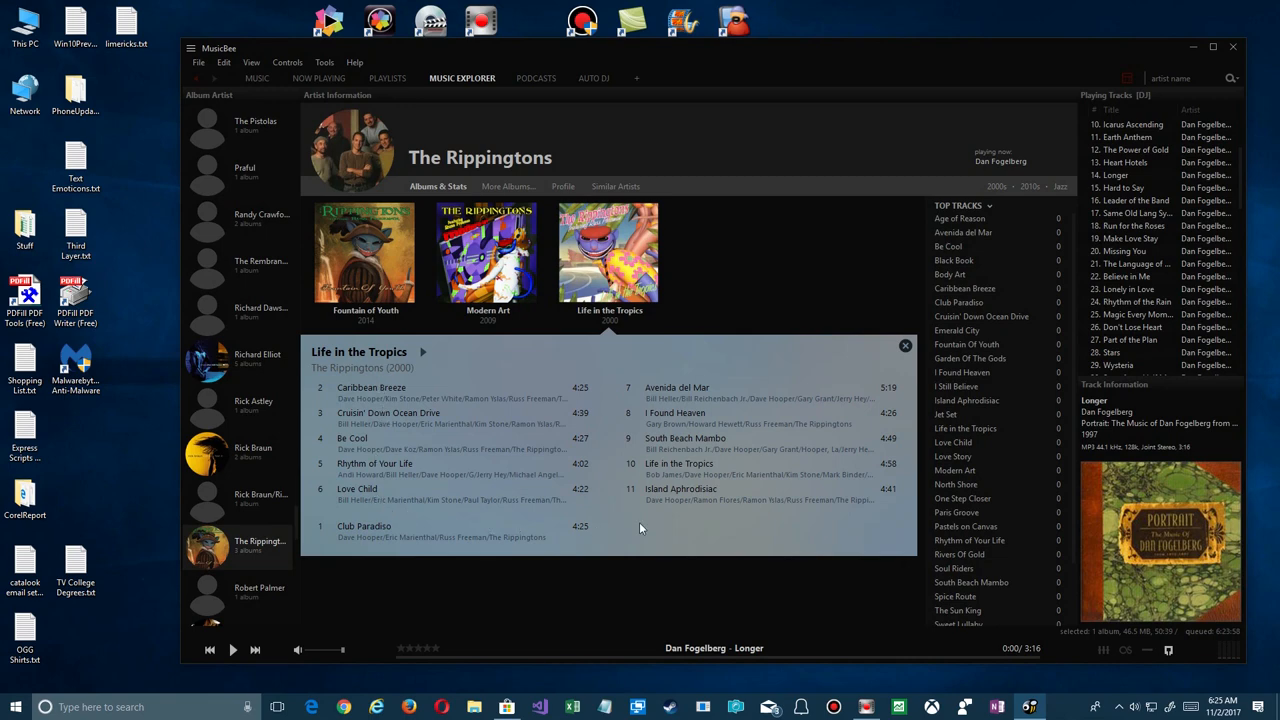
mouse_move(612, 256)
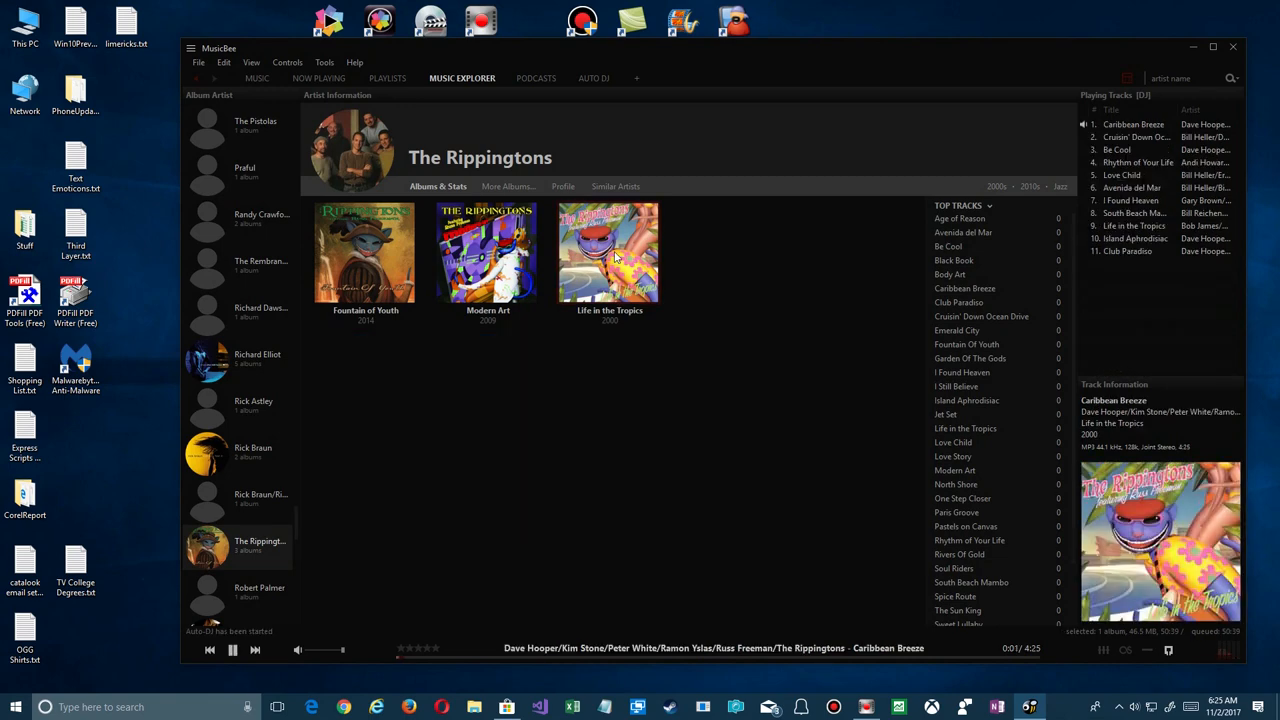
Play The Rippingtons' Life in the Tropics from its popup track list, starting with Caribbean Breeze
click(608, 252)
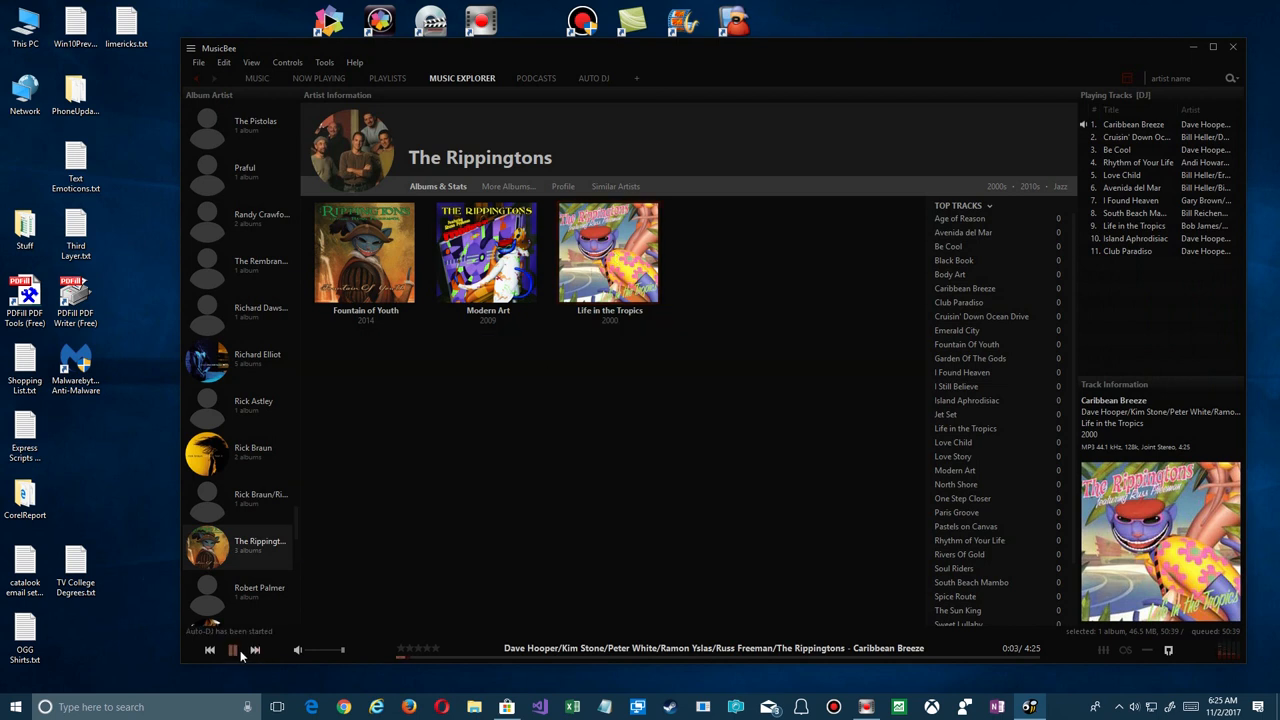
click(228, 648)
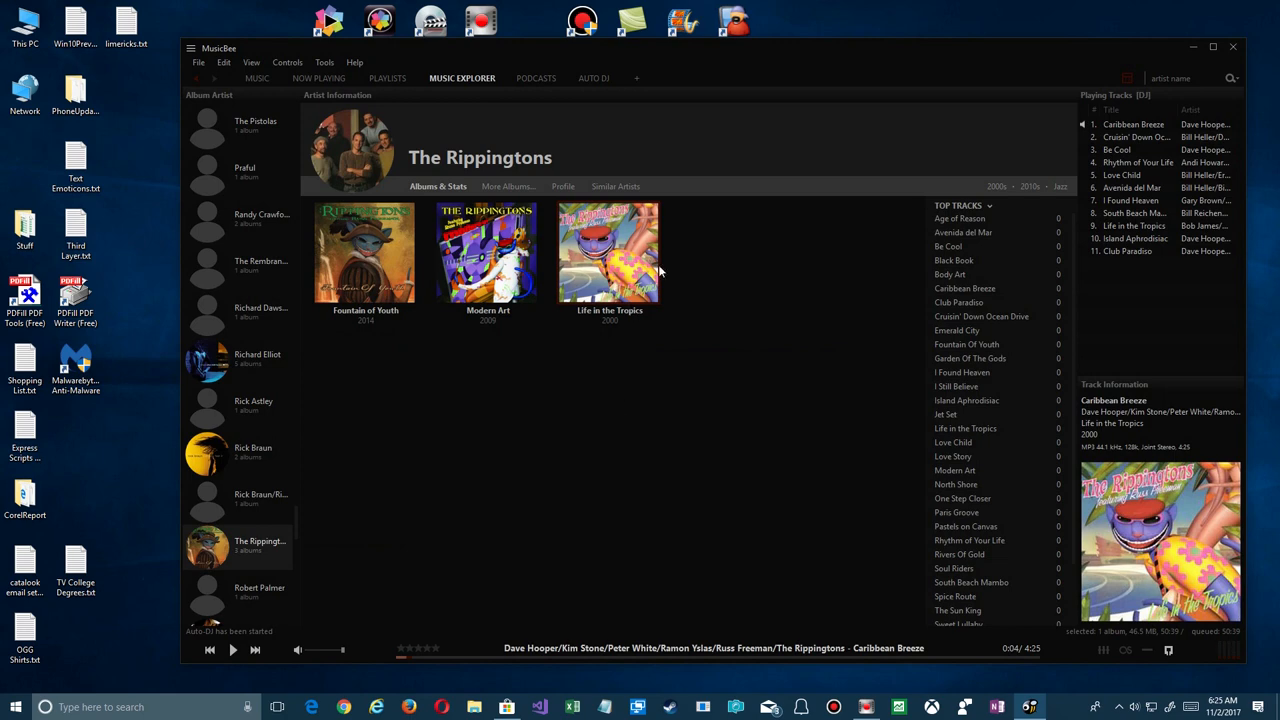
mouse_move(630, 264)
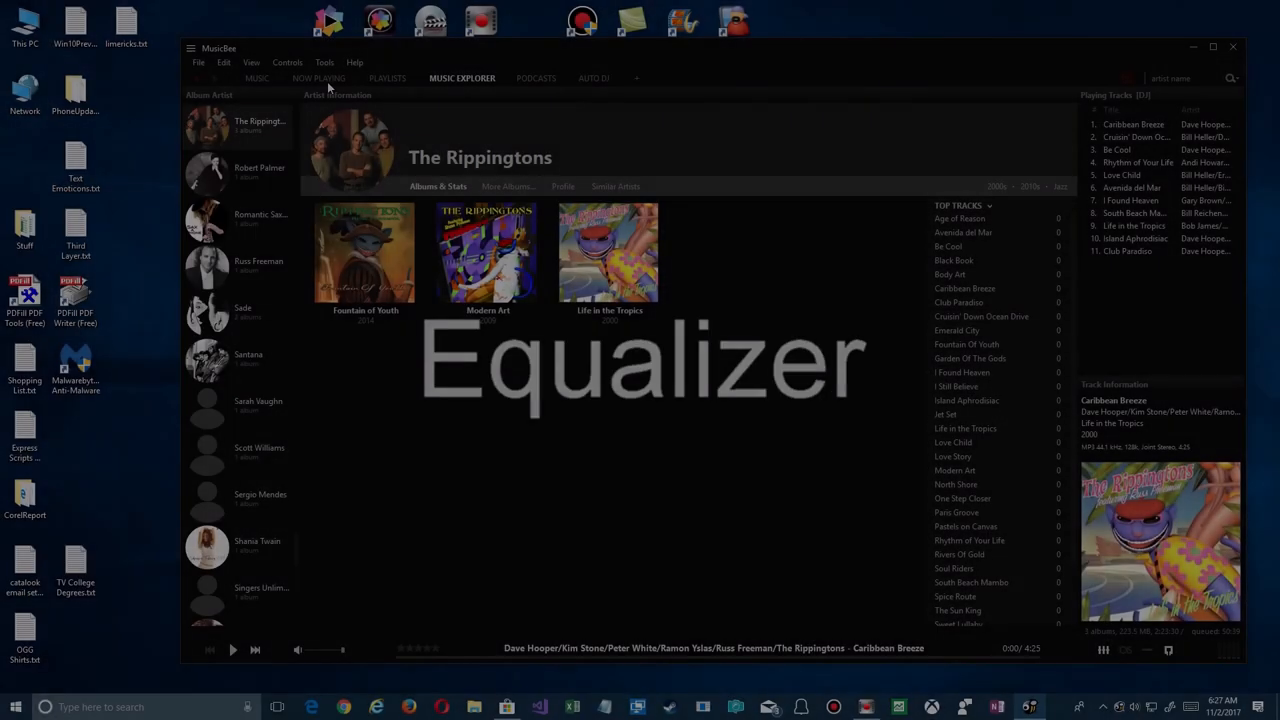
In Equalizer and DSP Settings, try the Classical and Jazz presets, then choose Auto-Select by Genre
click(290, 62)
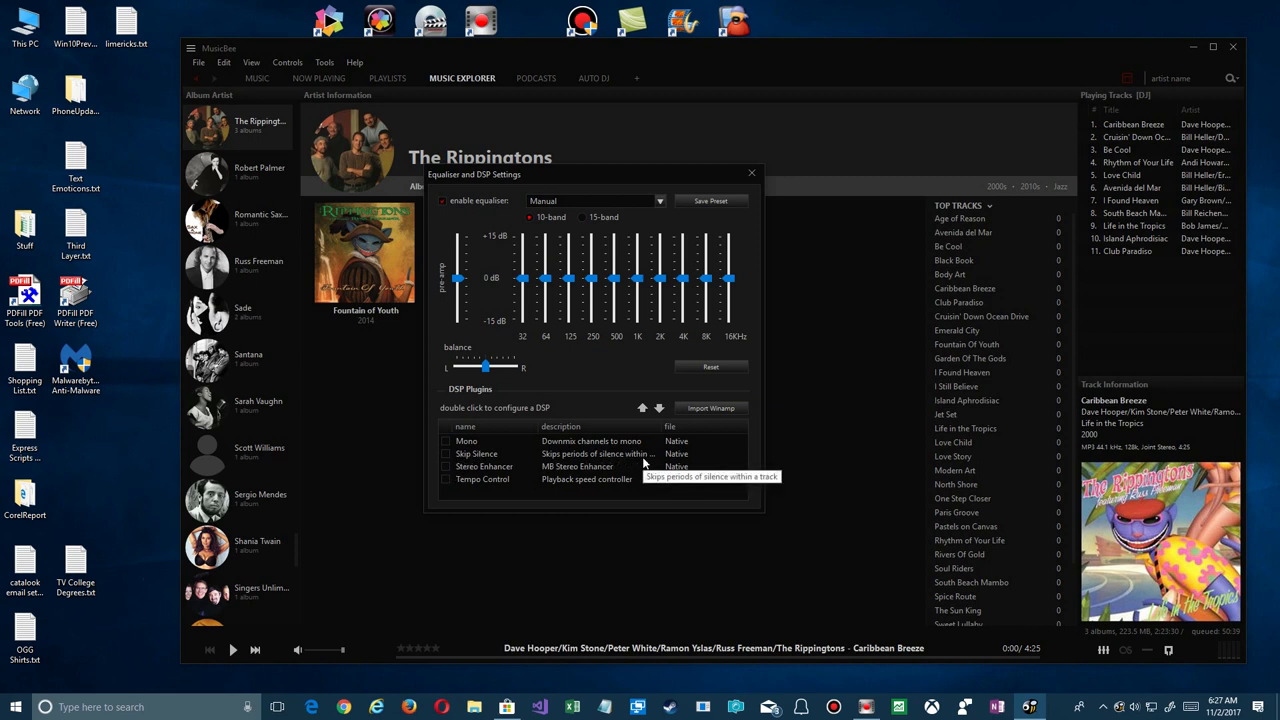
mouse_move(472, 472)
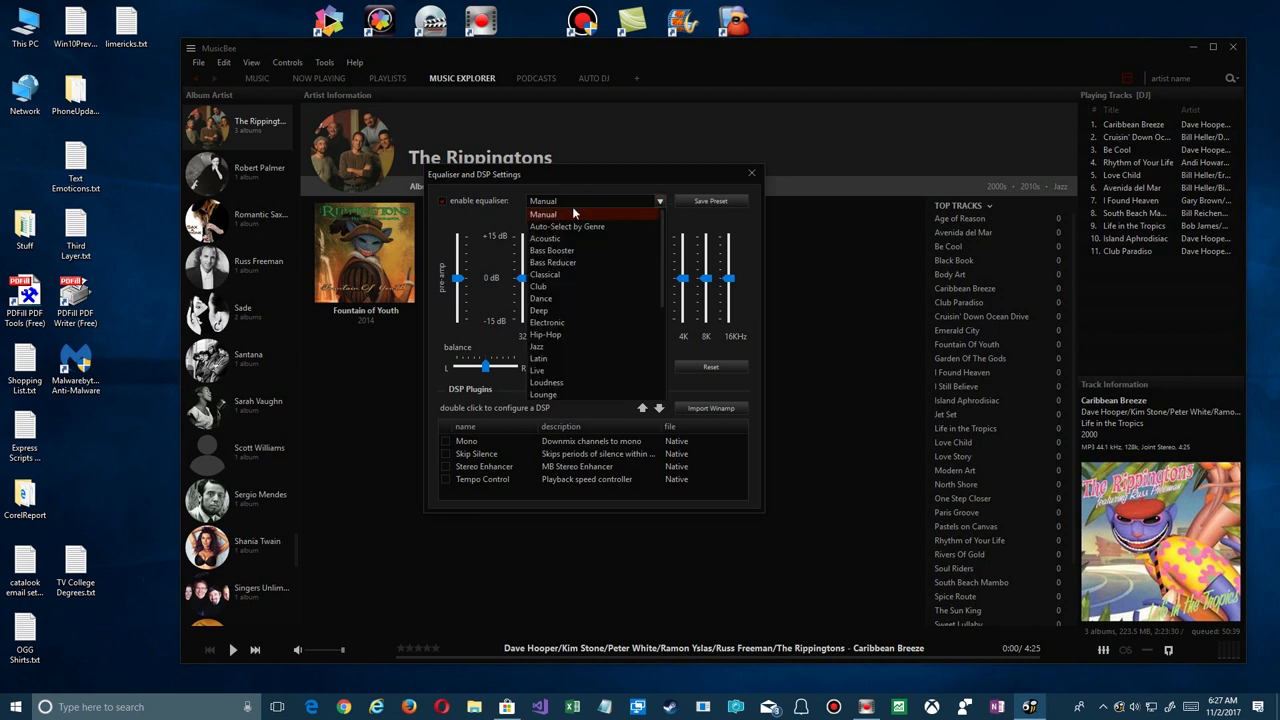
mouse_move(568, 226)
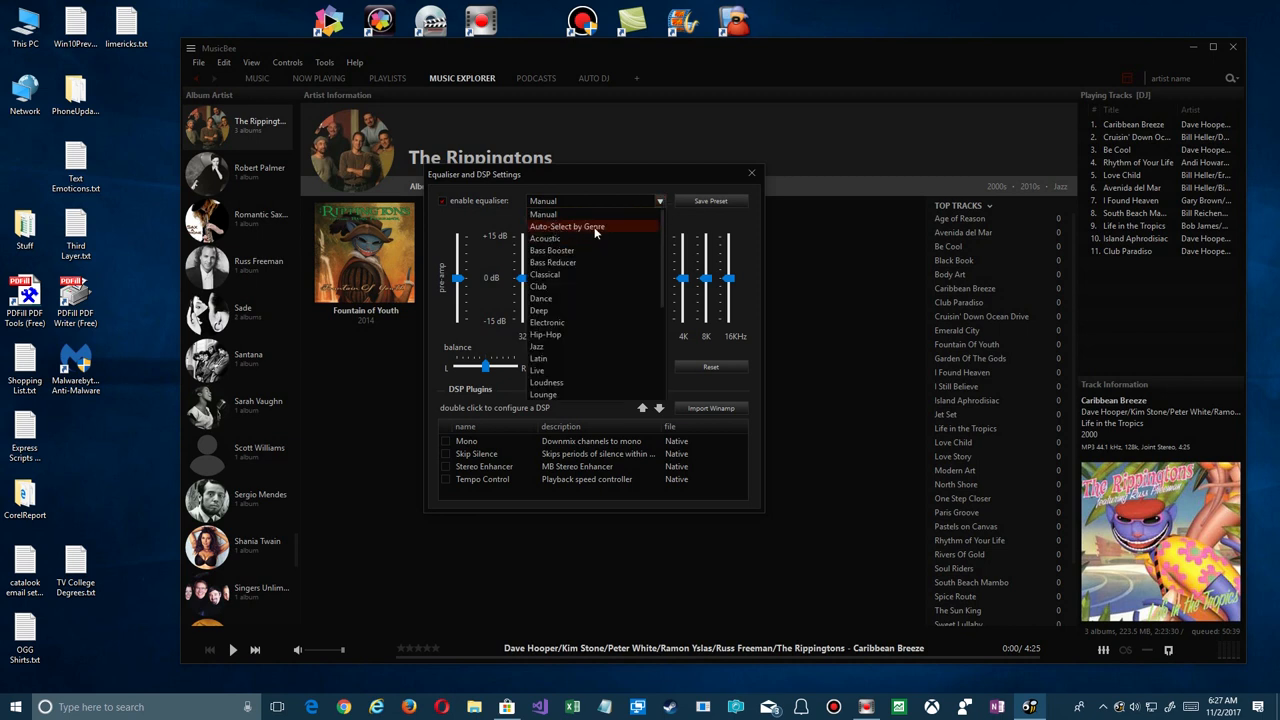
mouse_move(540, 298)
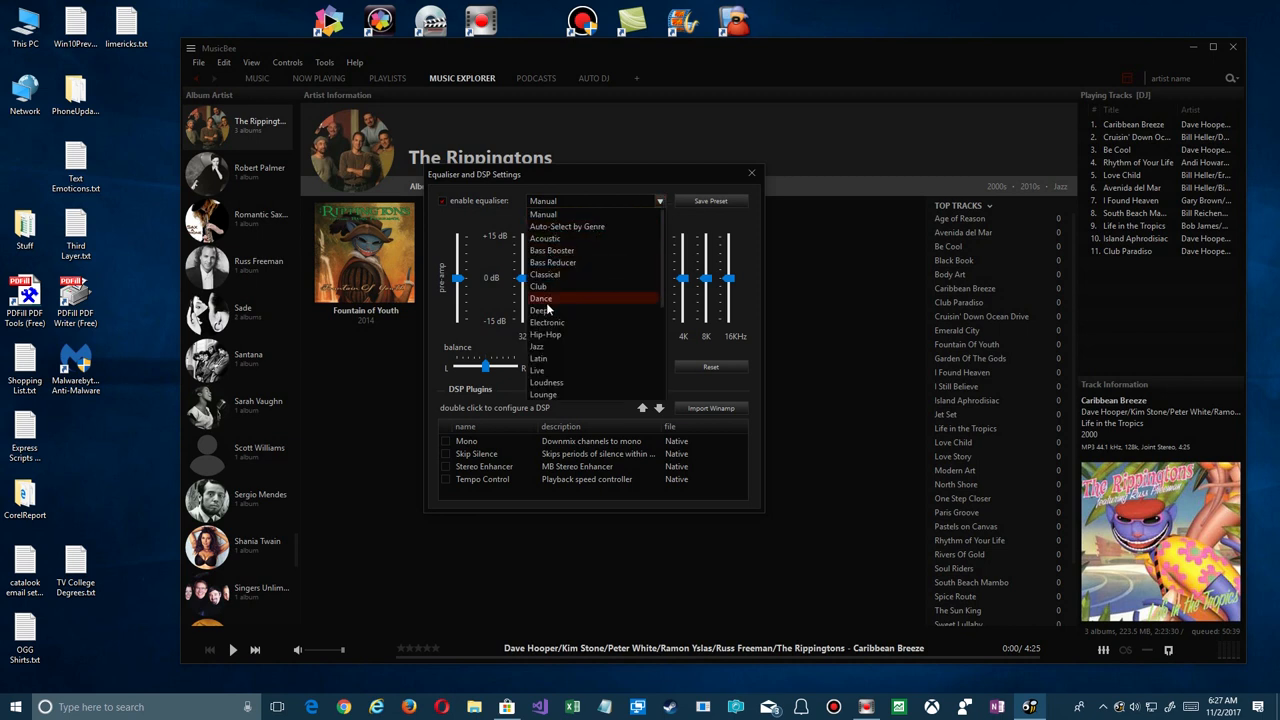
mouse_move(578, 214)
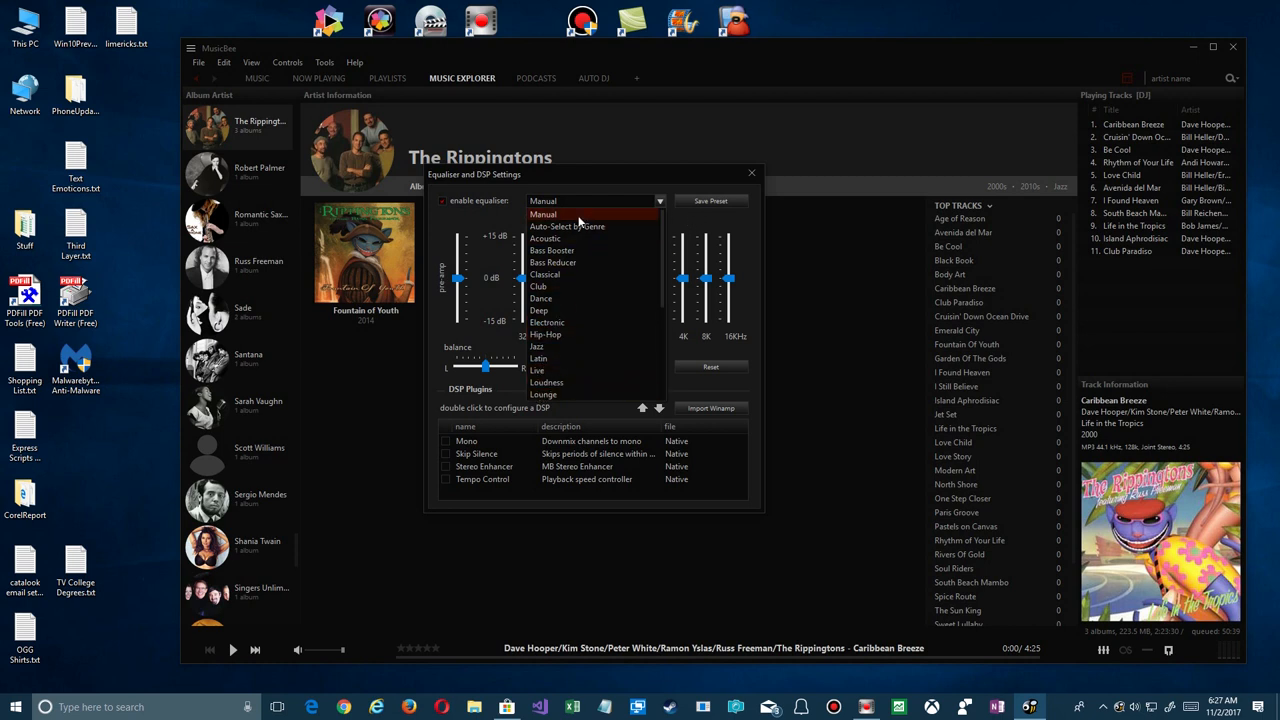
mouse_move(568, 226)
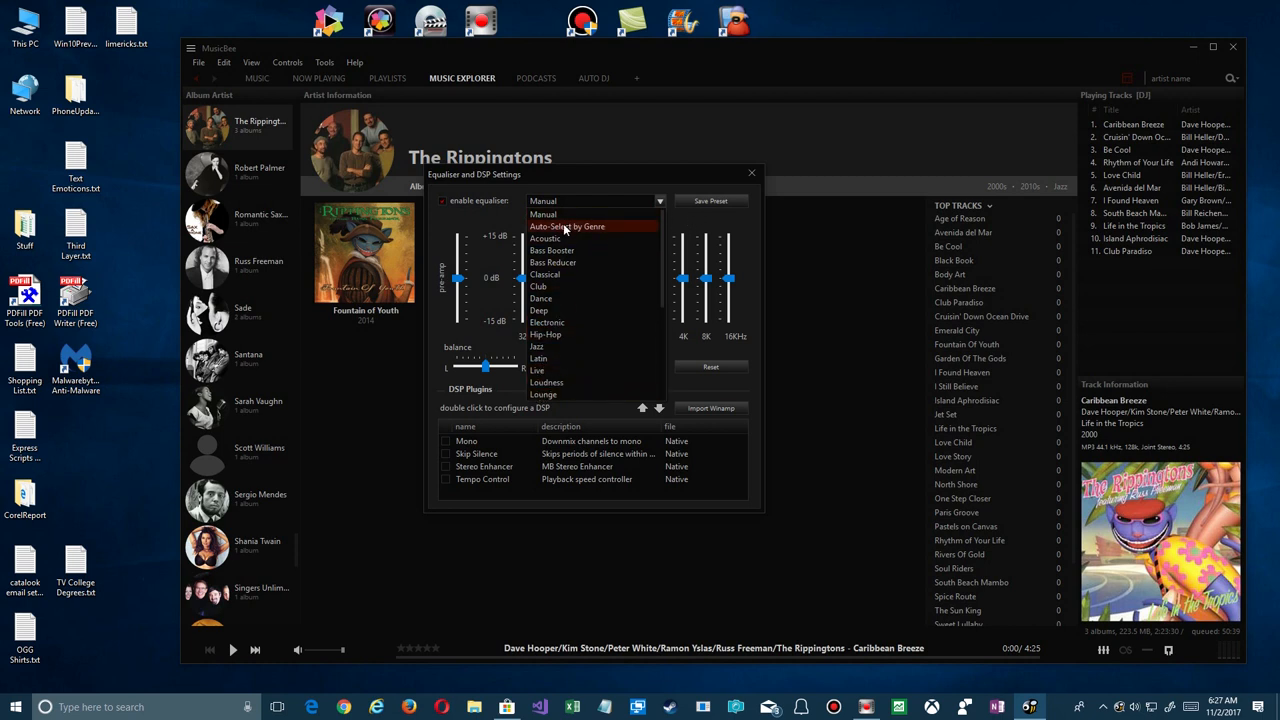
click(568, 226)
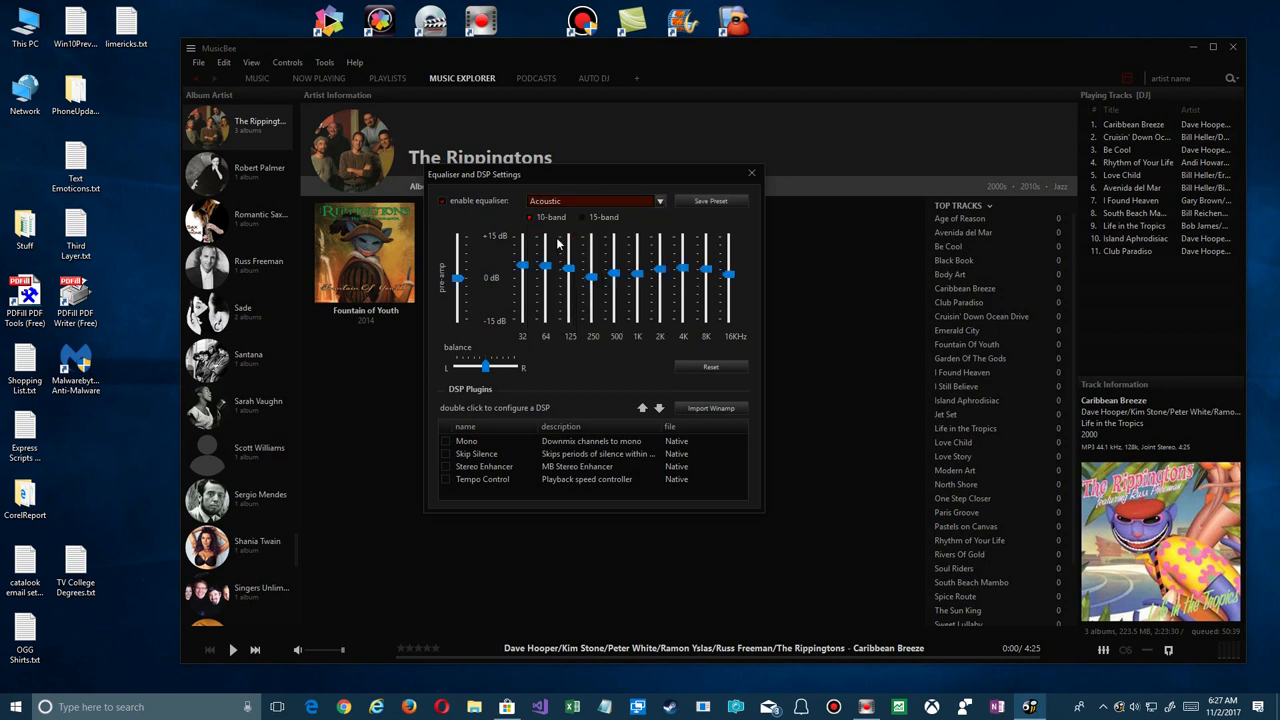
click(658, 200)
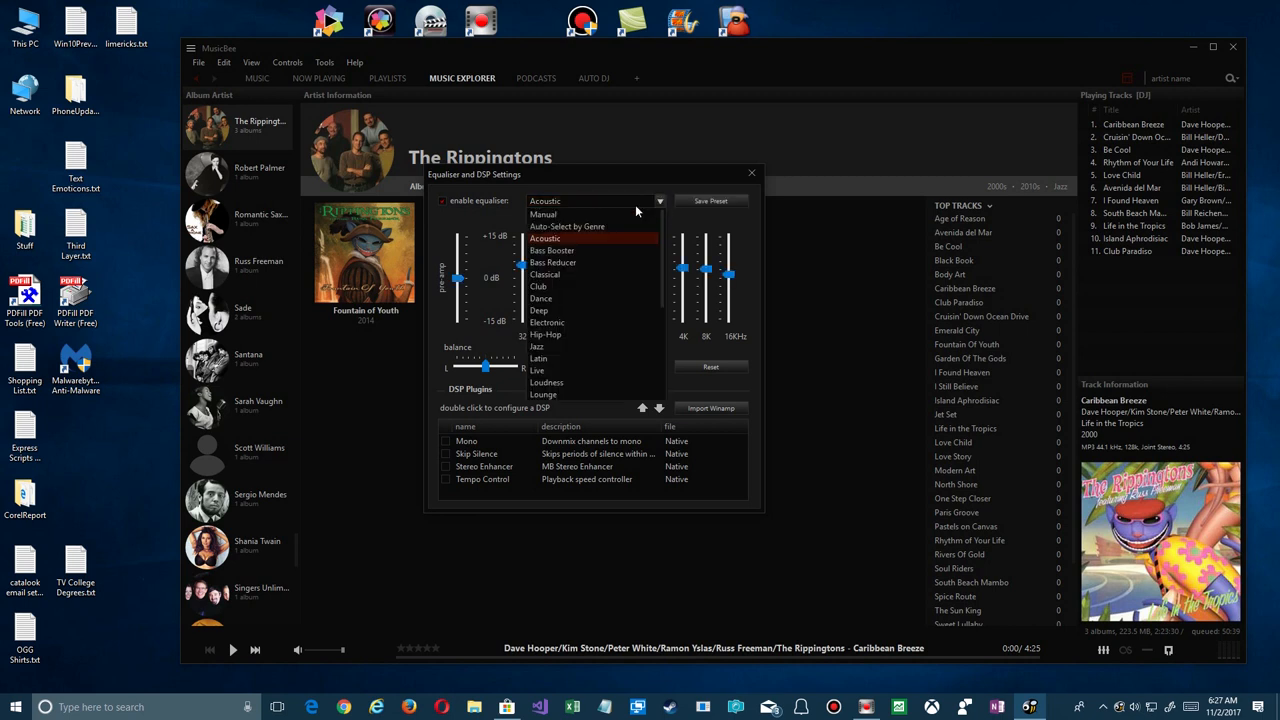
click(544, 274)
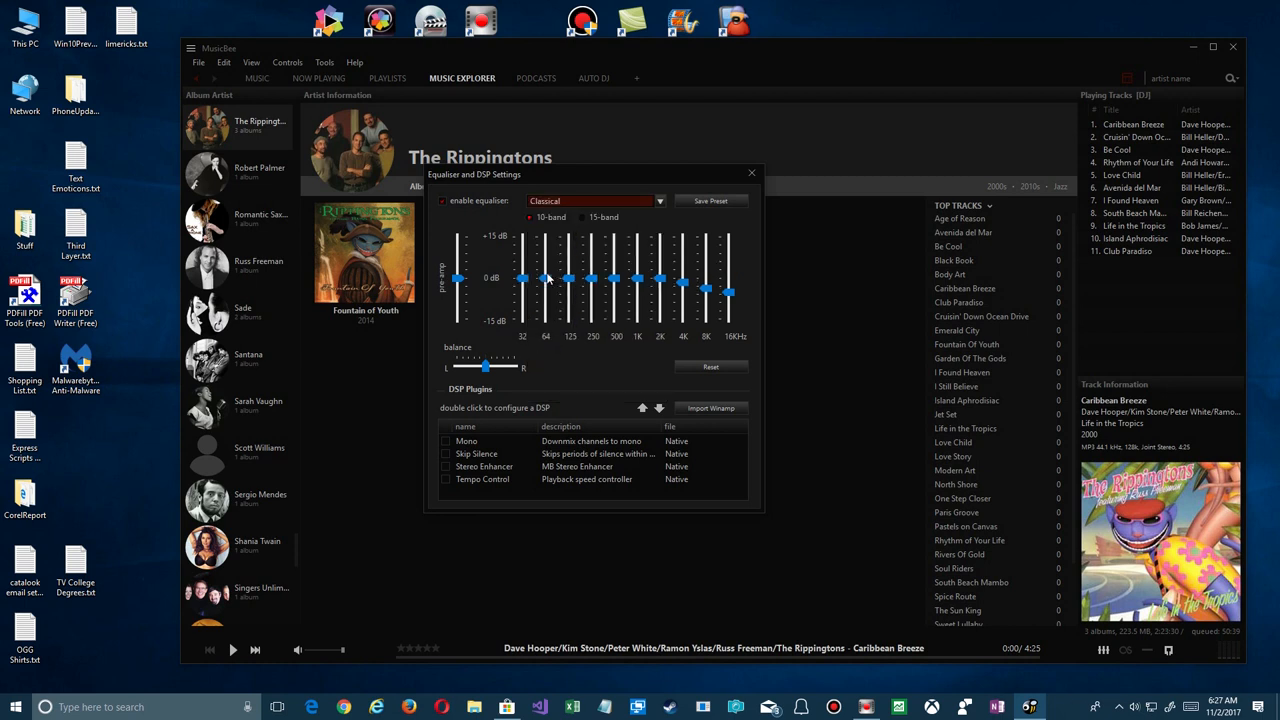
click(660, 200)
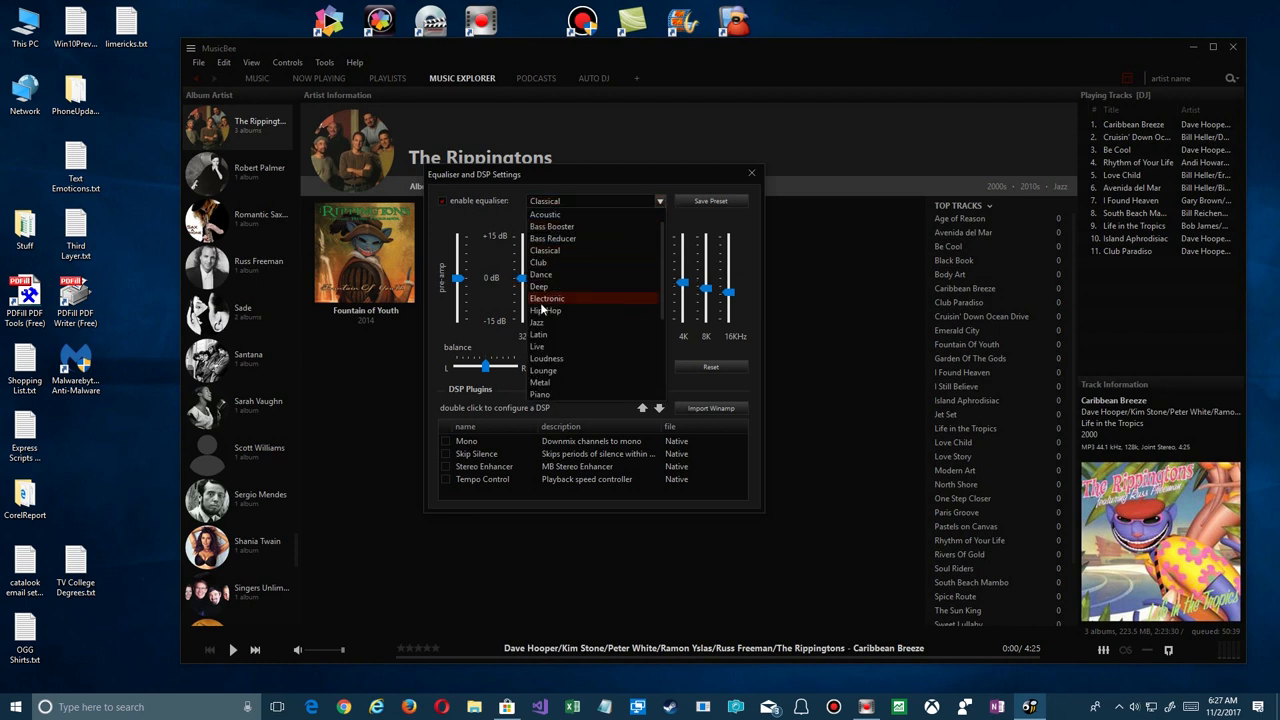
click(540, 322)
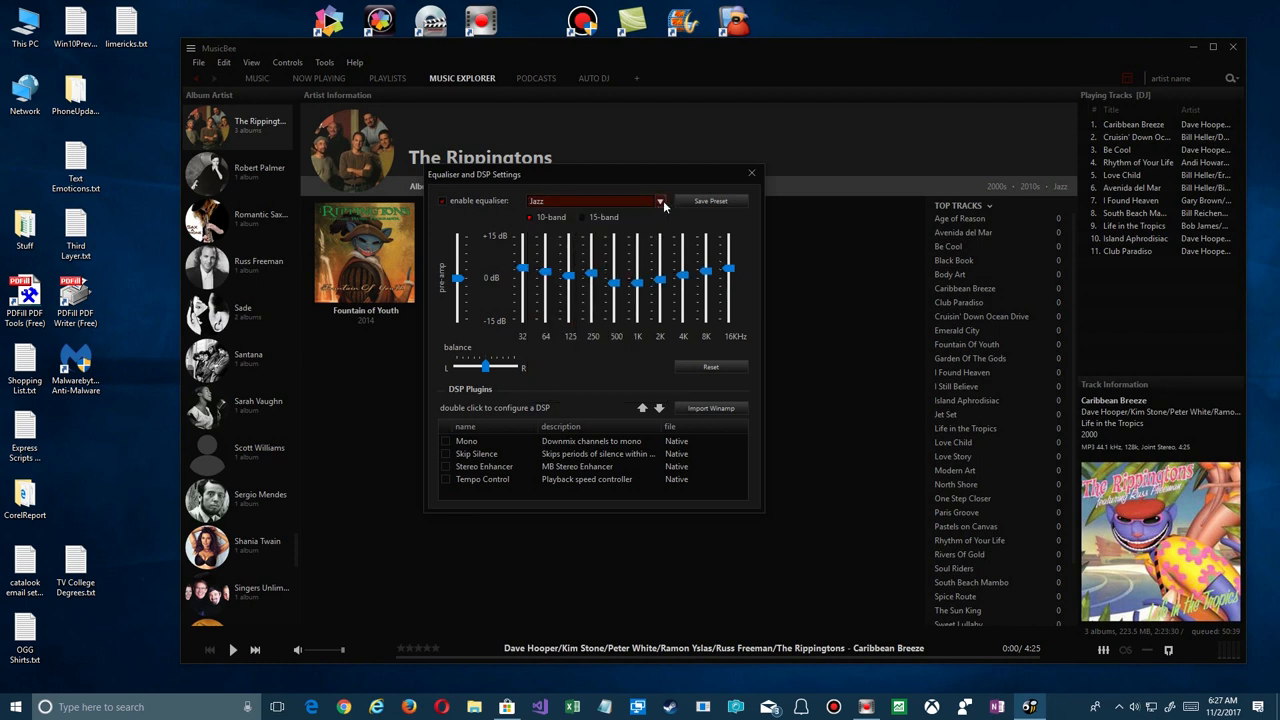
click(660, 200)
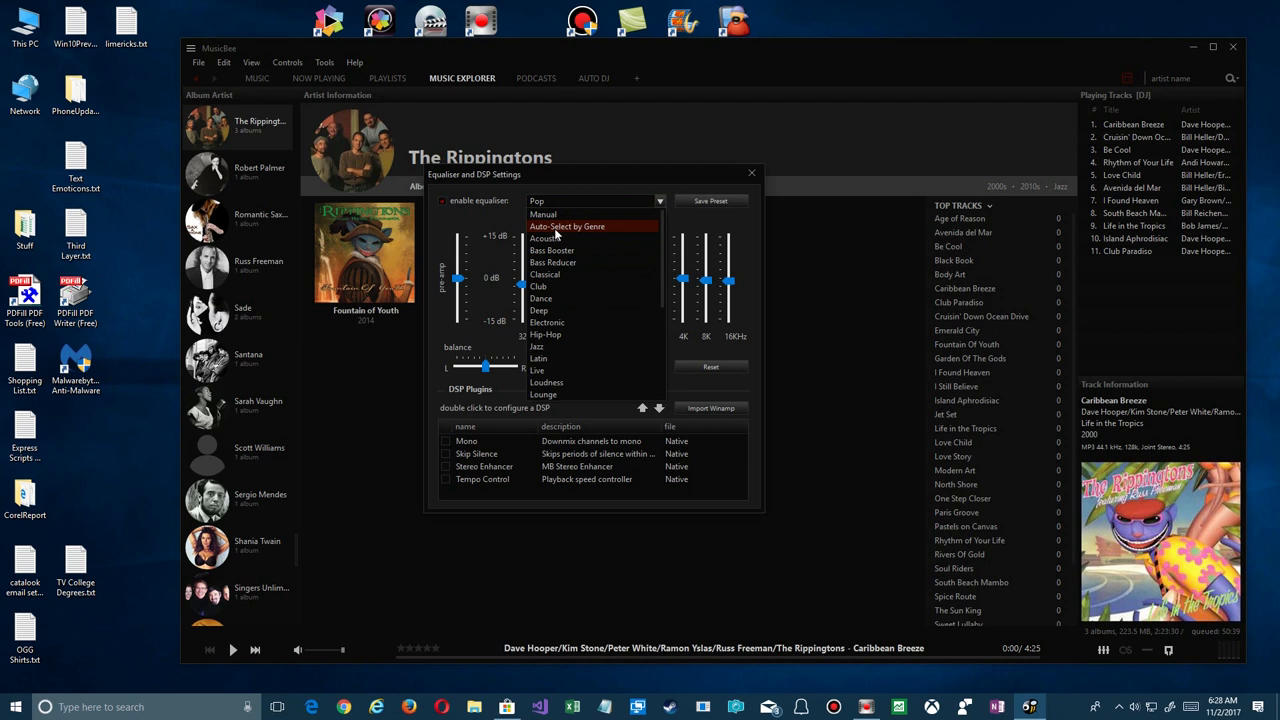
click(568, 226)
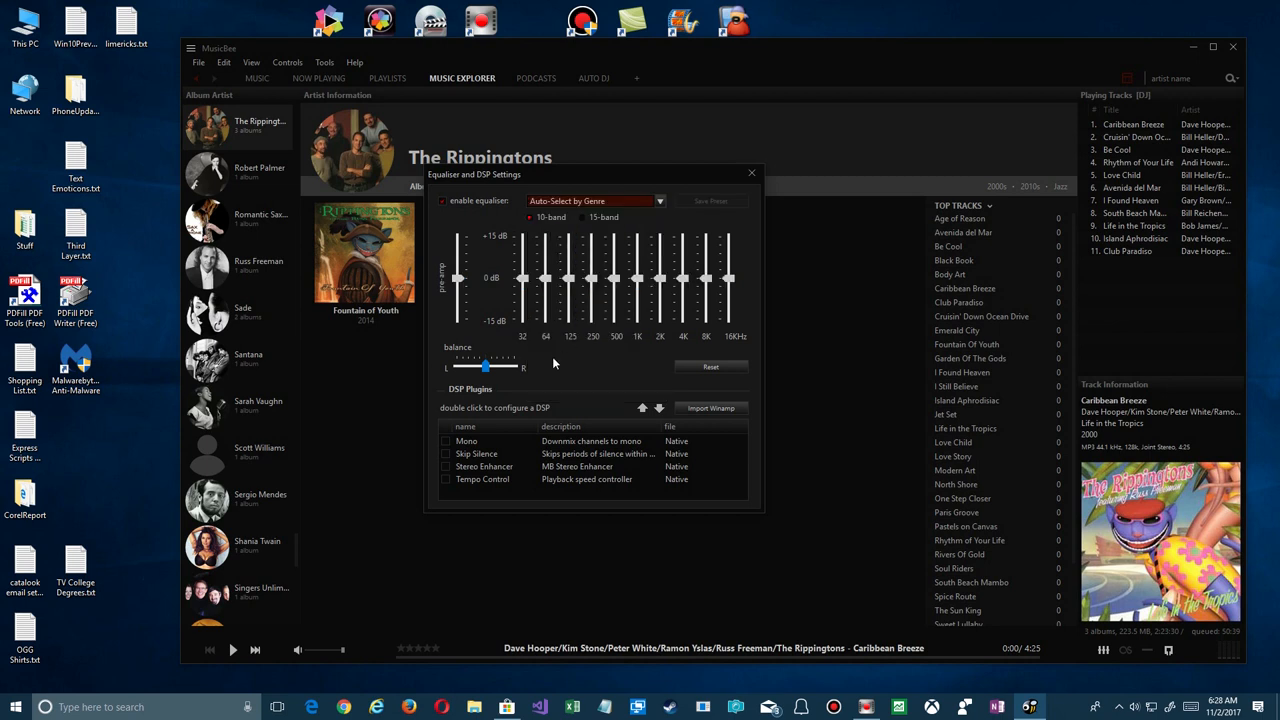
mouse_move(548, 392)
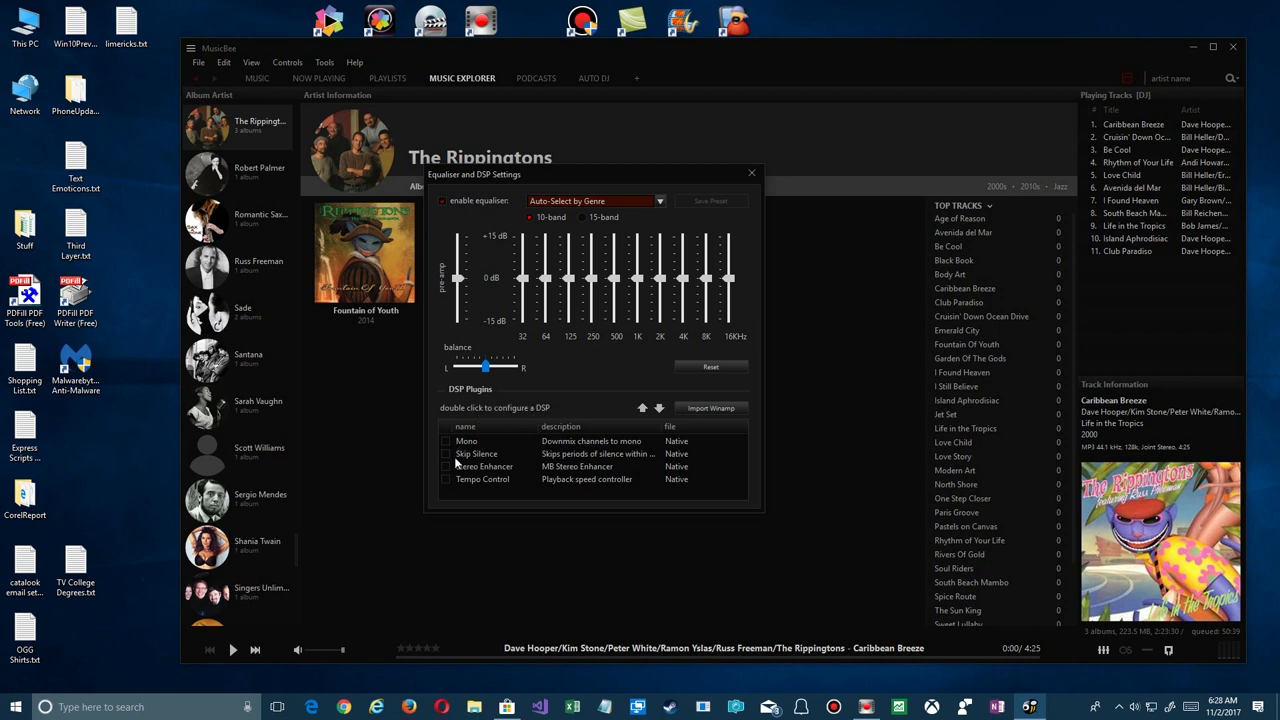
Bring up the MB Stereo Enhancer settings from the DSP Plugins list
double_click(484, 466)
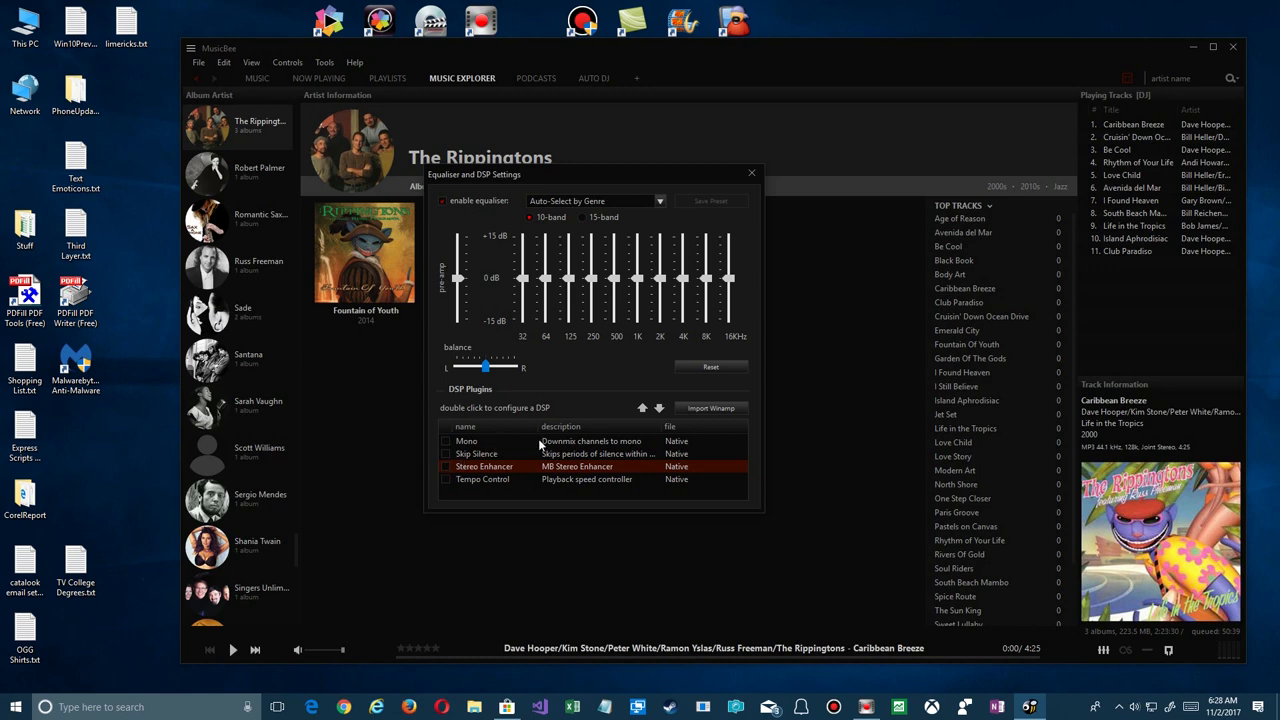
mouse_move(752, 172)
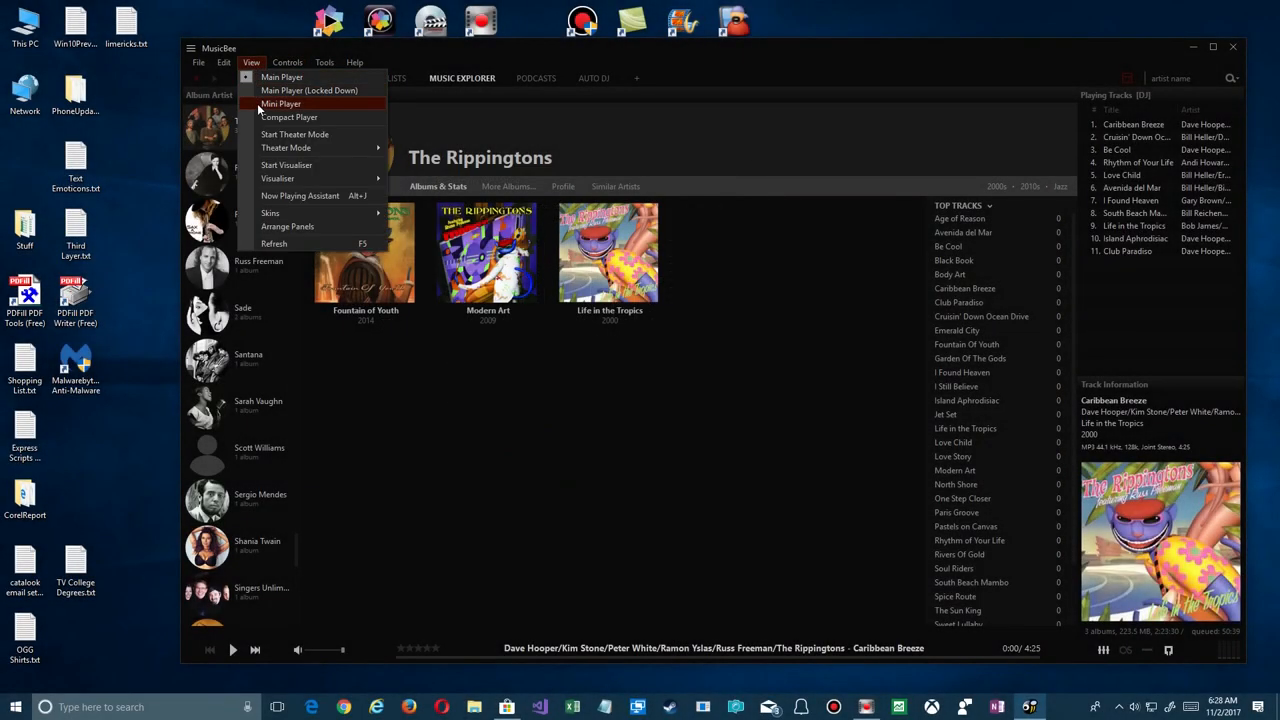
mouse_move(278, 178)
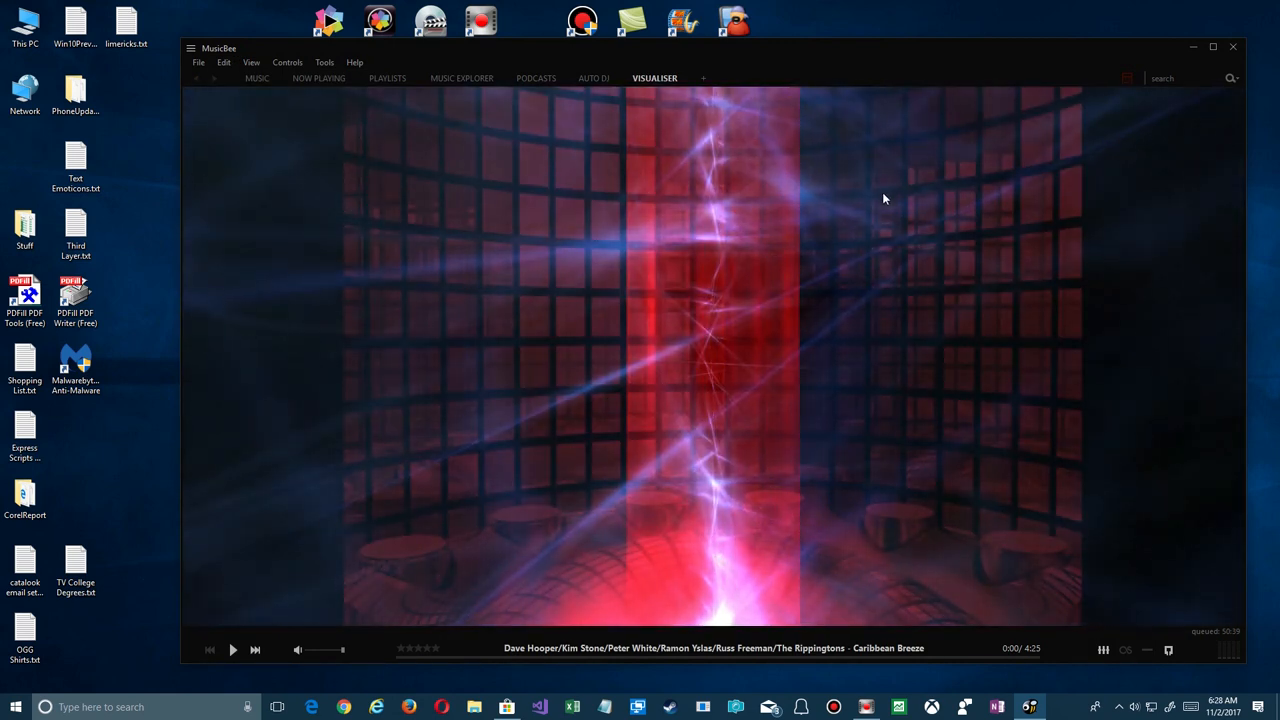
mouse_move(1028, 488)
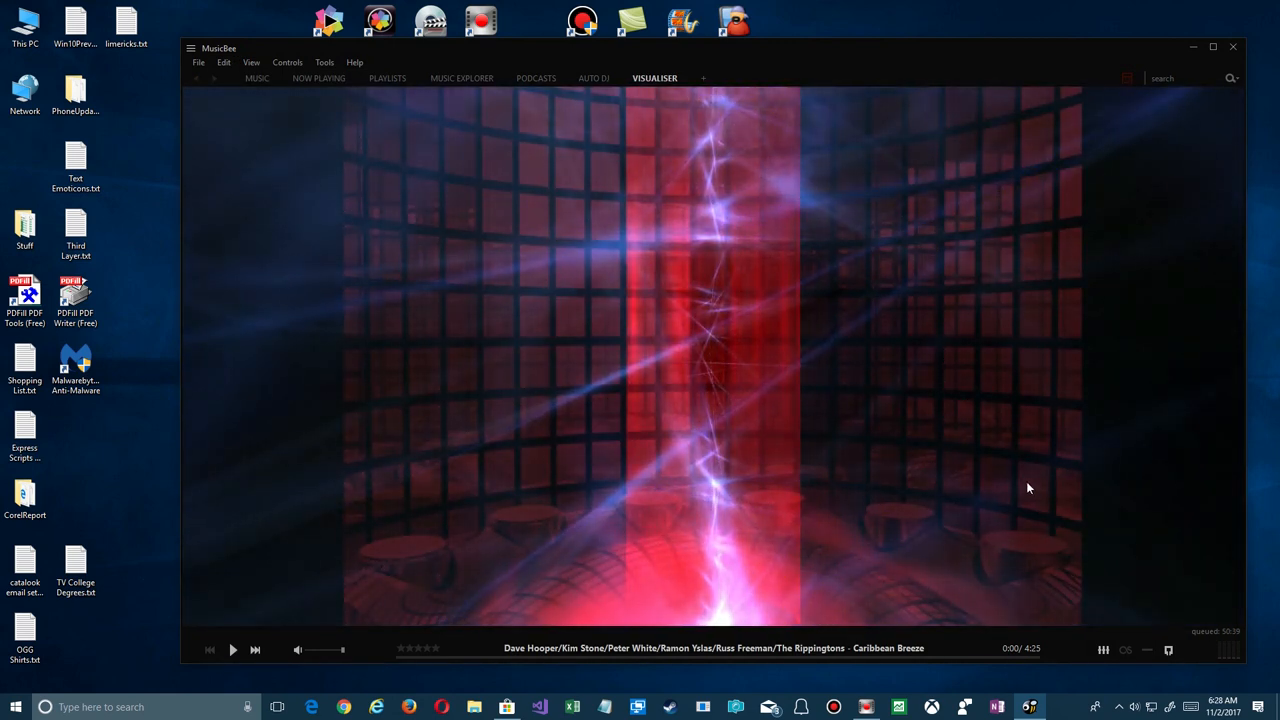
Start Caribbean Breeze playing under the full-window visualiser and bring up the View menu
click(230, 648)
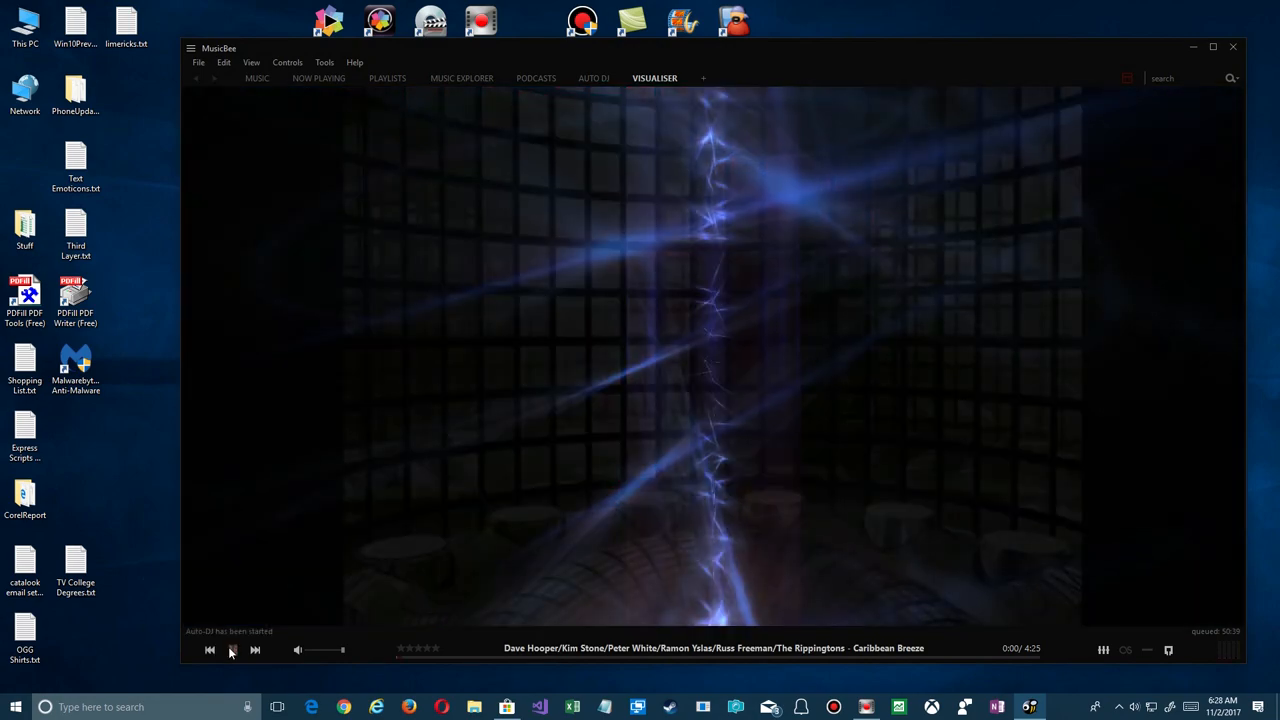
click(232, 650)
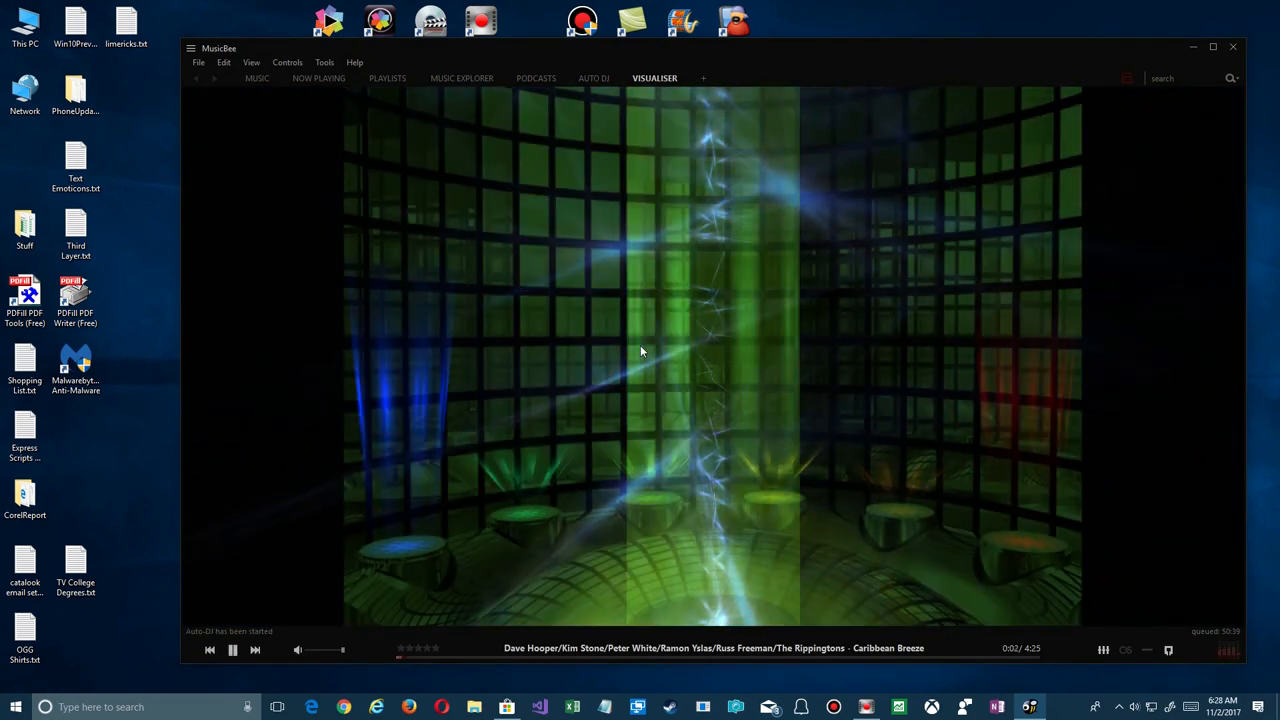
mouse_move(784, 452)
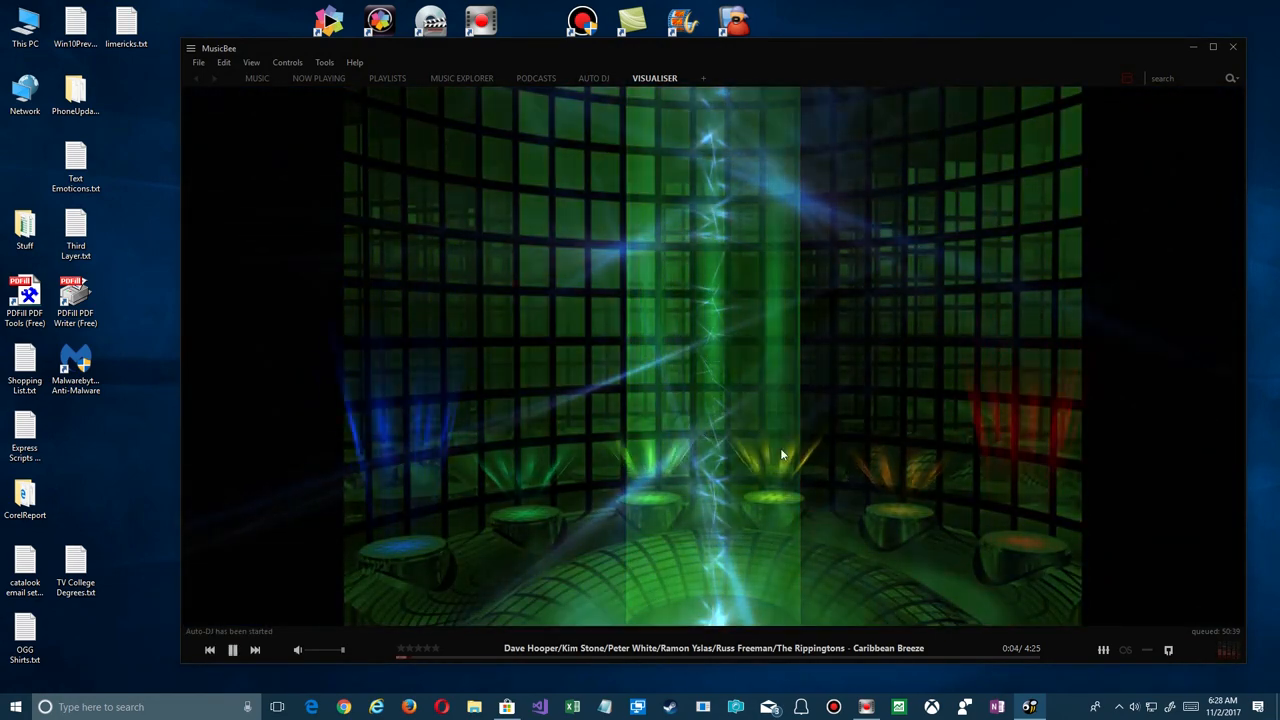
mouse_move(1148, 308)
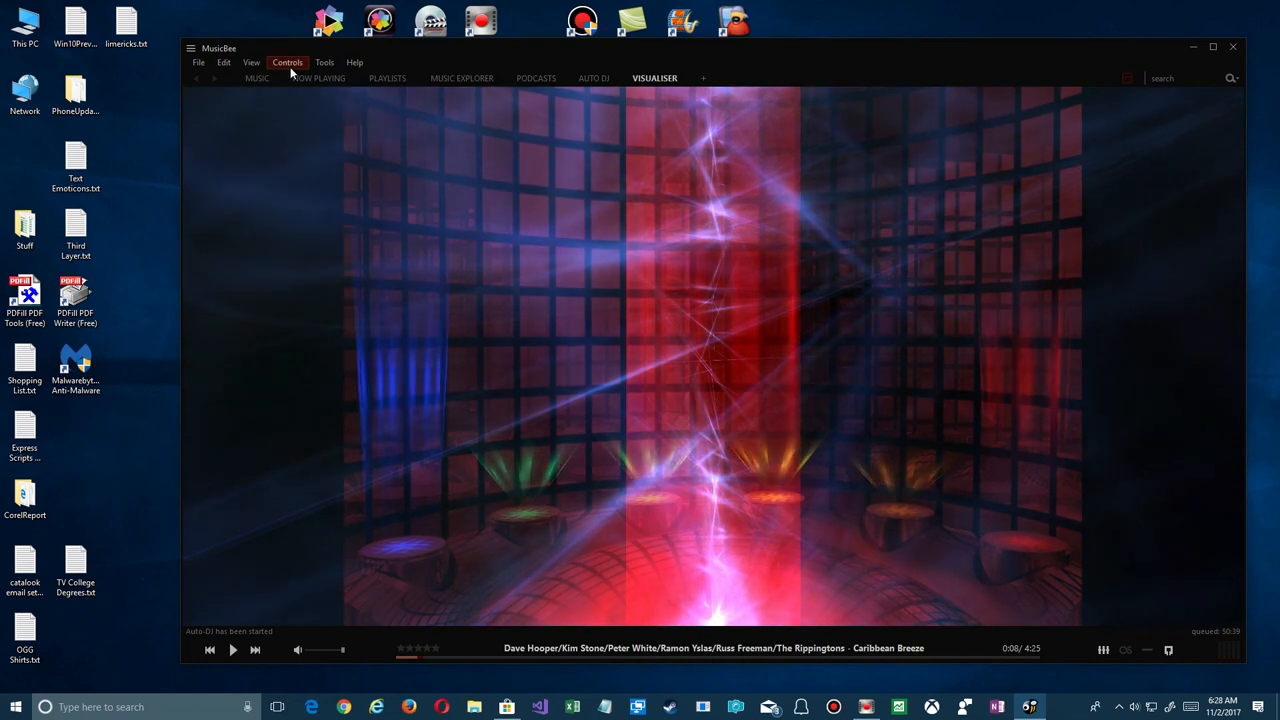
click(252, 62)
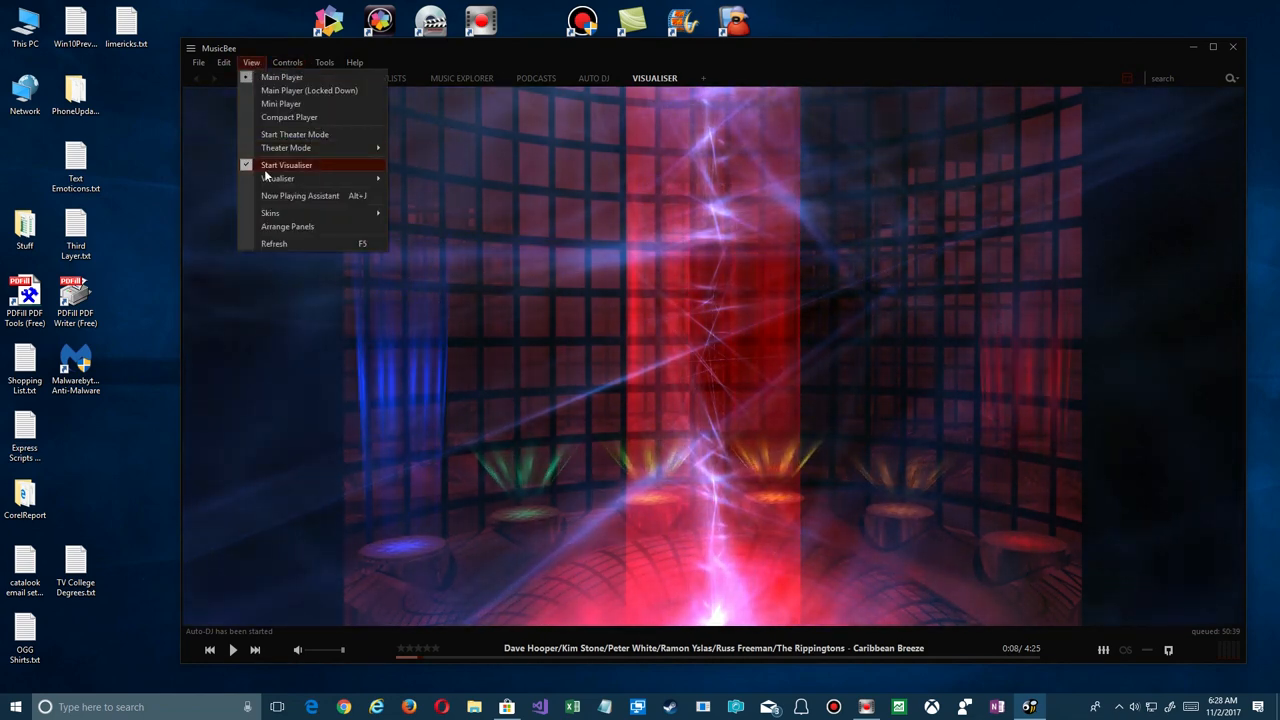
Turn off the visualiser and bring up the tag editor for Caribbean Breeze via File > Edit Tags
click(286, 164)
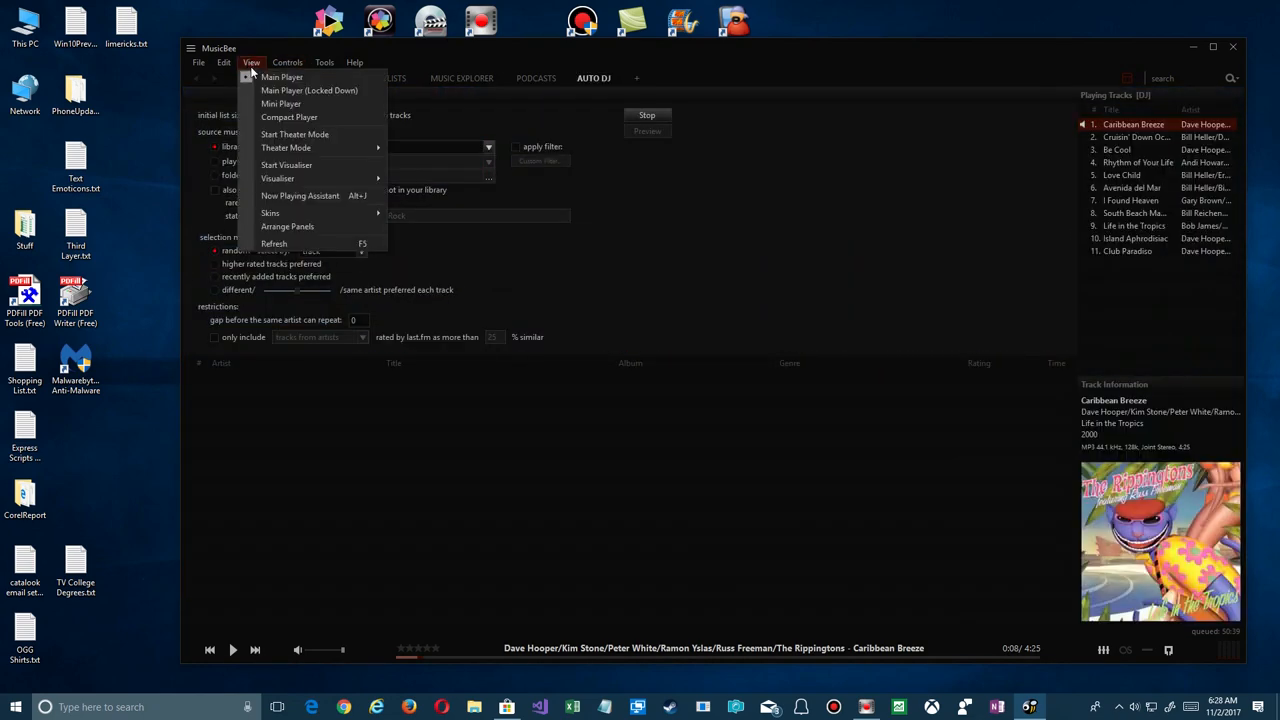
click(212, 62)
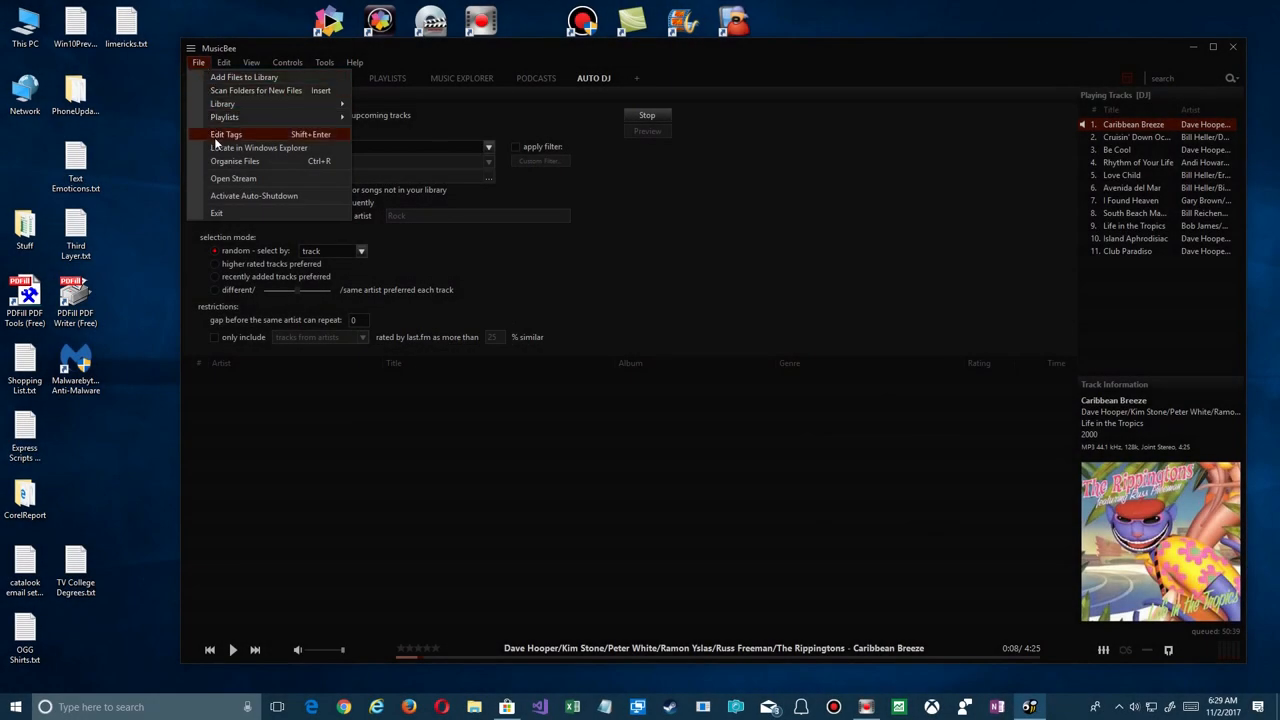
mouse_move(228, 140)
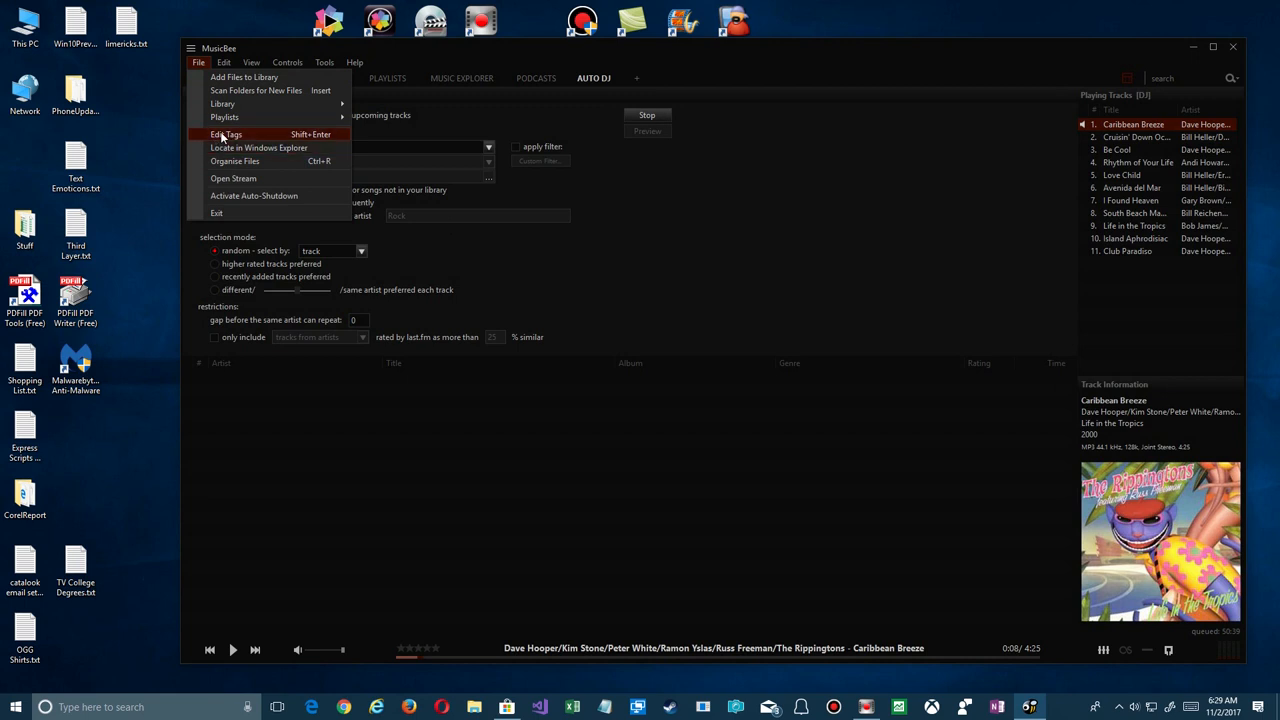
click(228, 134)
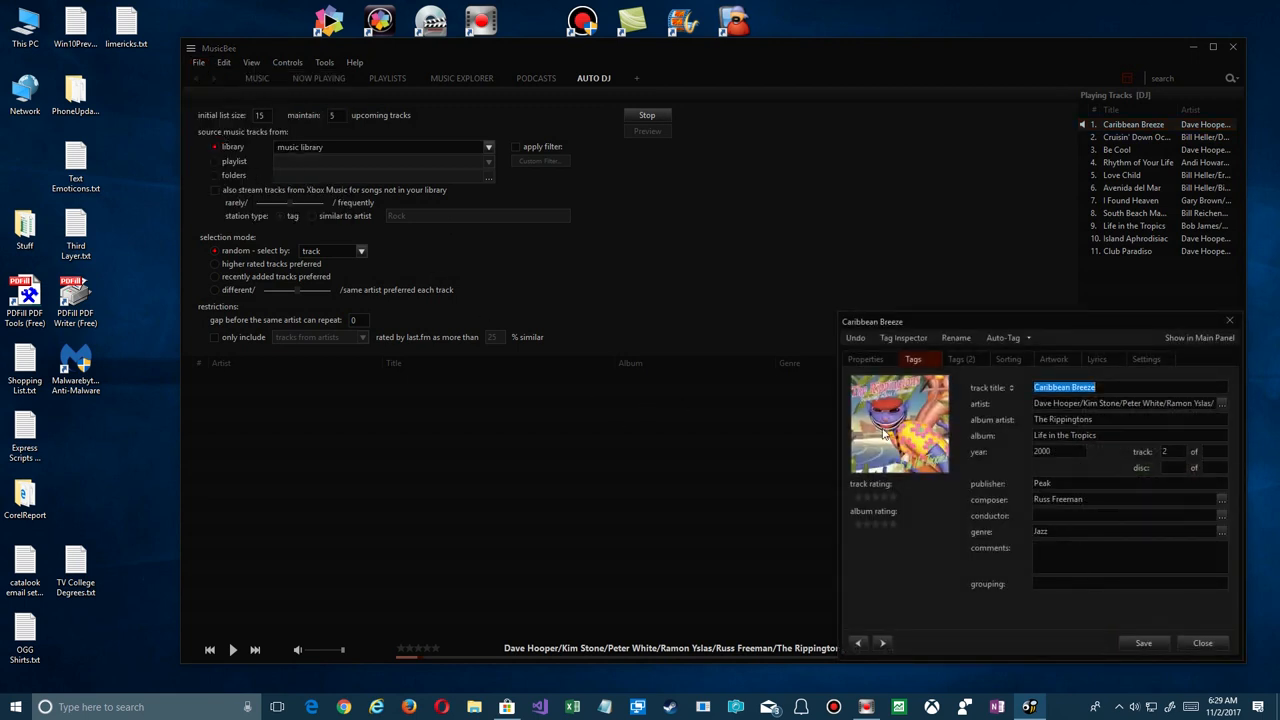
mouse_move(1076, 436)
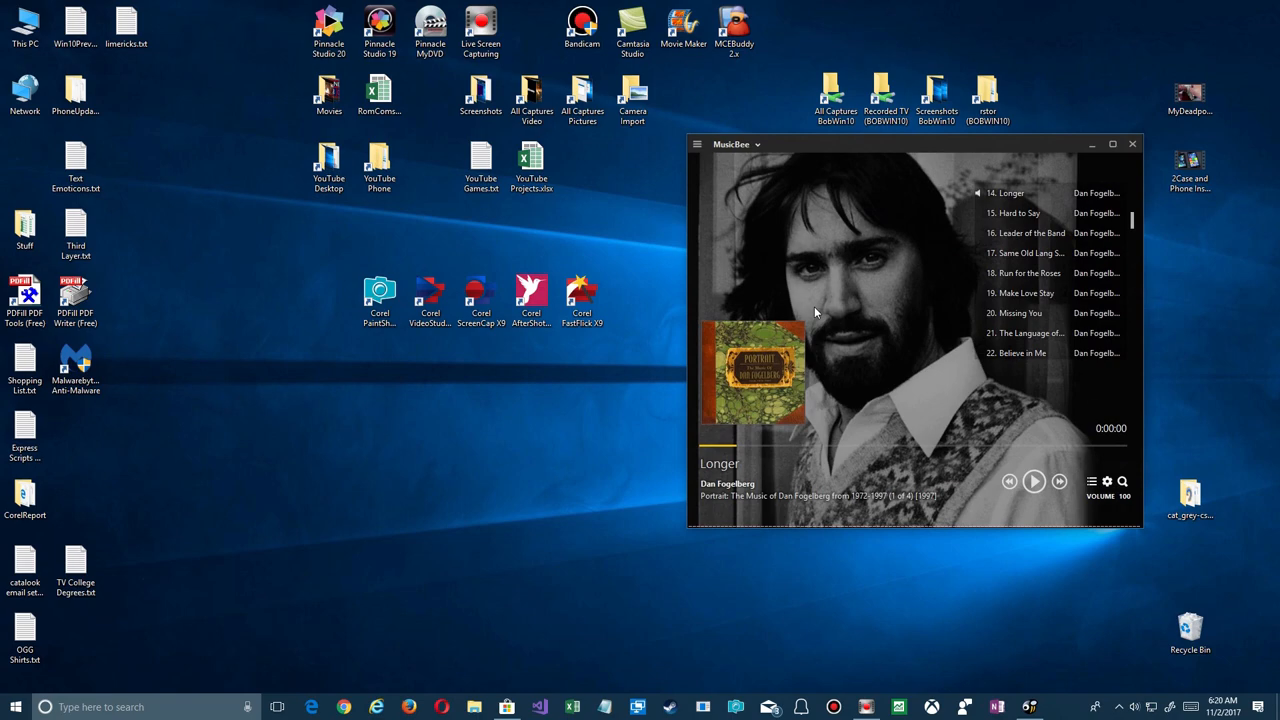
Return to the full main window and expand the Life in the Tropics track list on The Rippingtons' page
click(1112, 144)
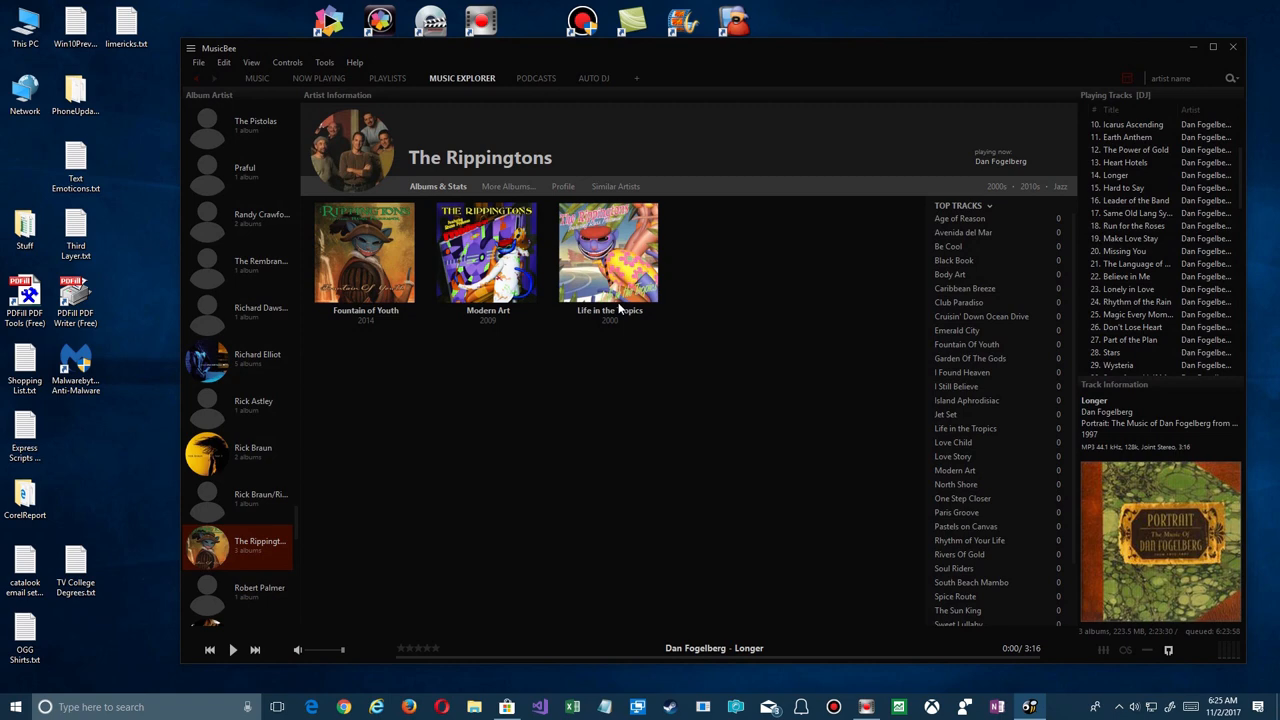
click(608, 252)
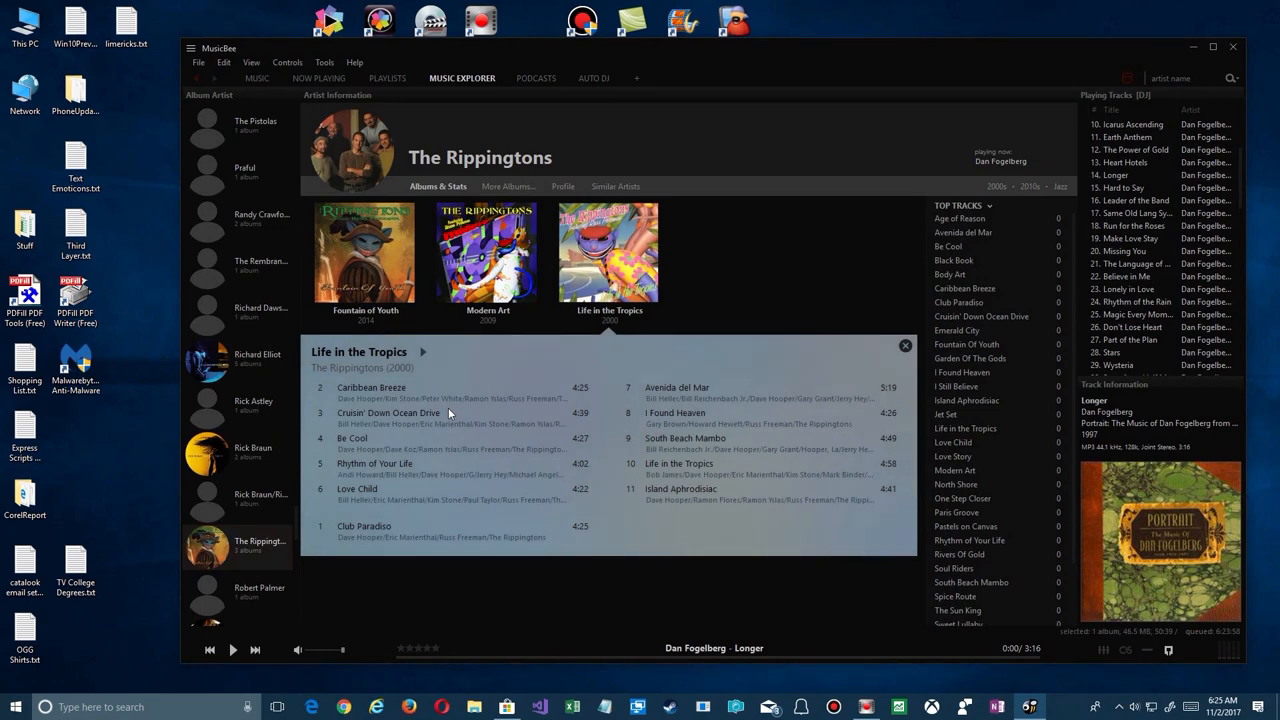